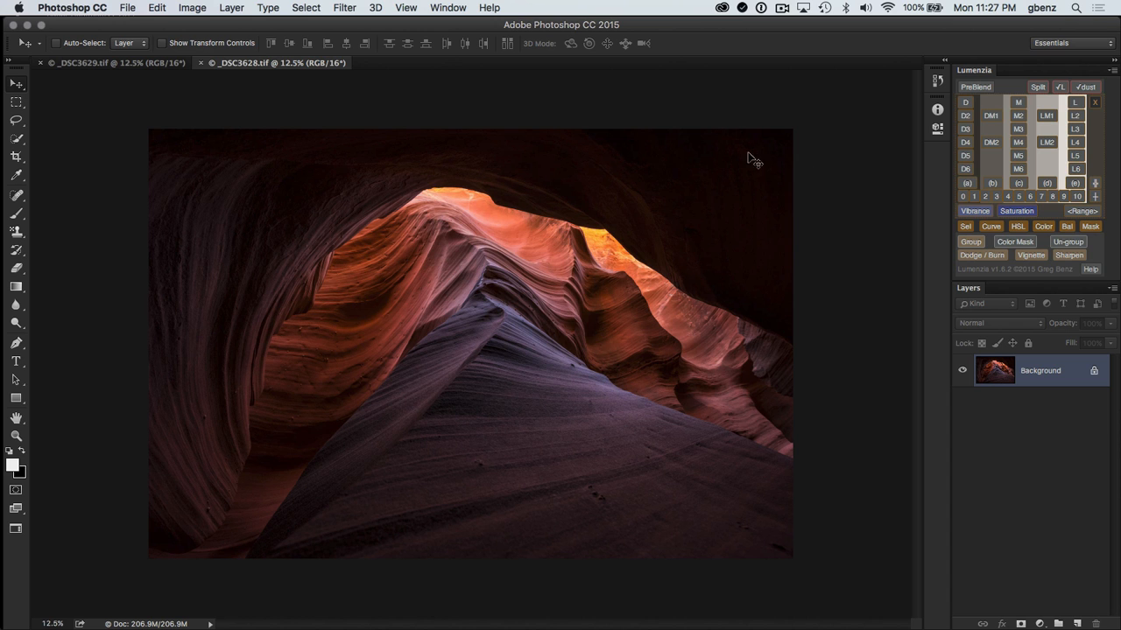
mouse_move(471, 219)
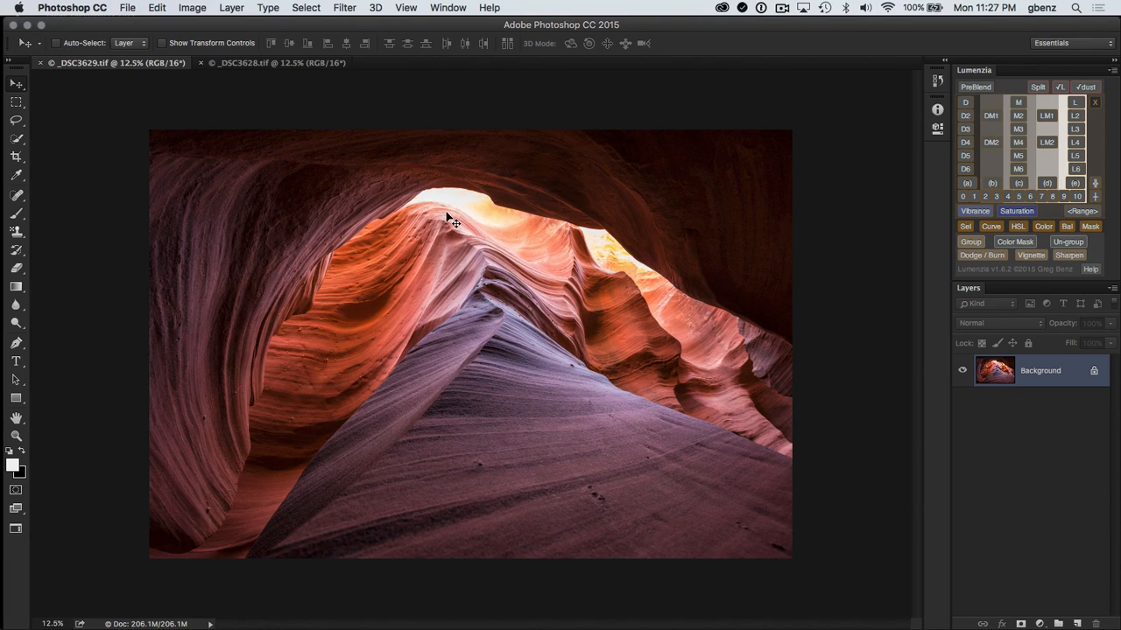
mouse_move(802, 189)
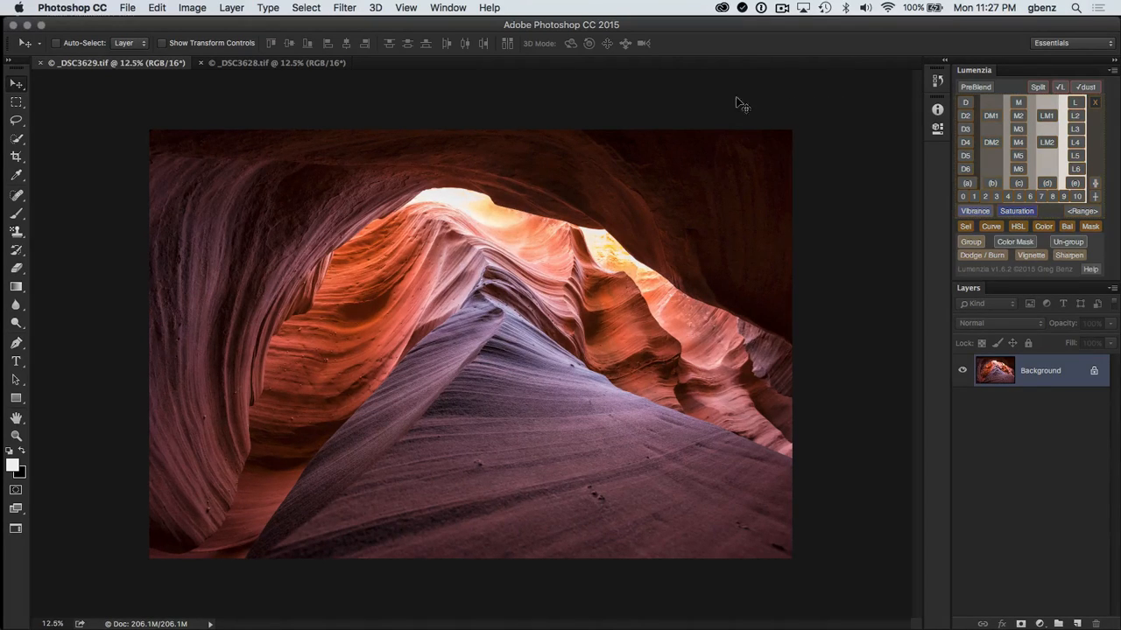
PreBlend the two canyon exposures into one layered document, closing the originals unsaved
click(974, 86)
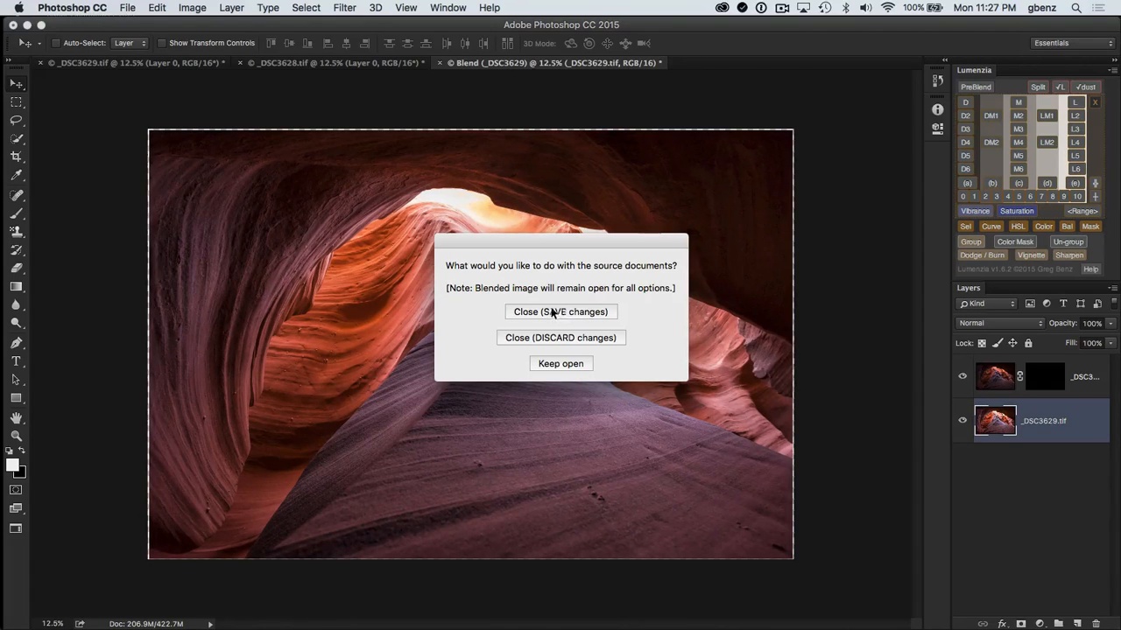
mouse_move(567, 316)
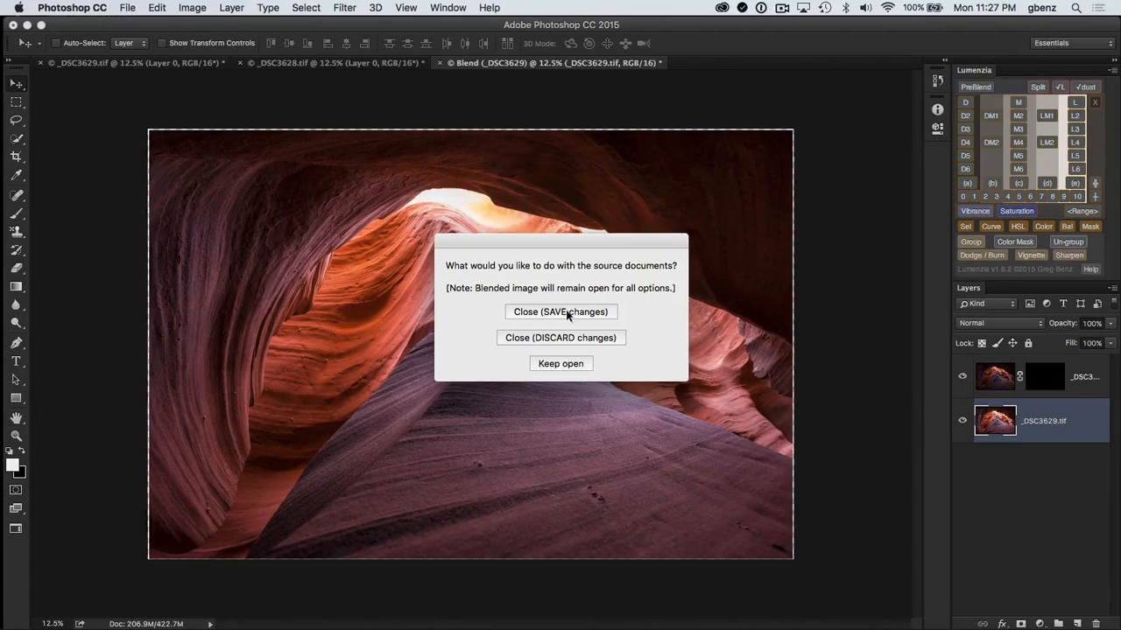
mouse_move(561, 362)
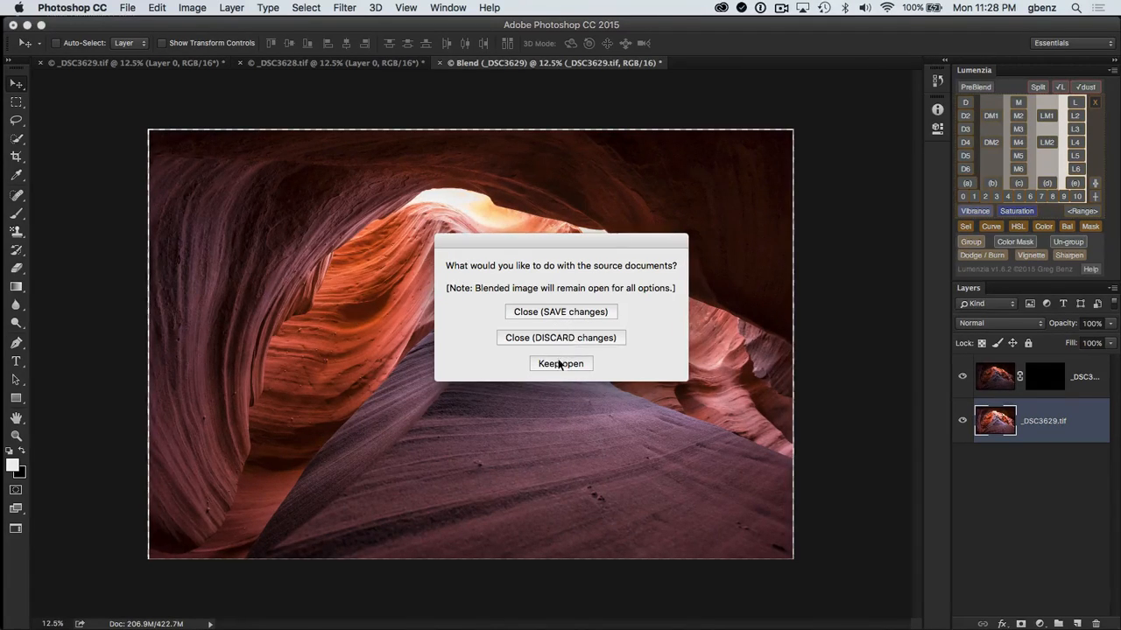
mouse_move(560, 338)
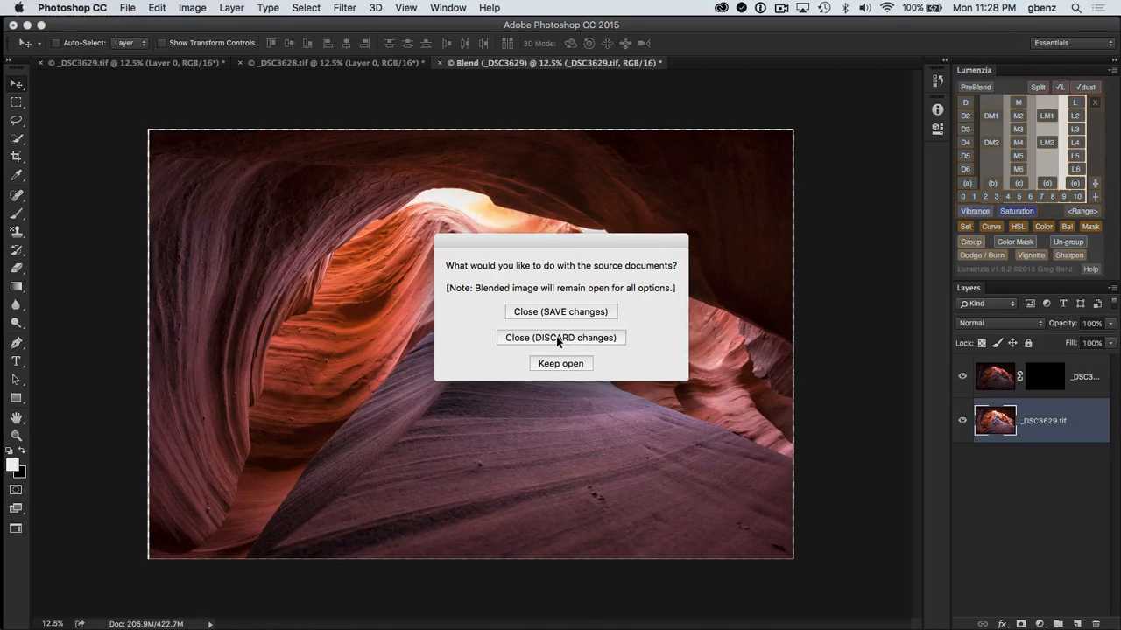
click(560, 336)
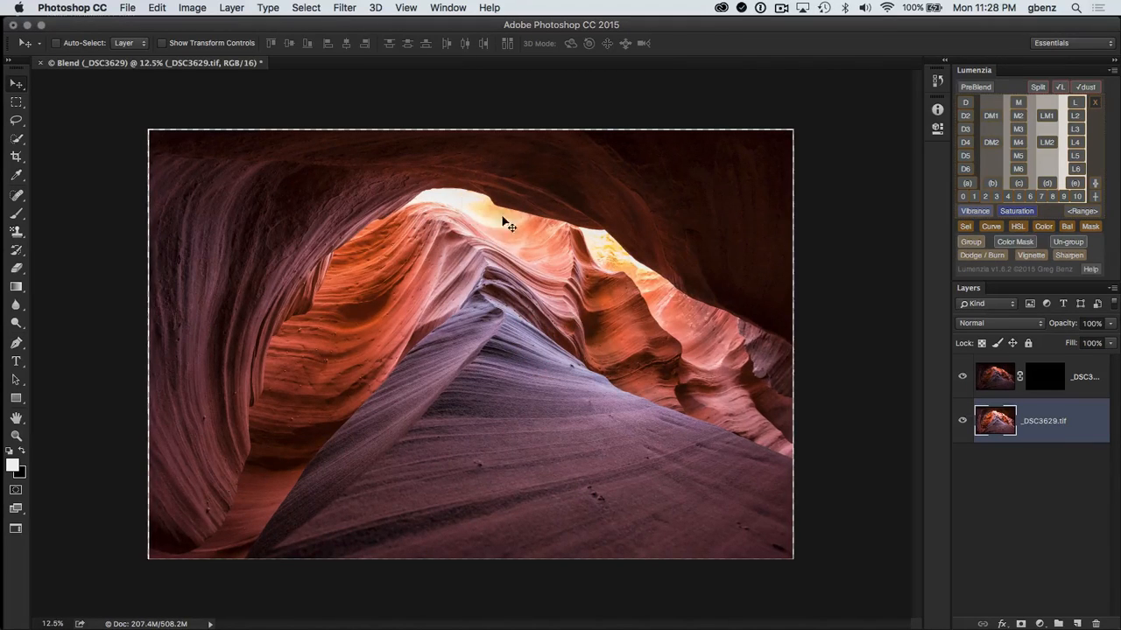
mouse_move(289, 140)
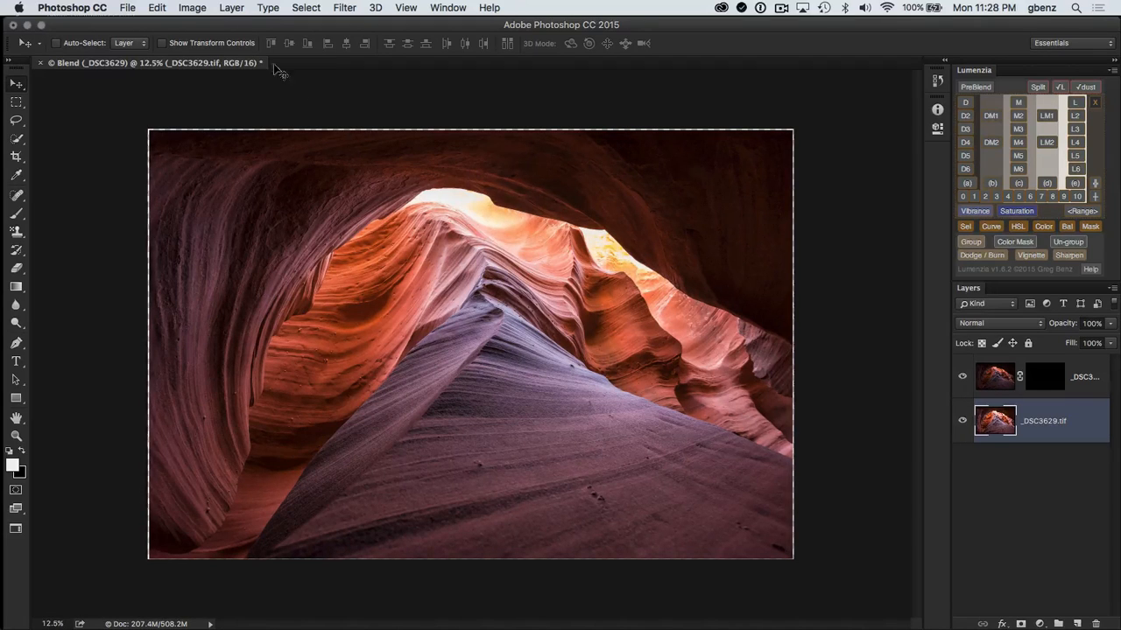
Trim transparent pixels from all sides of the blended image via Image > Trim
click(158, 7)
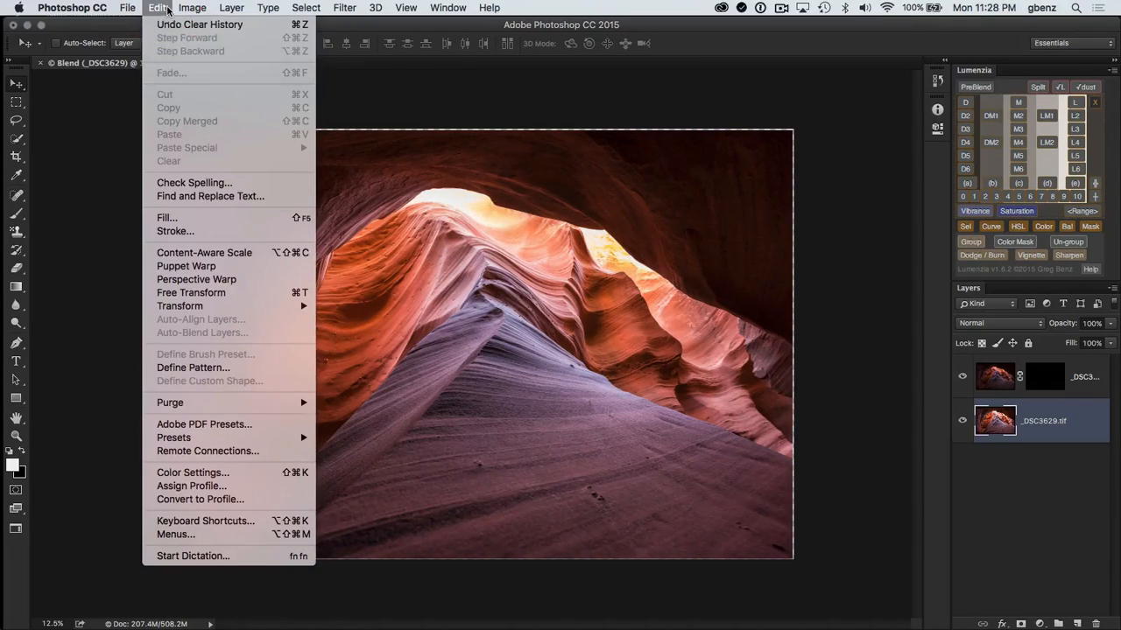
click(193, 7)
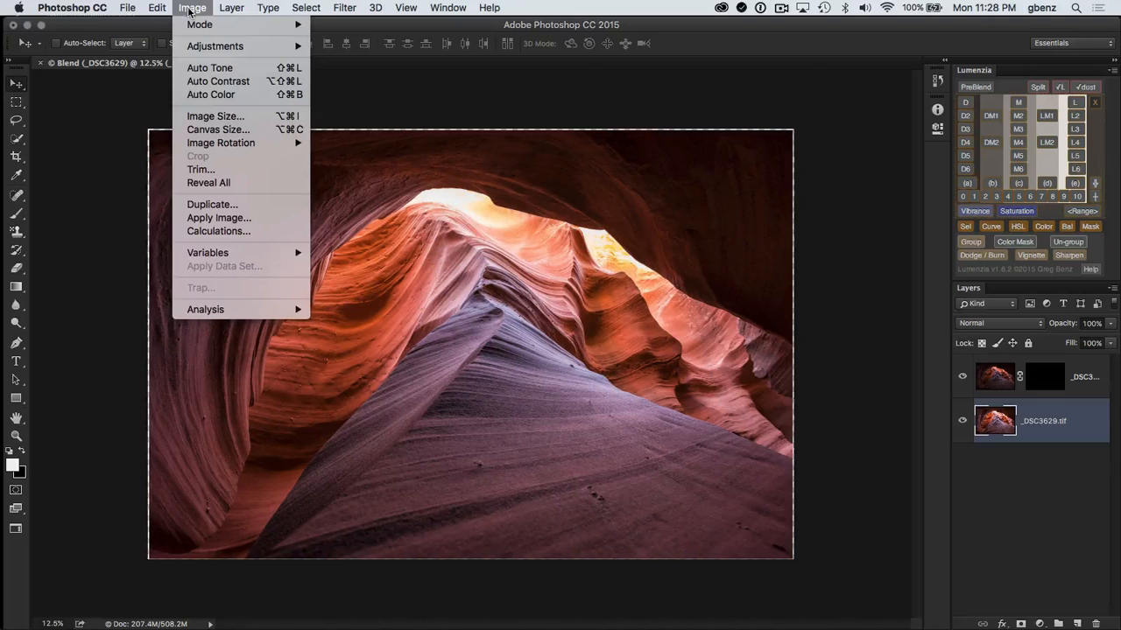
click(200, 168)
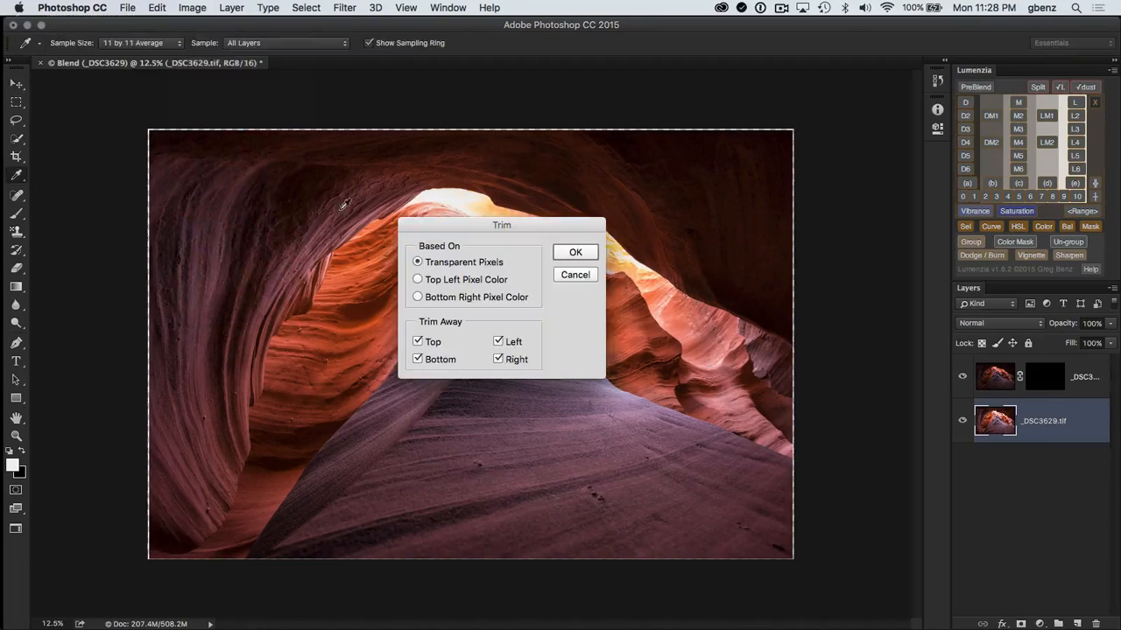
click(574, 252)
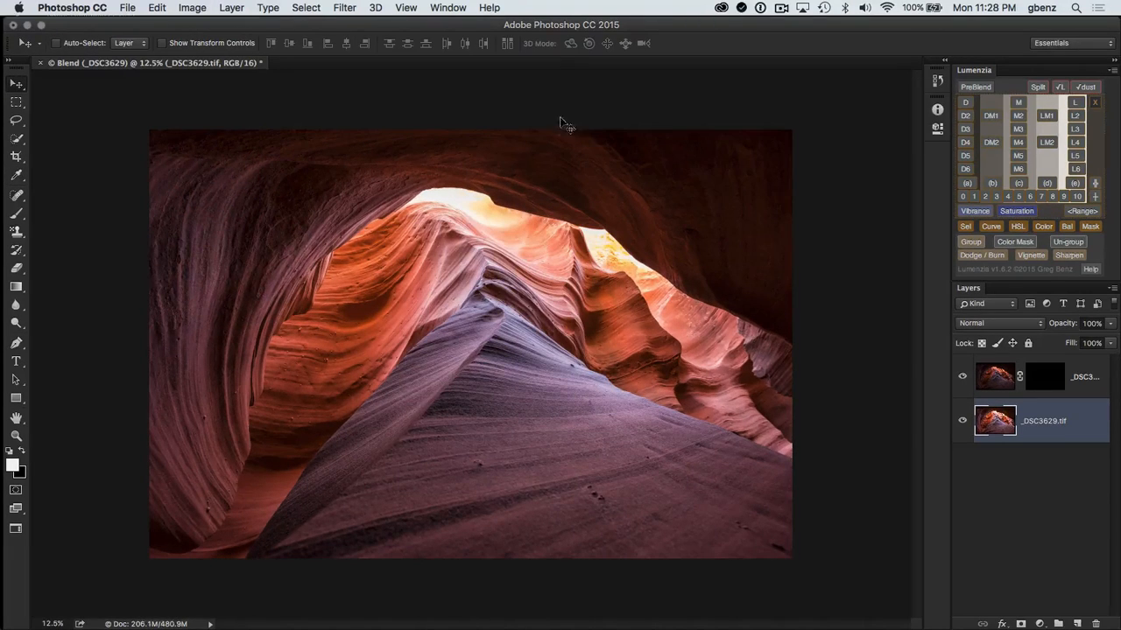
mouse_move(797, 340)
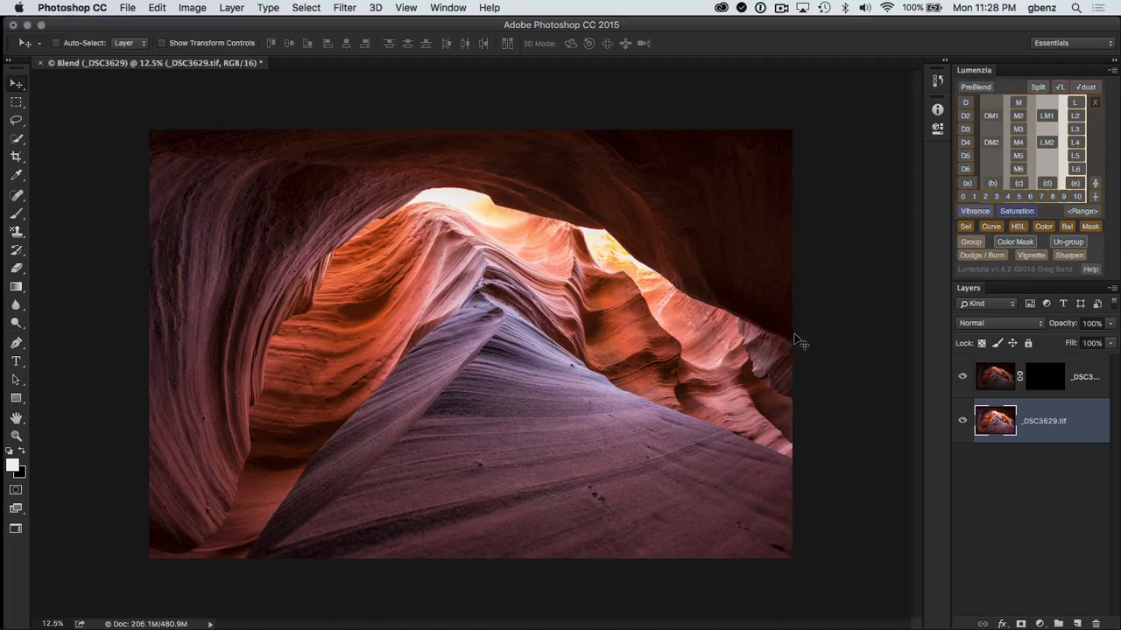
mouse_move(847, 335)
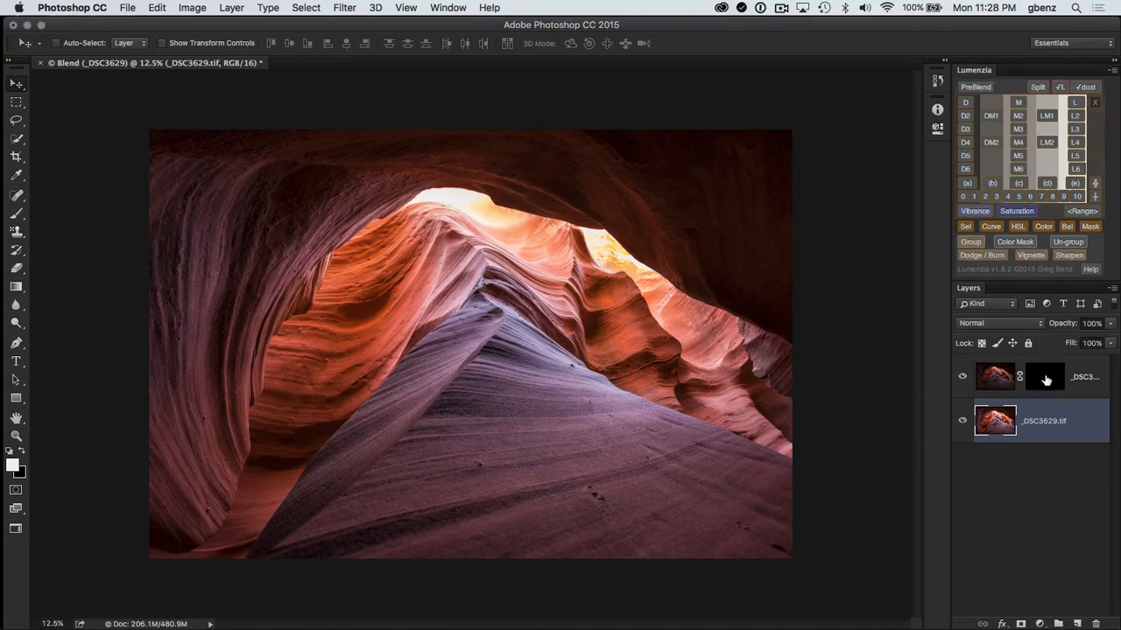
Disable the top layer's mask, show the layer, and preview the L2 brights luminosity mask
click(1044, 377)
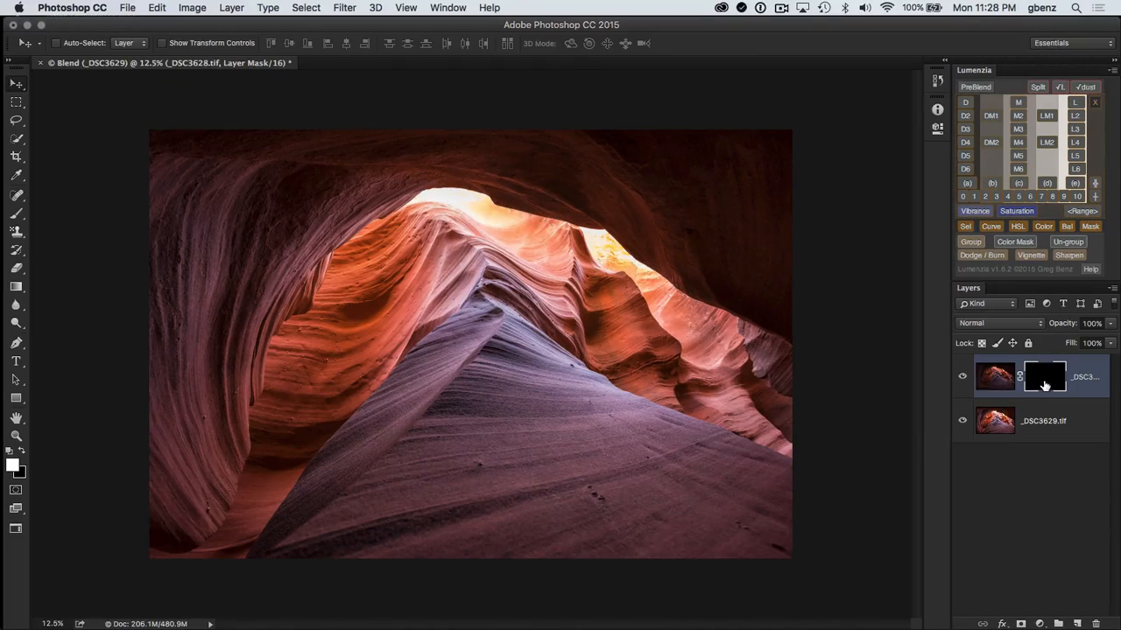
click(1044, 376)
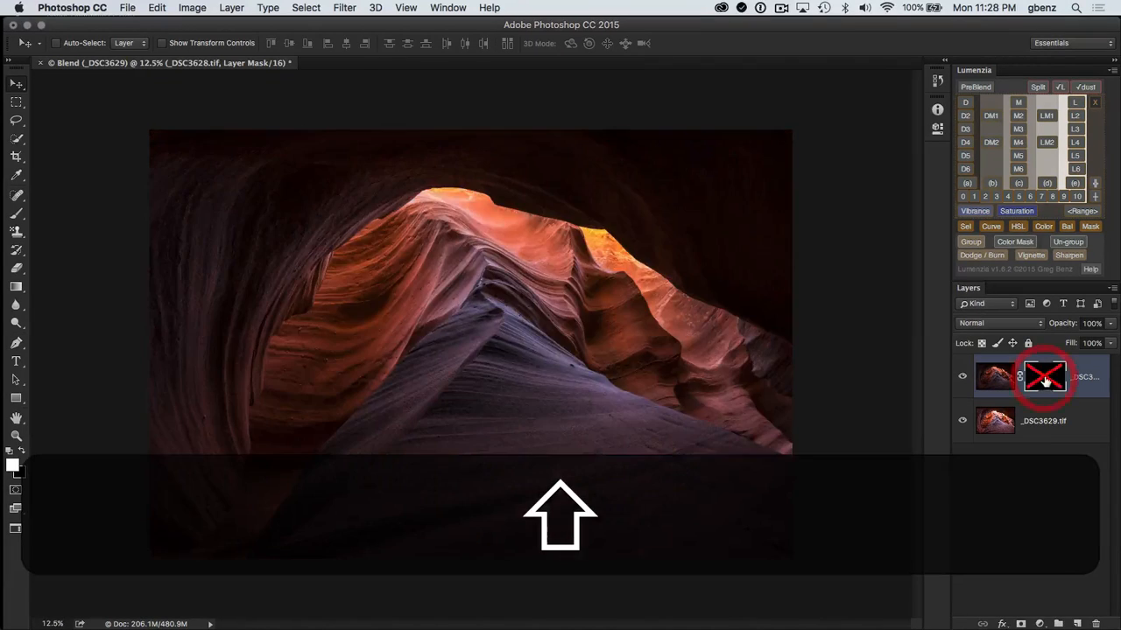
click(1043, 376)
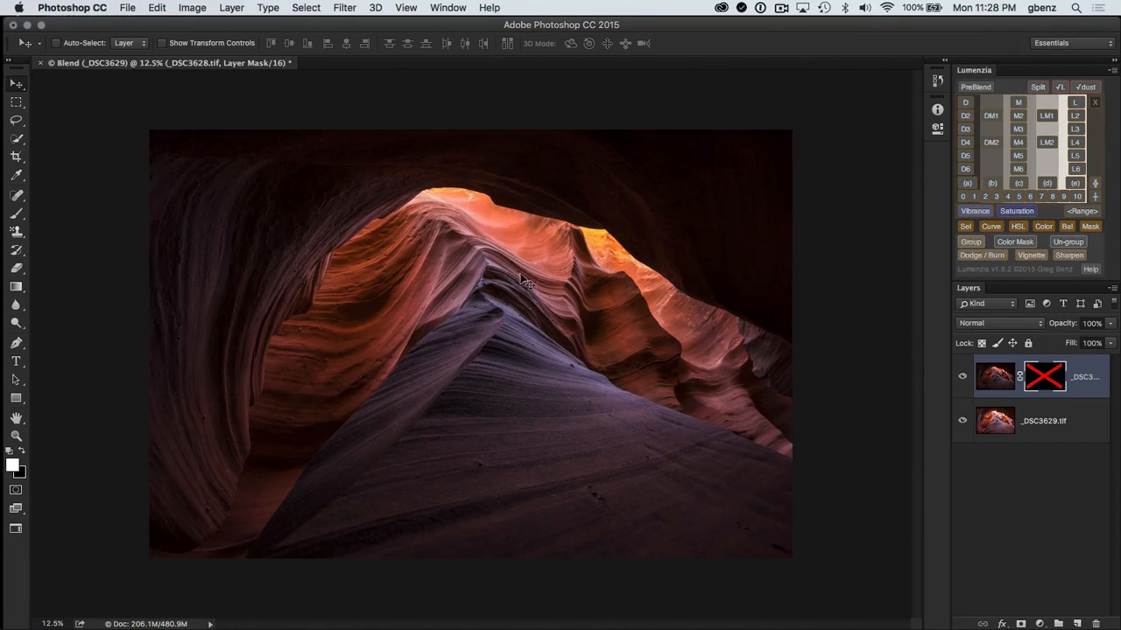
mouse_move(490, 214)
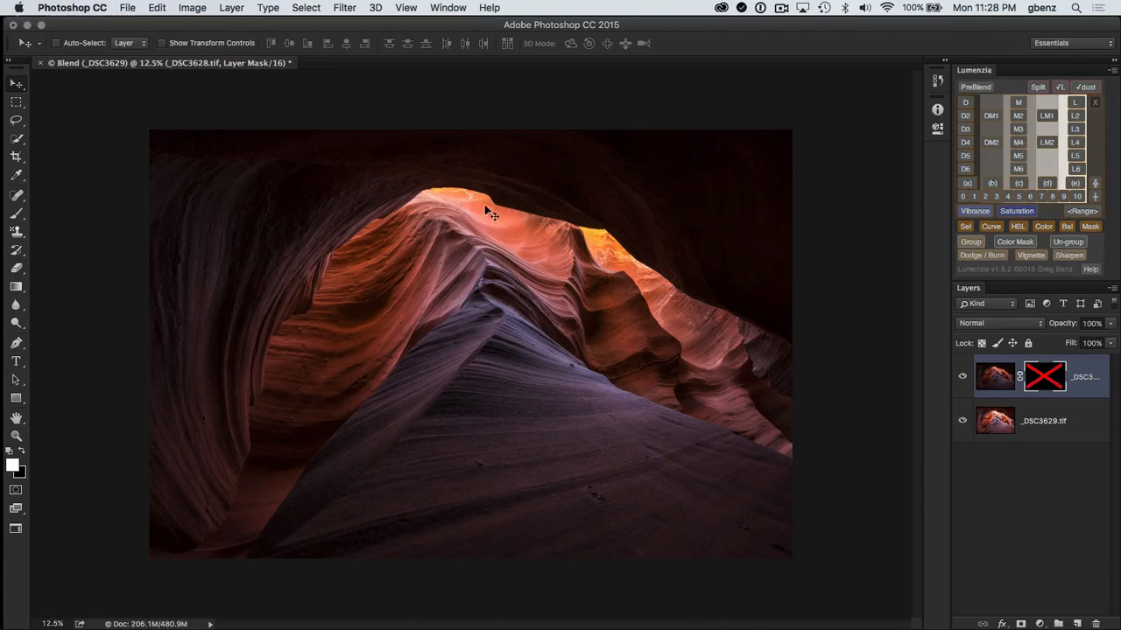
mouse_move(666, 263)
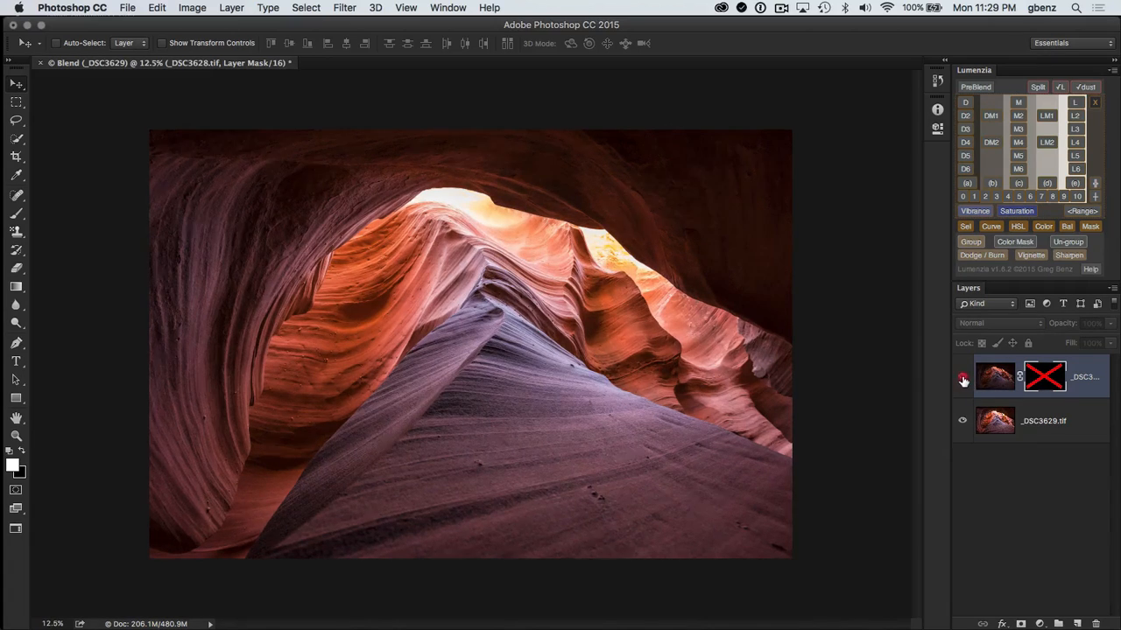
click(963, 377)
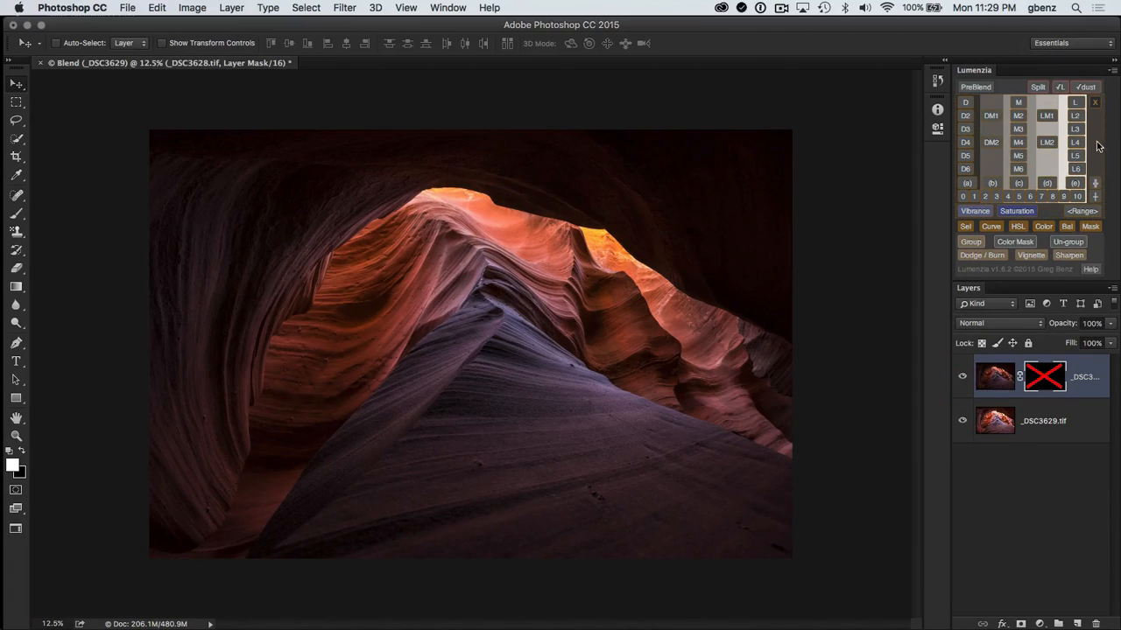
click(1076, 116)
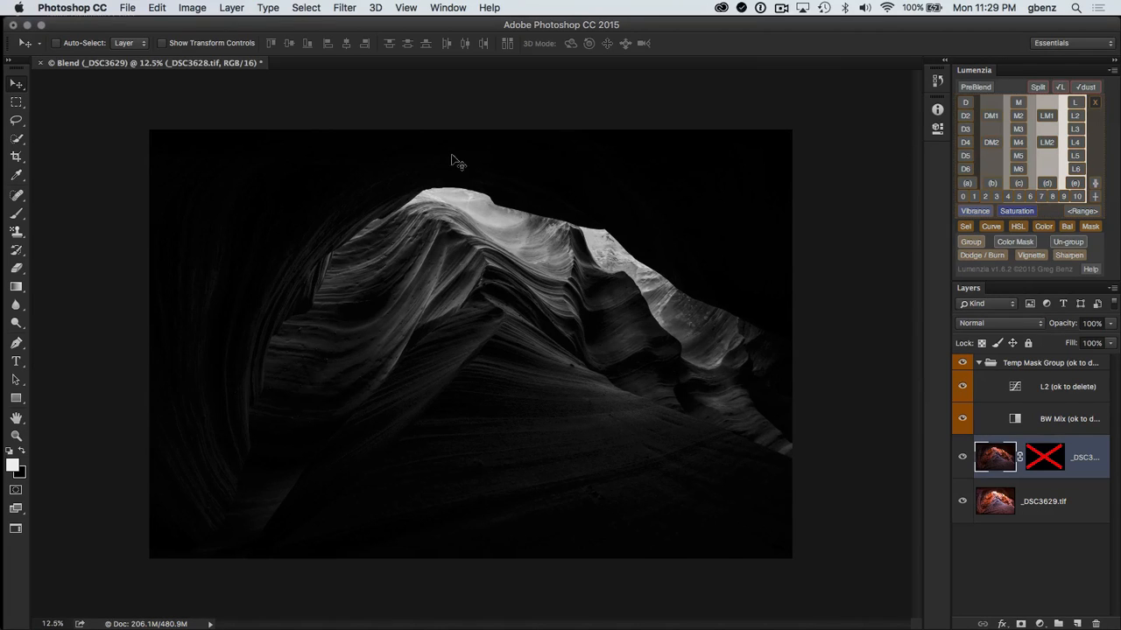
mouse_move(289, 271)
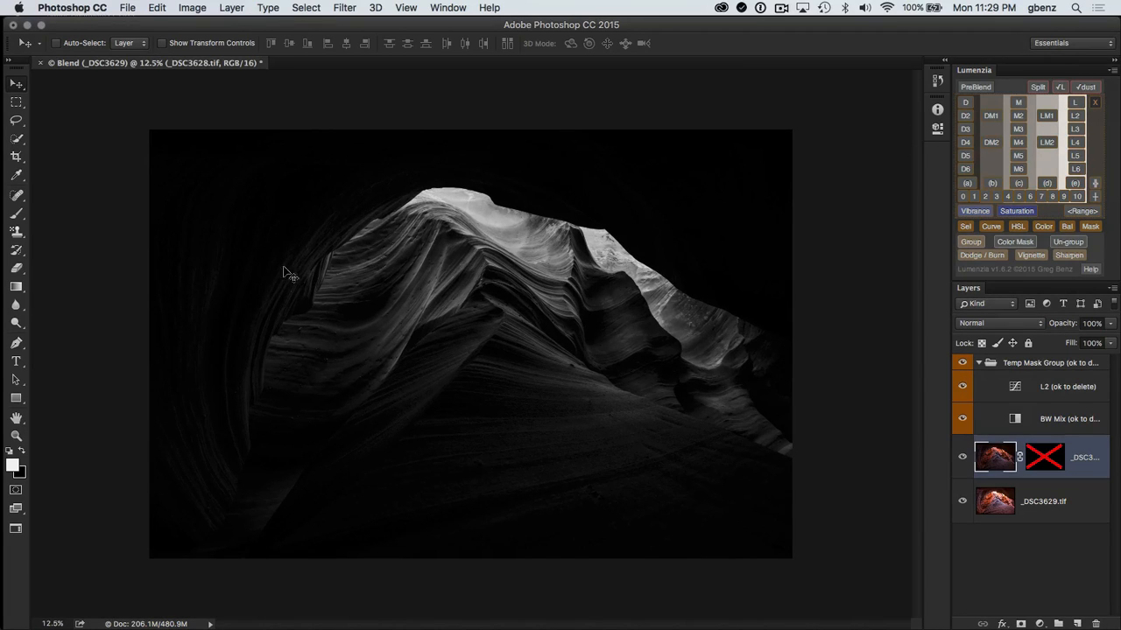
mouse_move(386, 227)
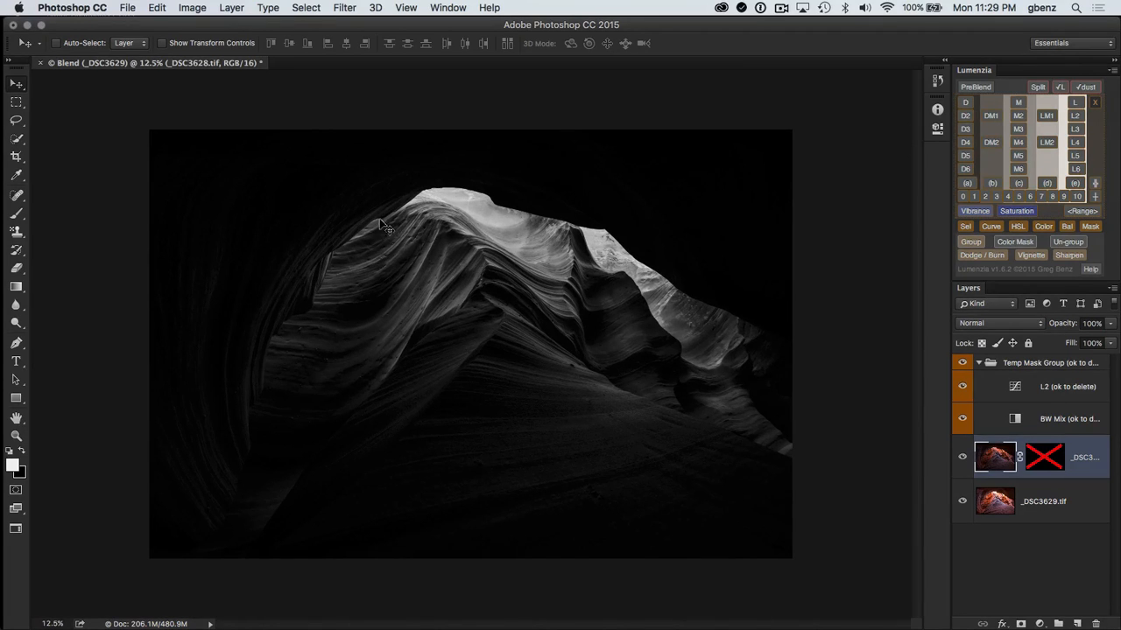
mouse_move(423, 244)
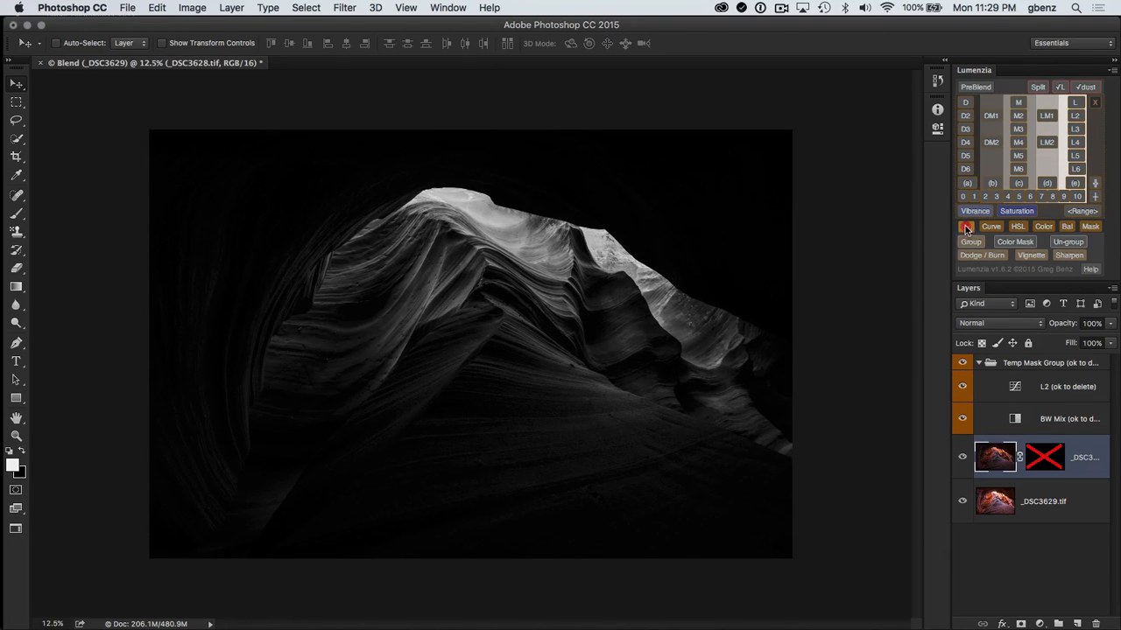
Load the brights mask as a selection, re-enable the layer mask, and switch to the Brush
click(965, 226)
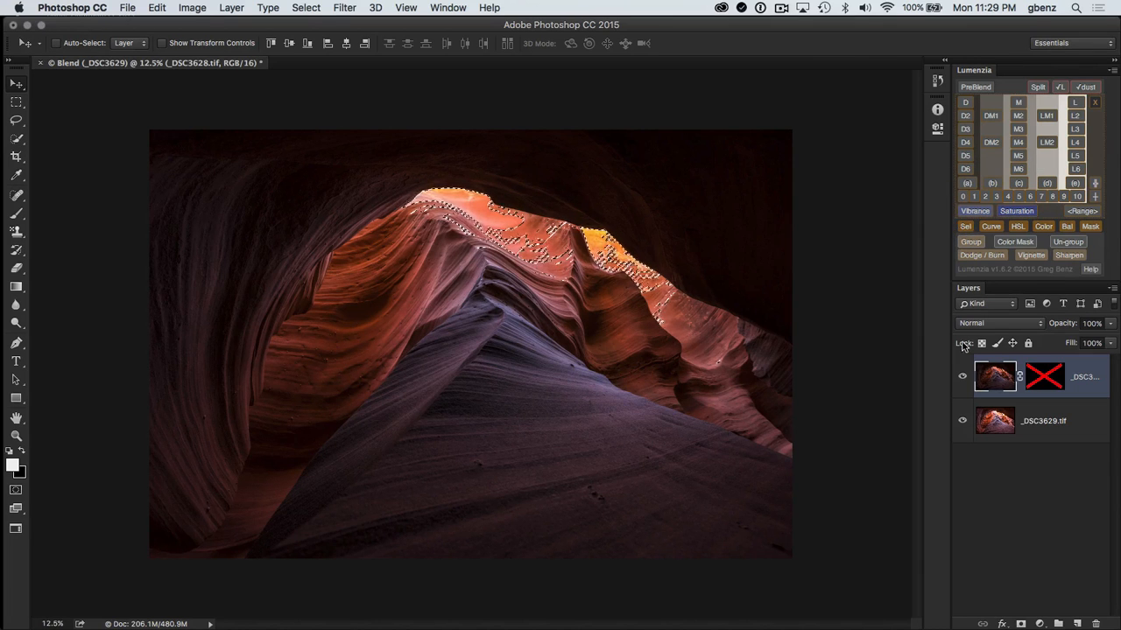
click(1043, 375)
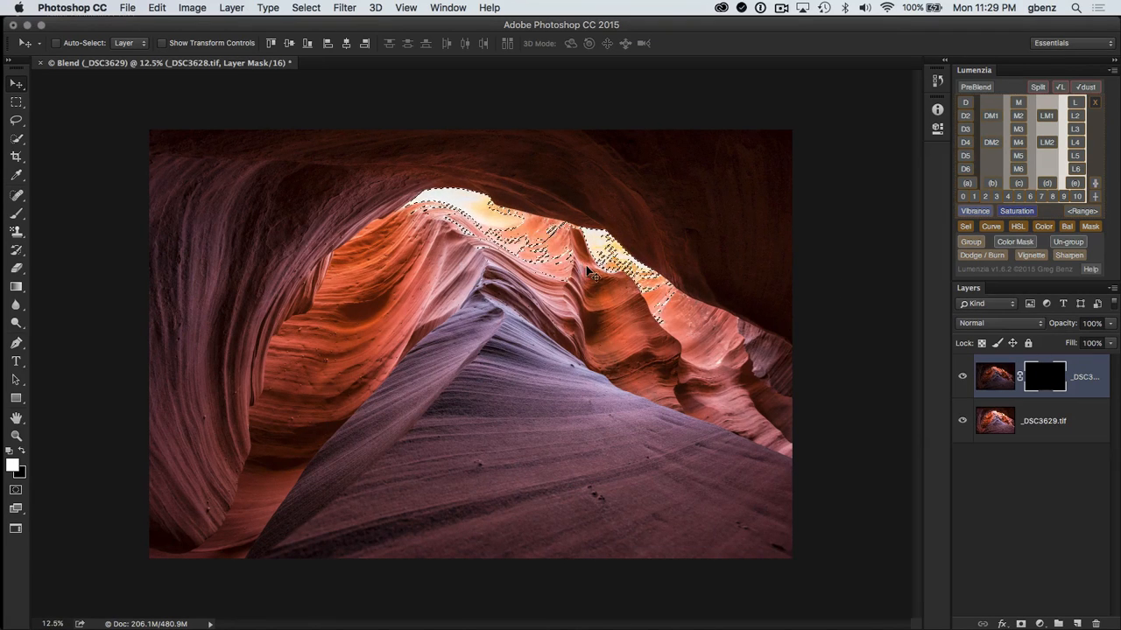
key(b)
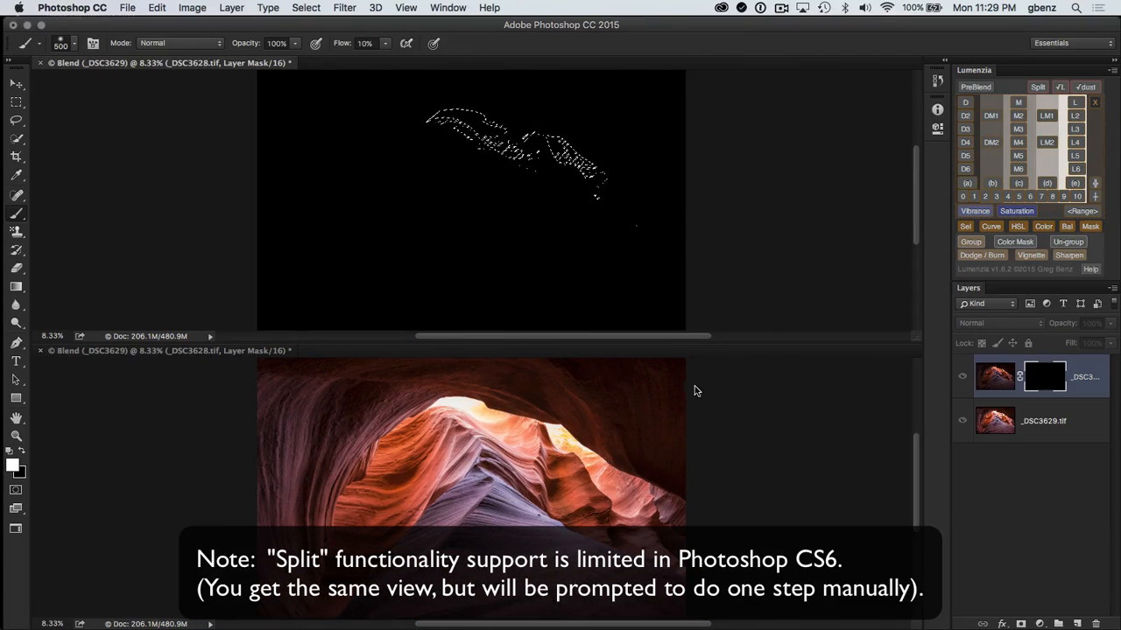
mouse_move(722, 410)
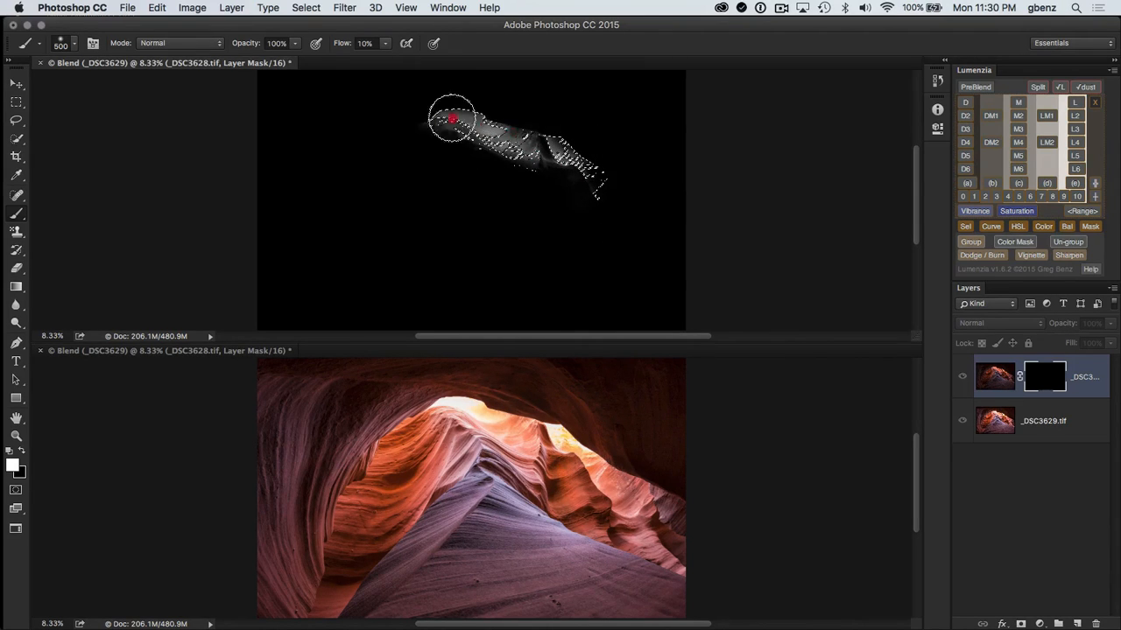
Paint white into the mask over the sunlit rock and along the lit ridge, dropping the selection
drag(452, 119, 517, 147)
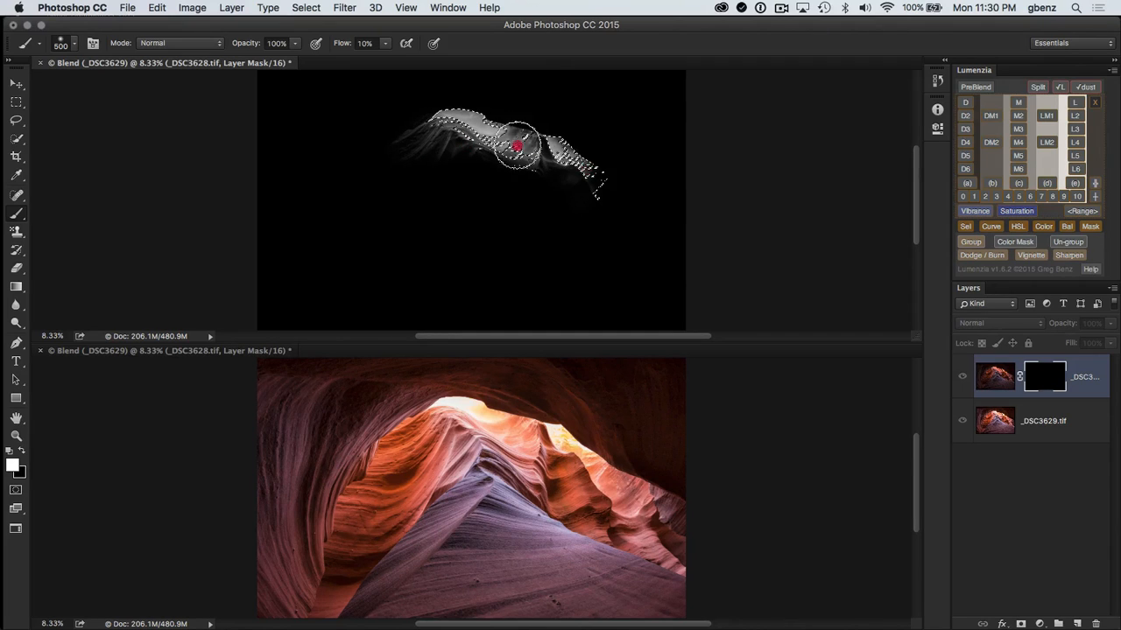
drag(516, 147, 526, 161)
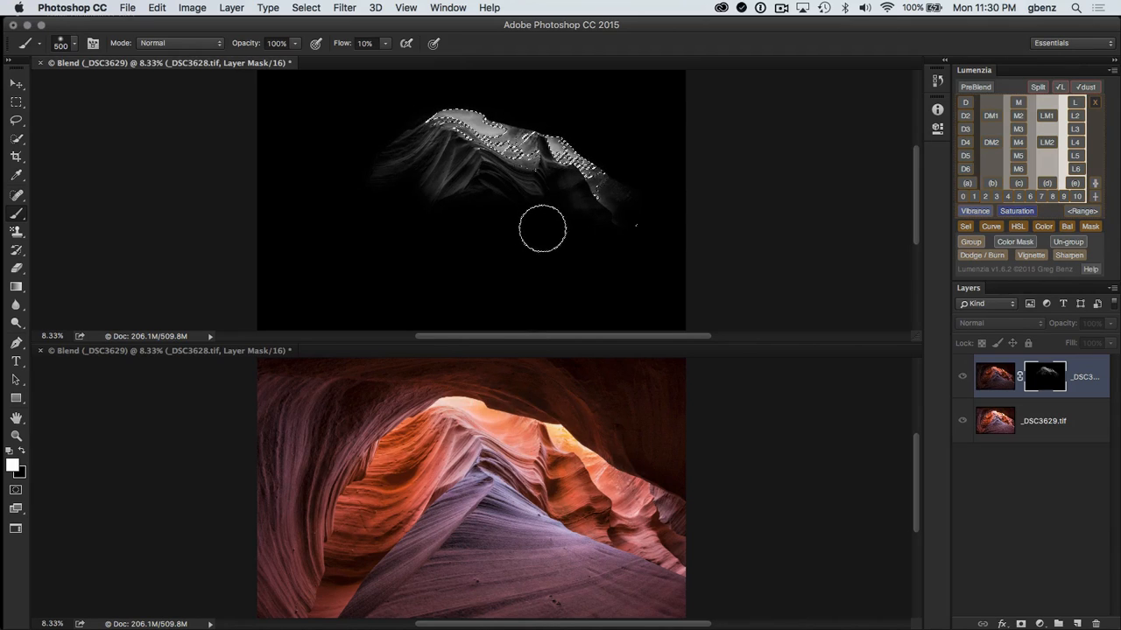
key(cmd+h)
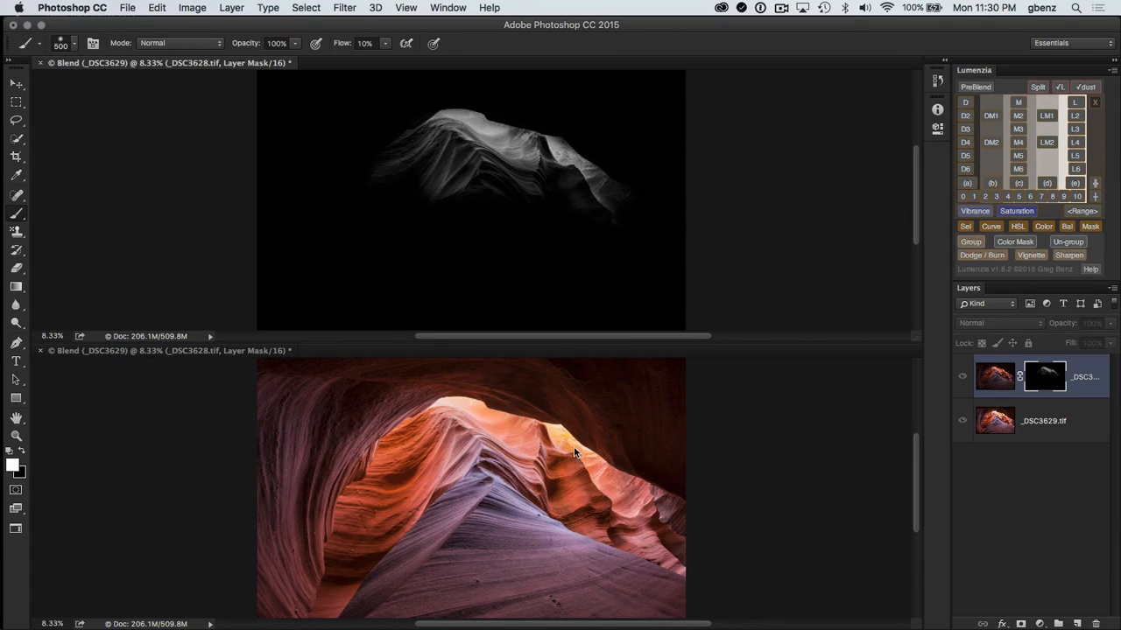
click(495, 134)
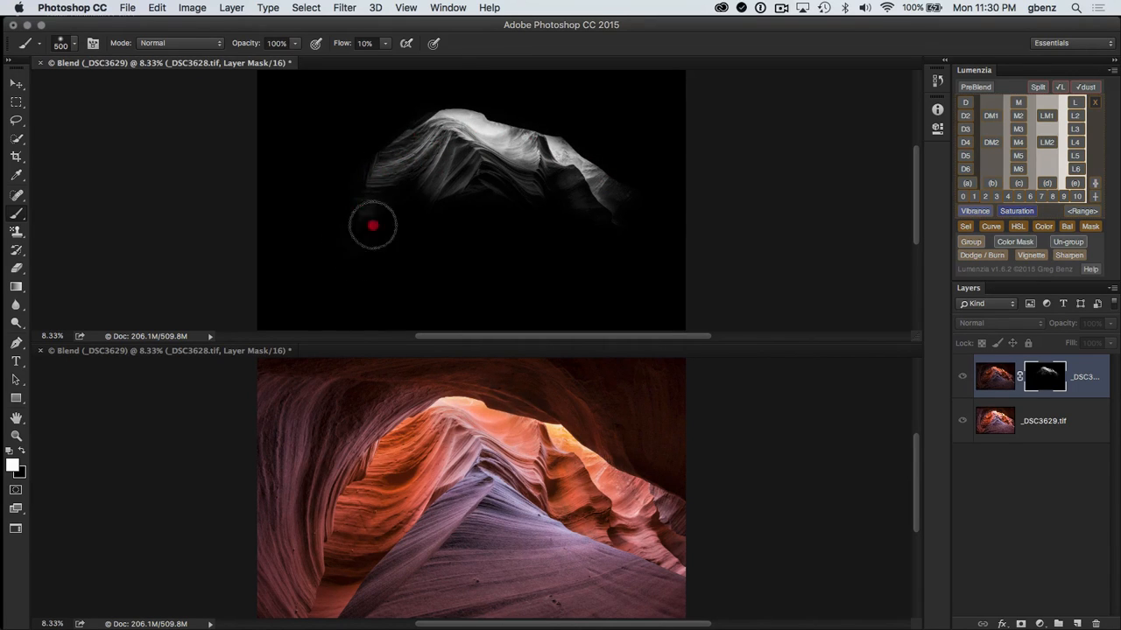
drag(371, 226, 676, 259)
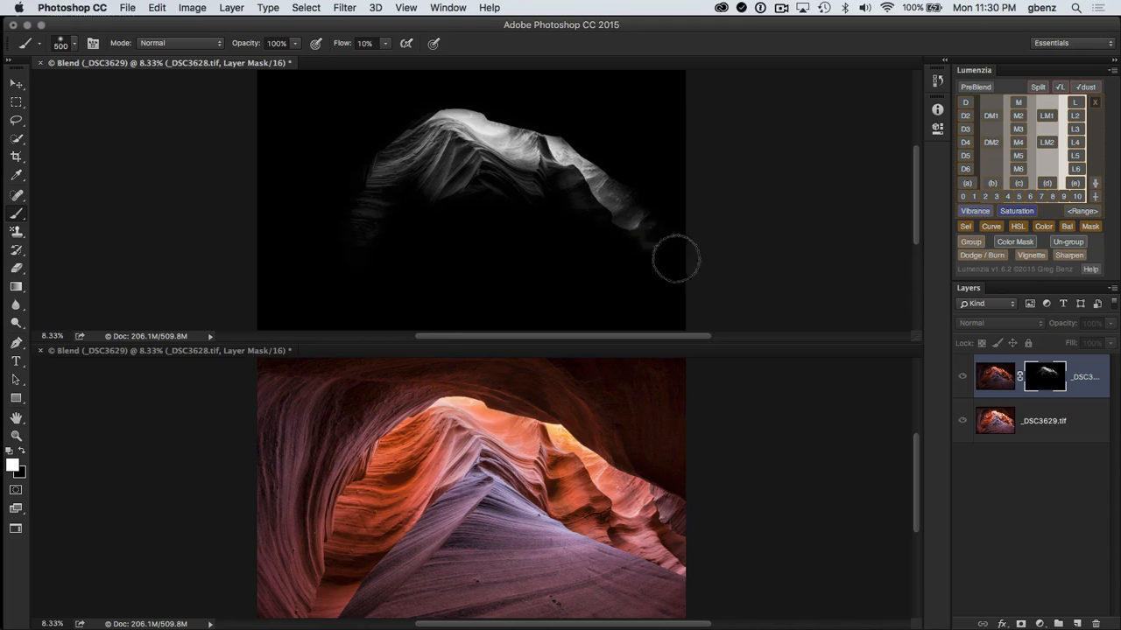
drag(679, 259, 595, 228)
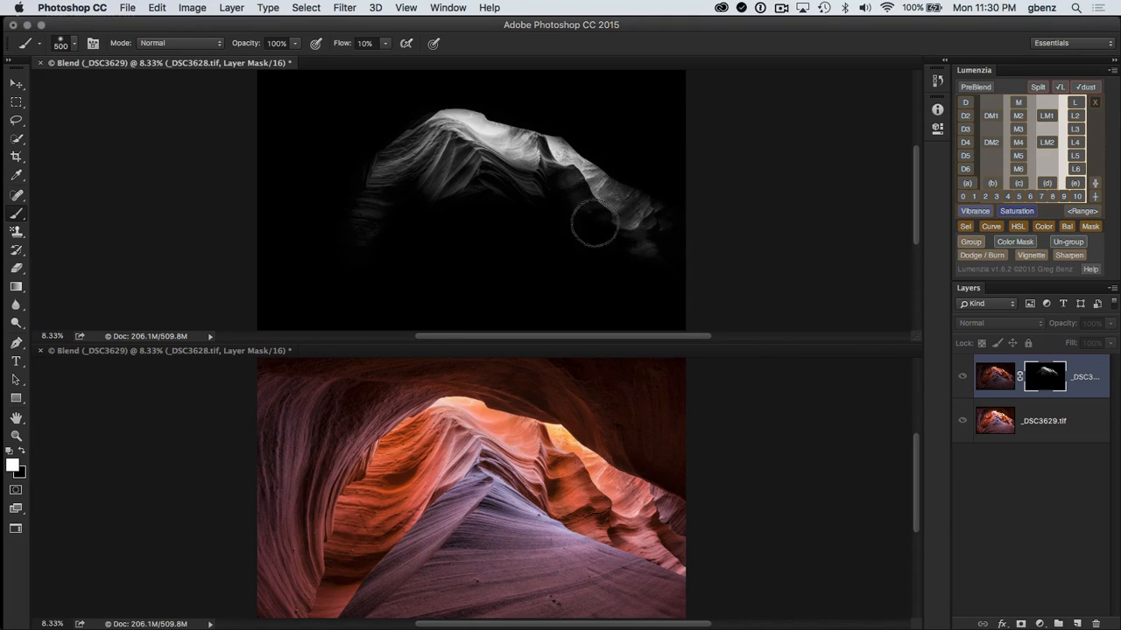
drag(595, 224, 529, 144)
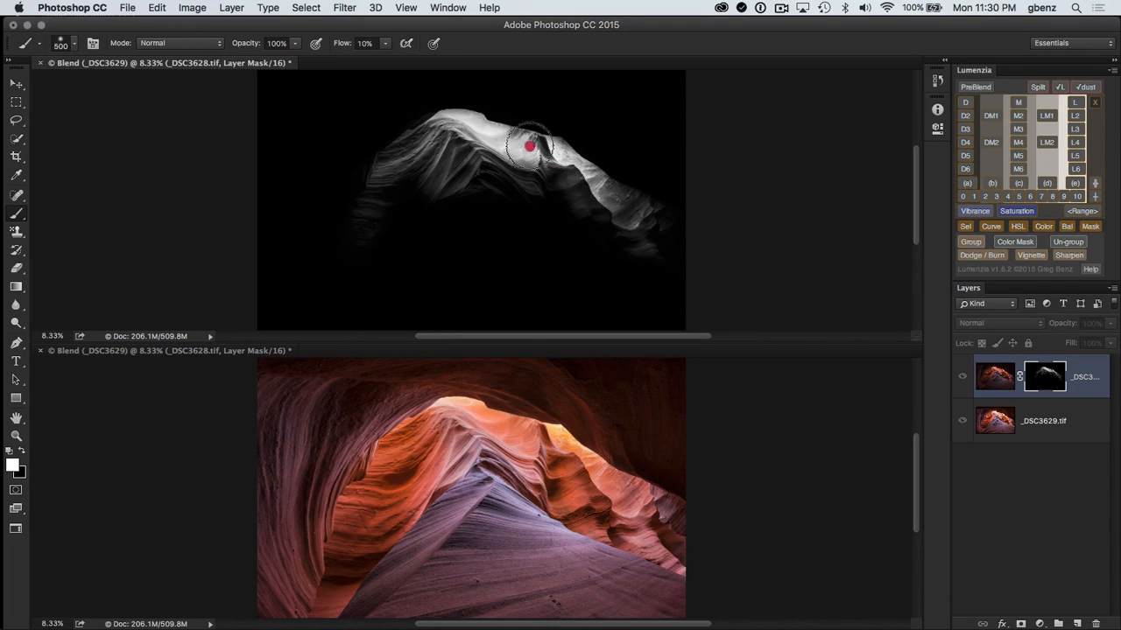
drag(529, 147, 679, 226)
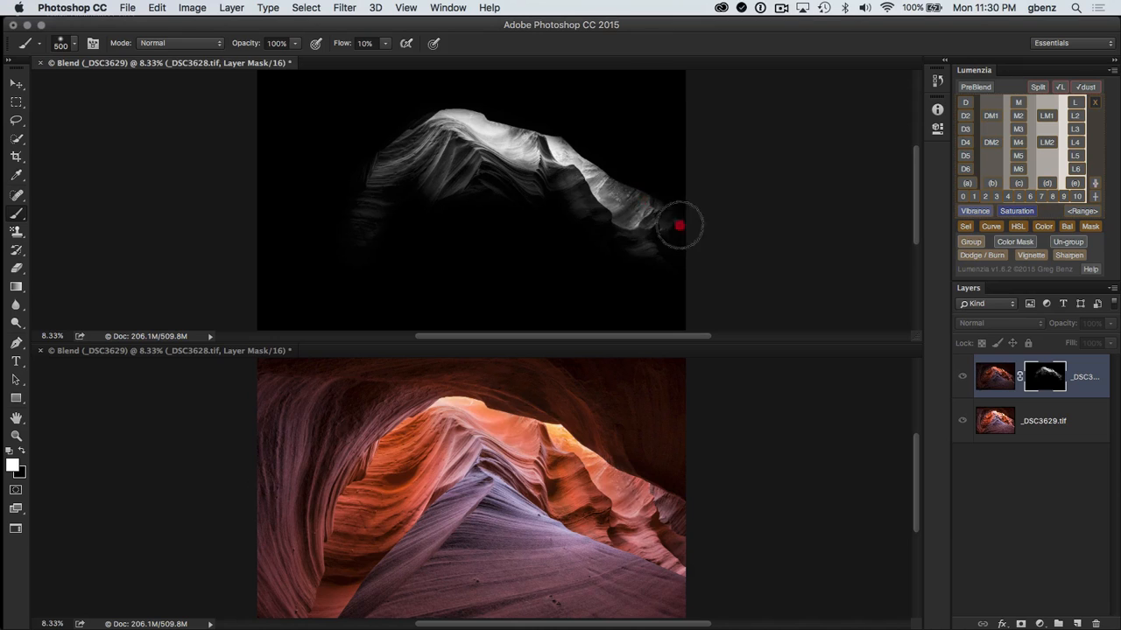
drag(680, 226, 623, 217)
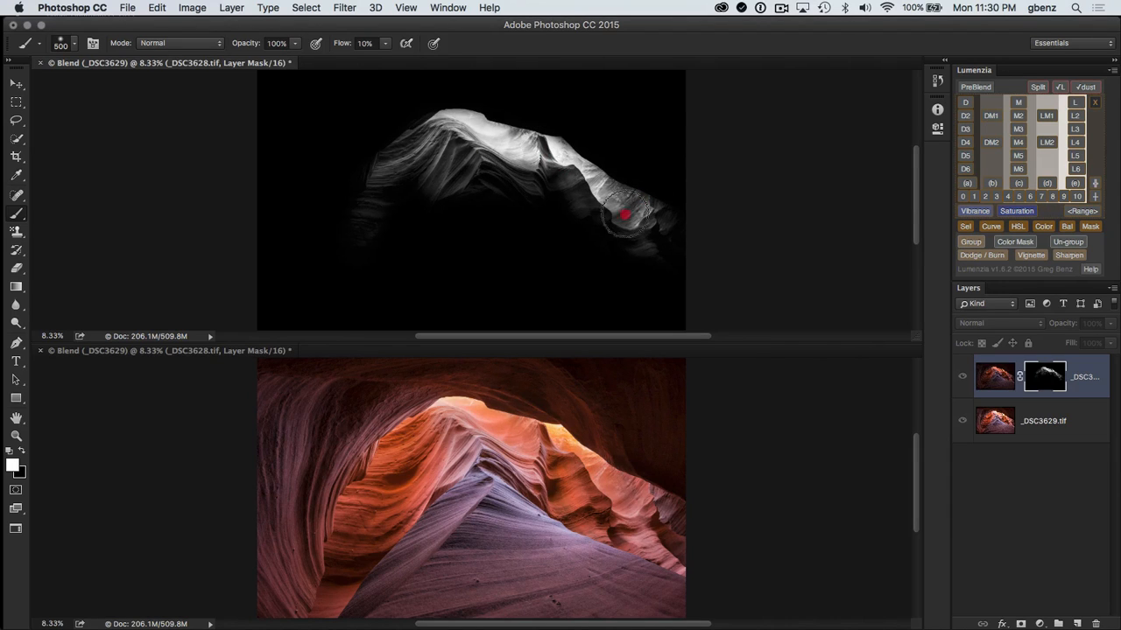
drag(627, 214, 368, 196)
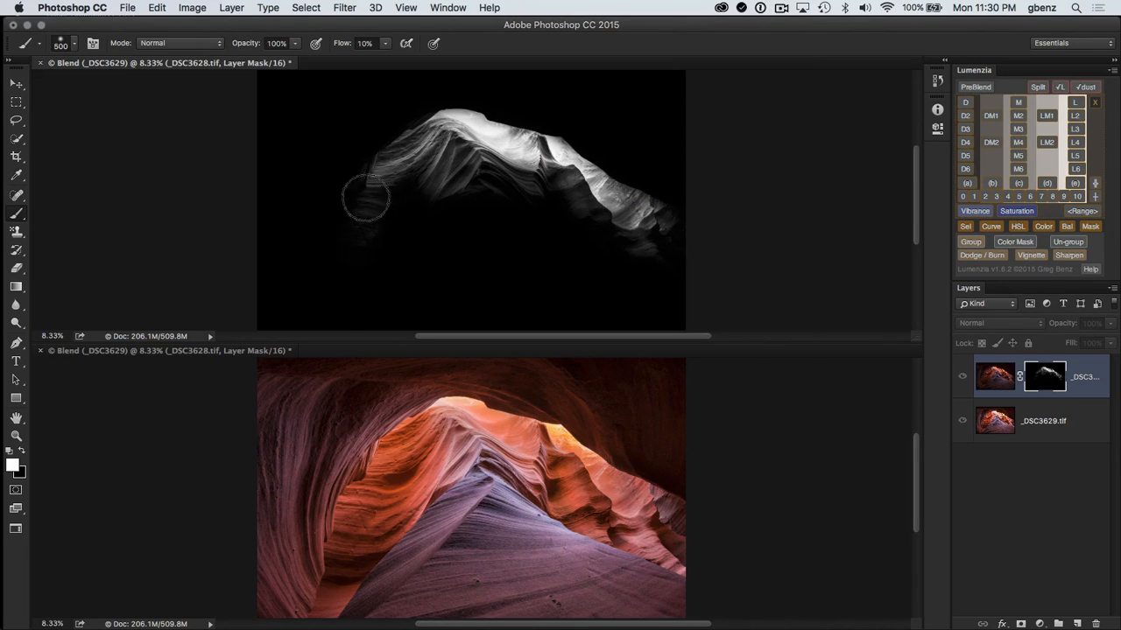
Brush the lower left and middle canyon walls into the mask, then toggle the layer to compare
click(358, 242)
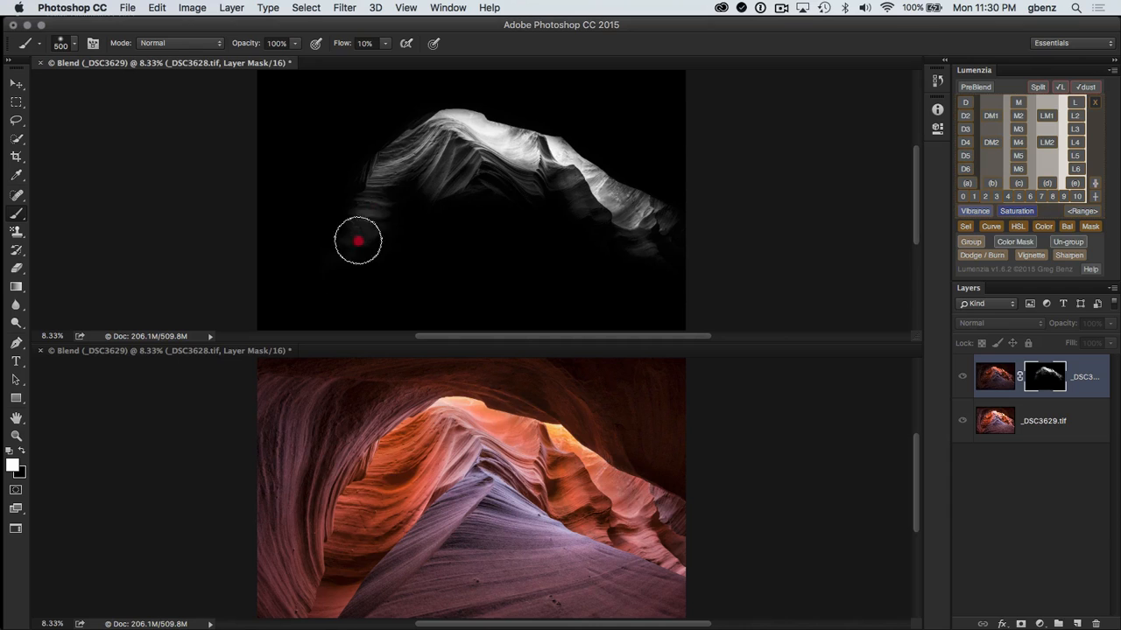
drag(358, 242, 557, 231)
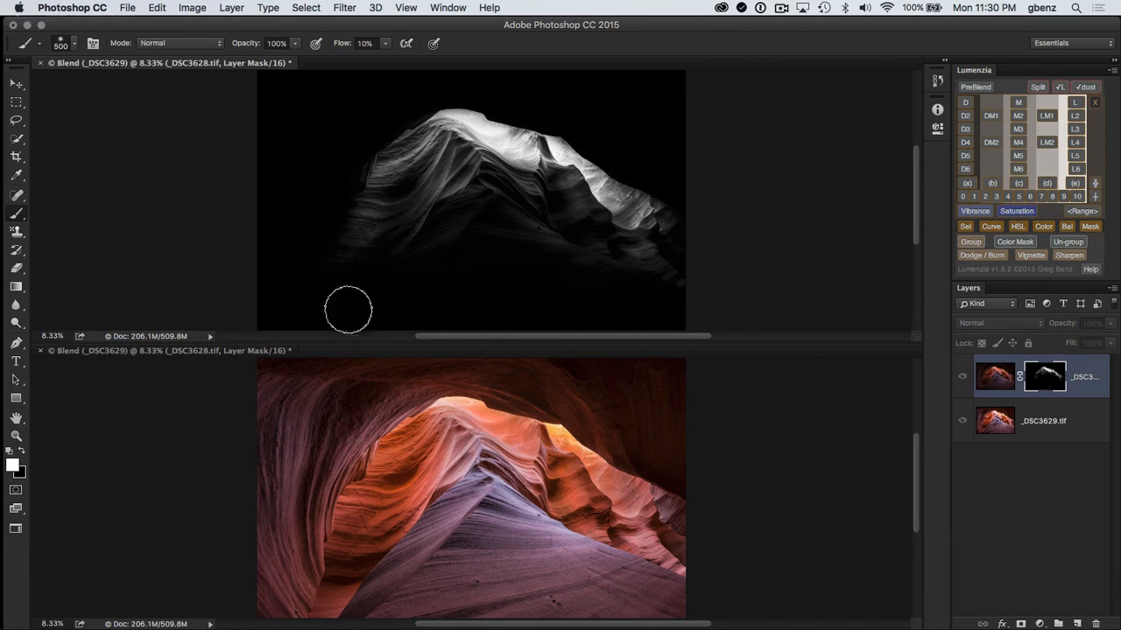
drag(348, 310, 580, 237)
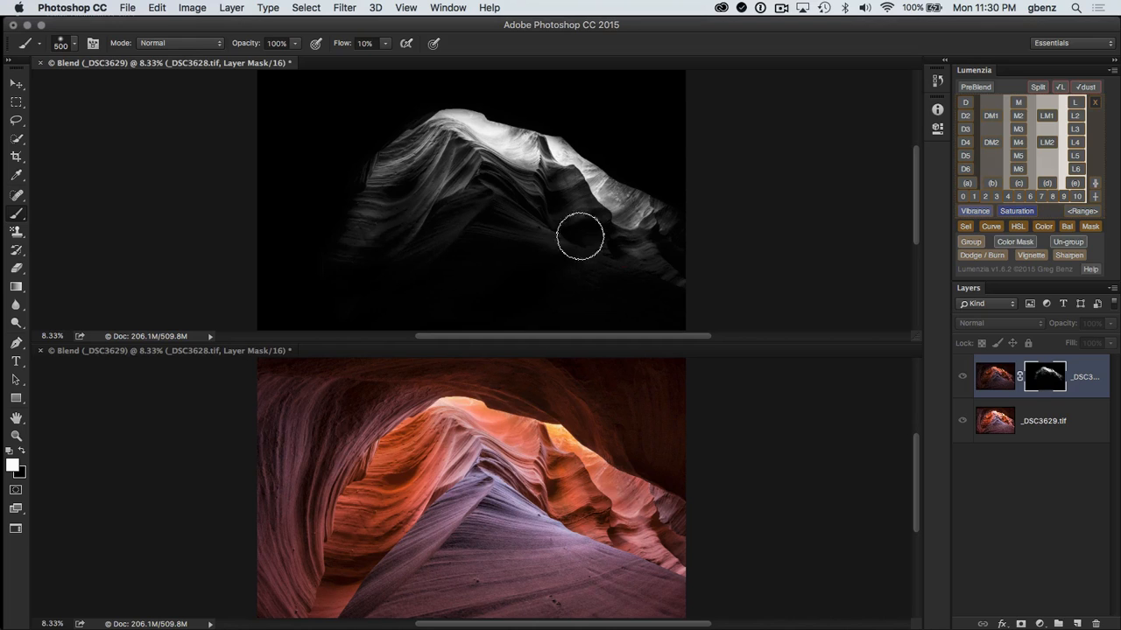
drag(582, 236, 490, 146)
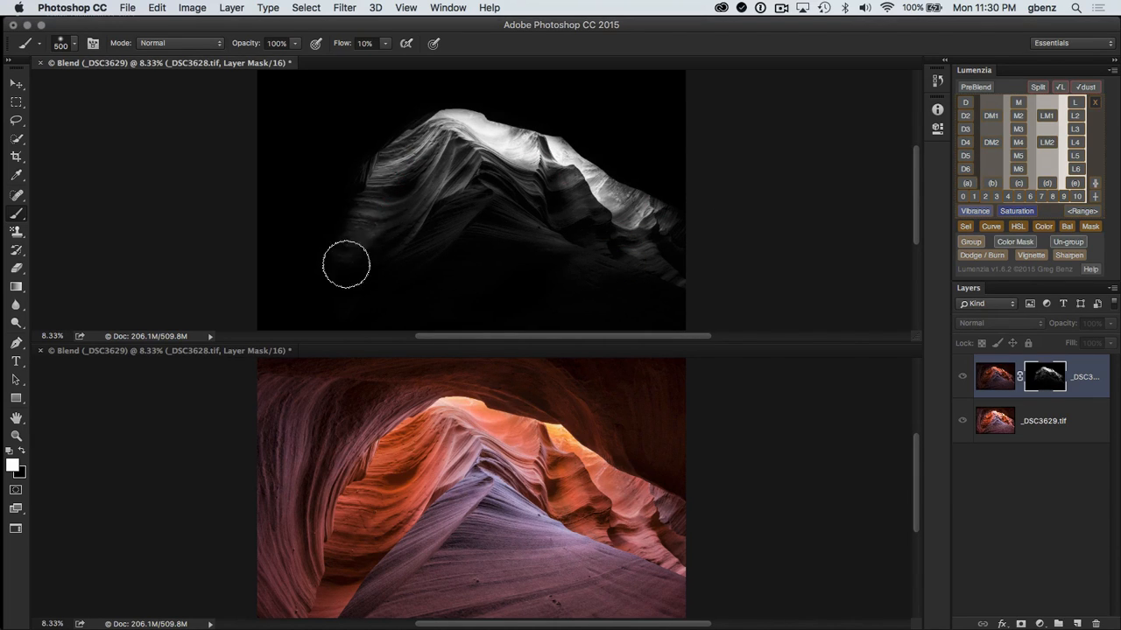
drag(347, 264, 473, 123)
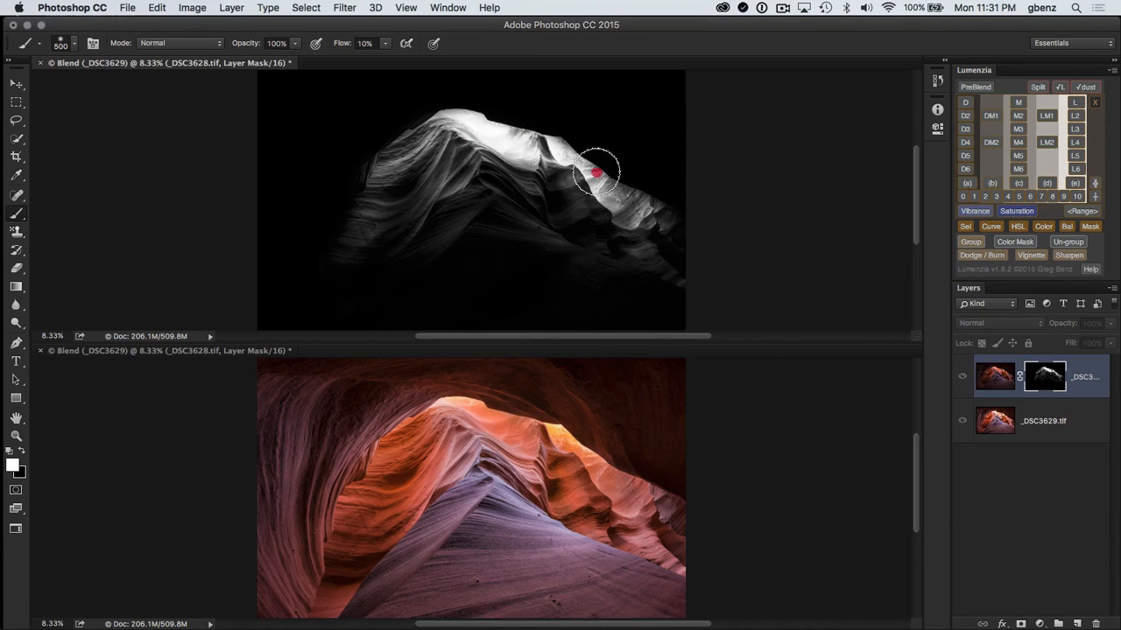
drag(599, 173, 604, 201)
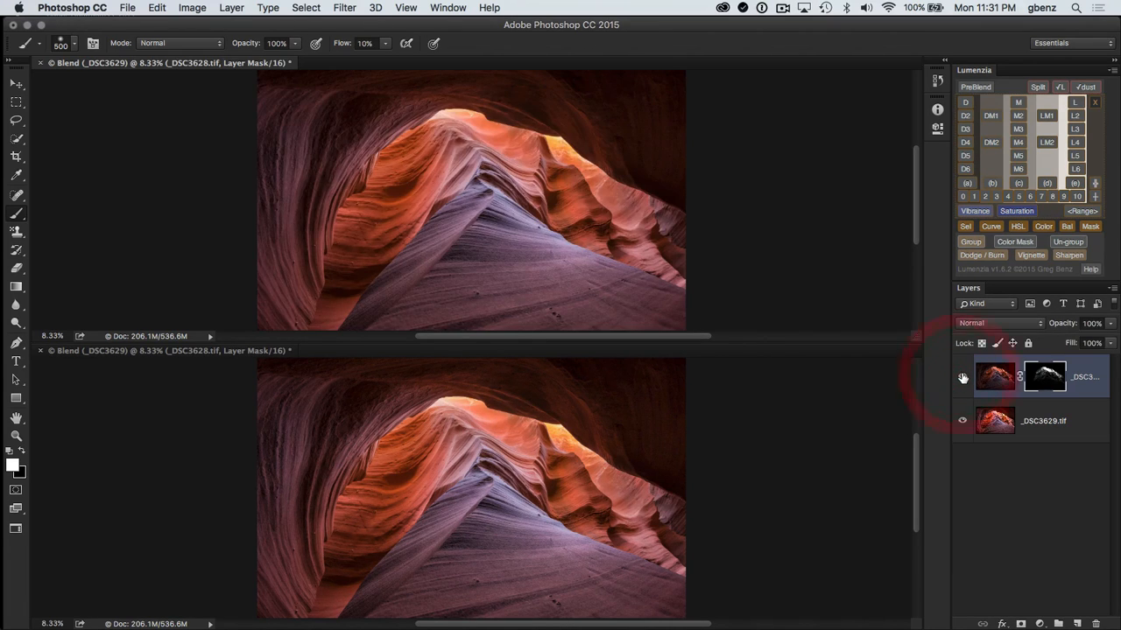
click(963, 376)
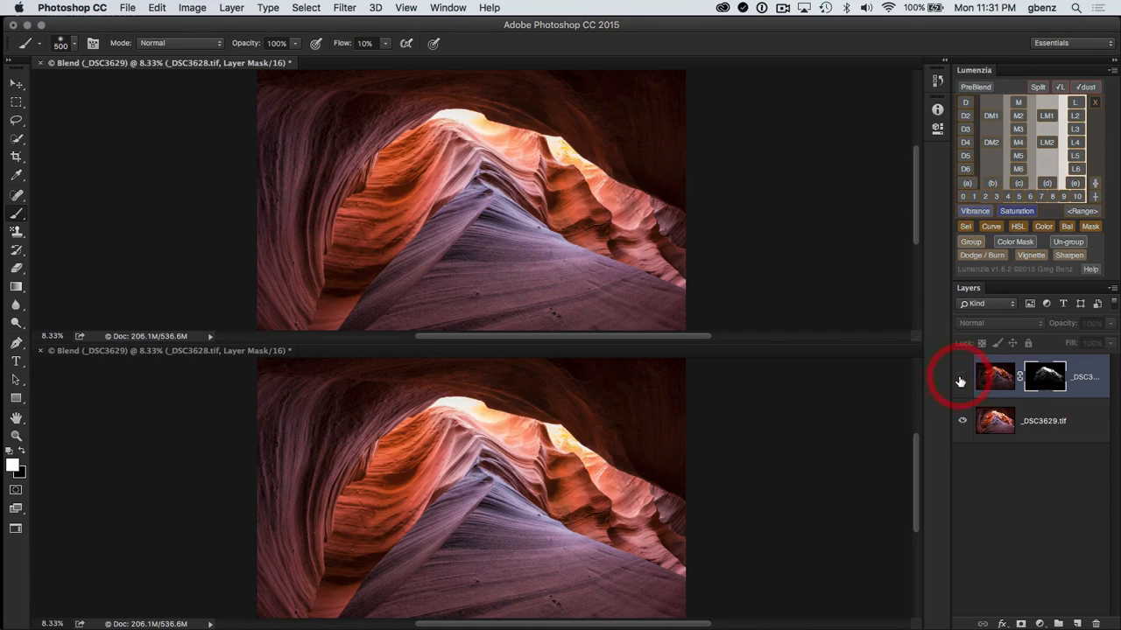
click(962, 376)
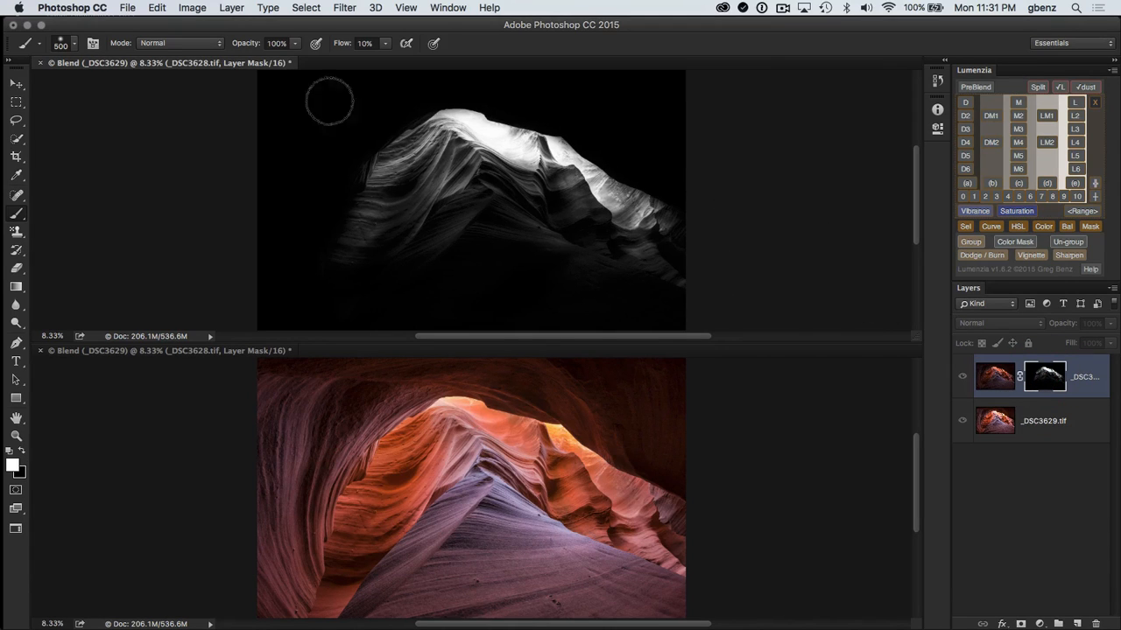
mouse_move(190, 72)
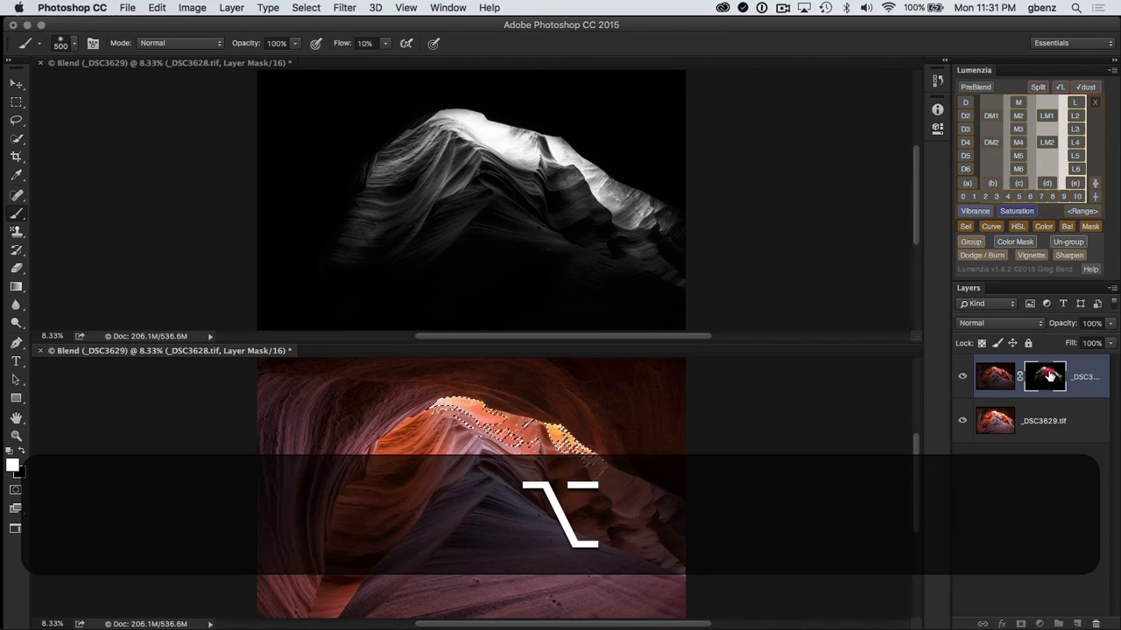
Soften the mask along the ridge's right end and below its crest
click(1043, 377)
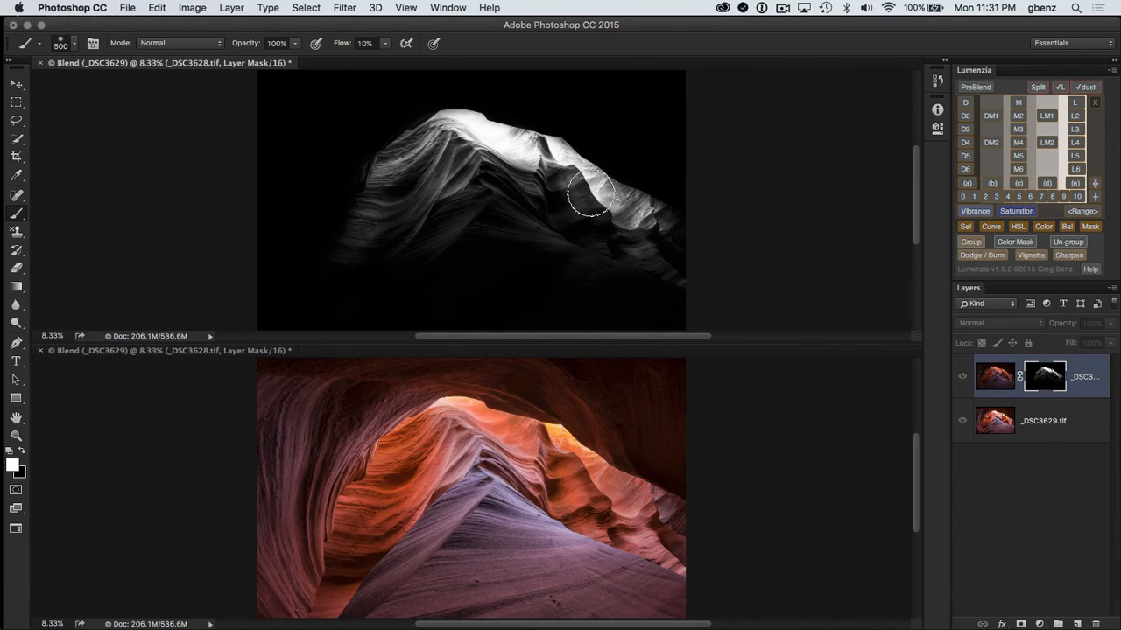
drag(592, 193, 639, 227)
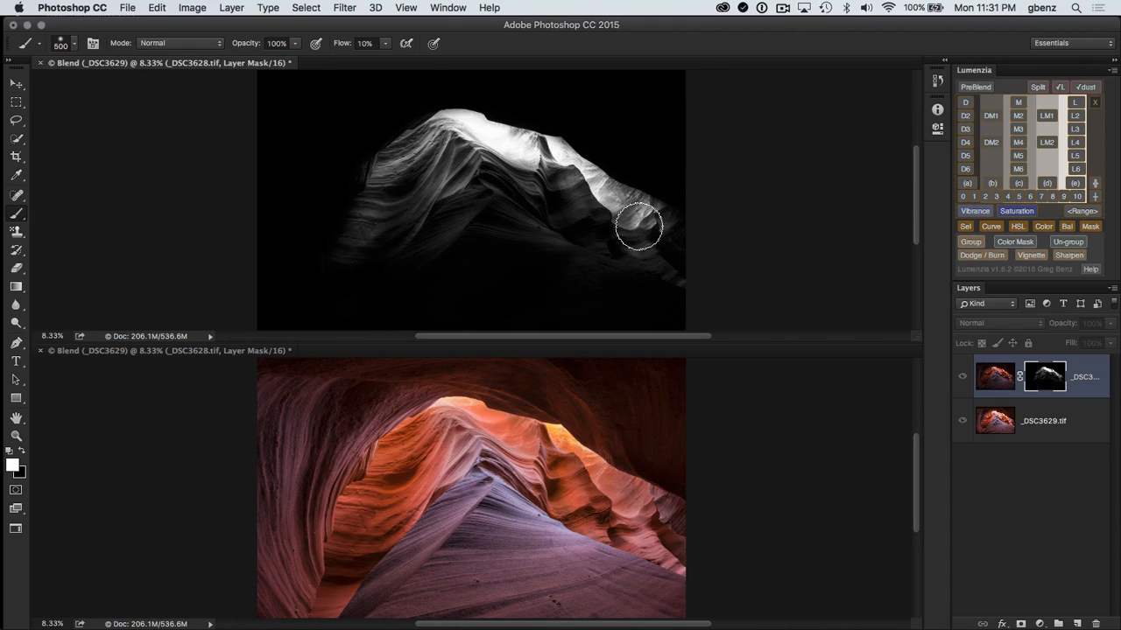
drag(639, 226, 561, 197)
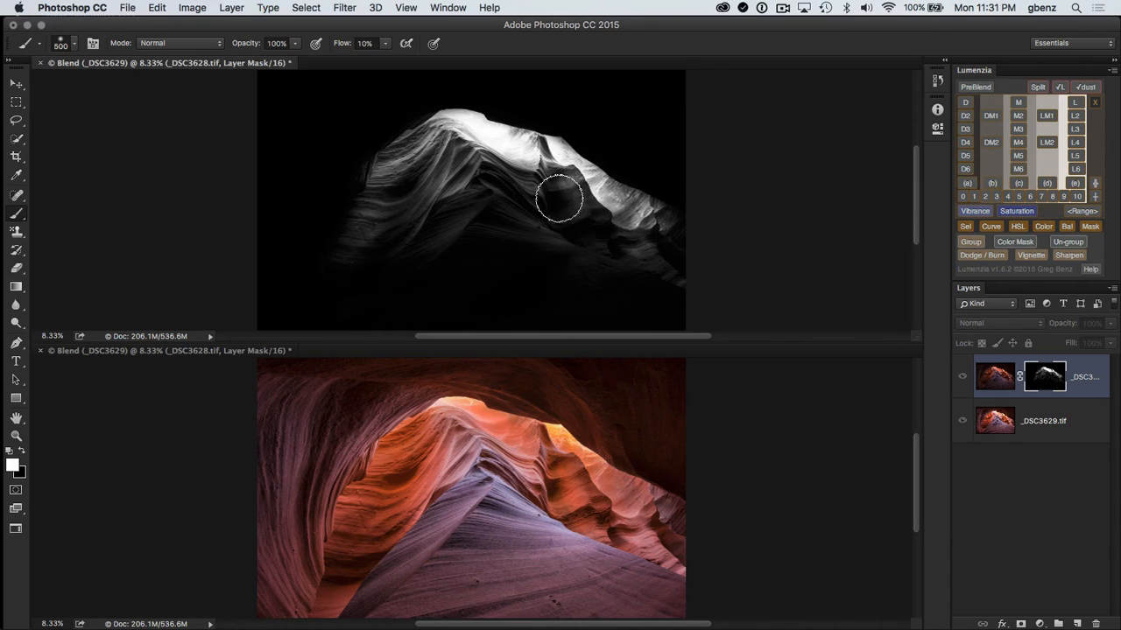
drag(561, 196, 674, 243)
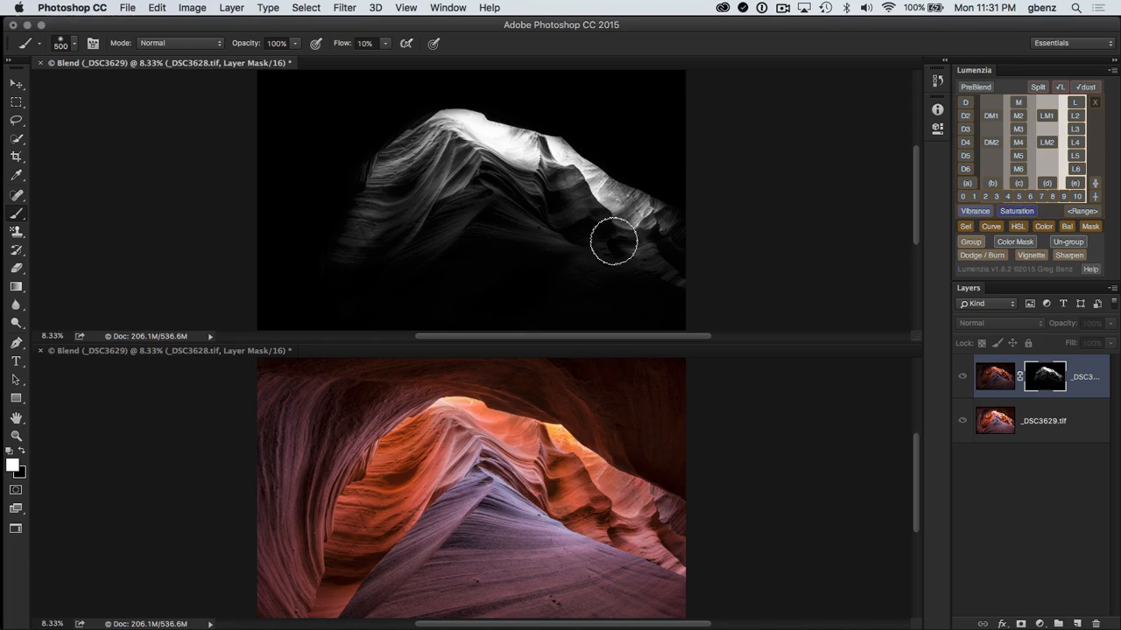
Switch to white and fill the lower left and centre wall of the mask up toward the ridge
key(cmd+d)
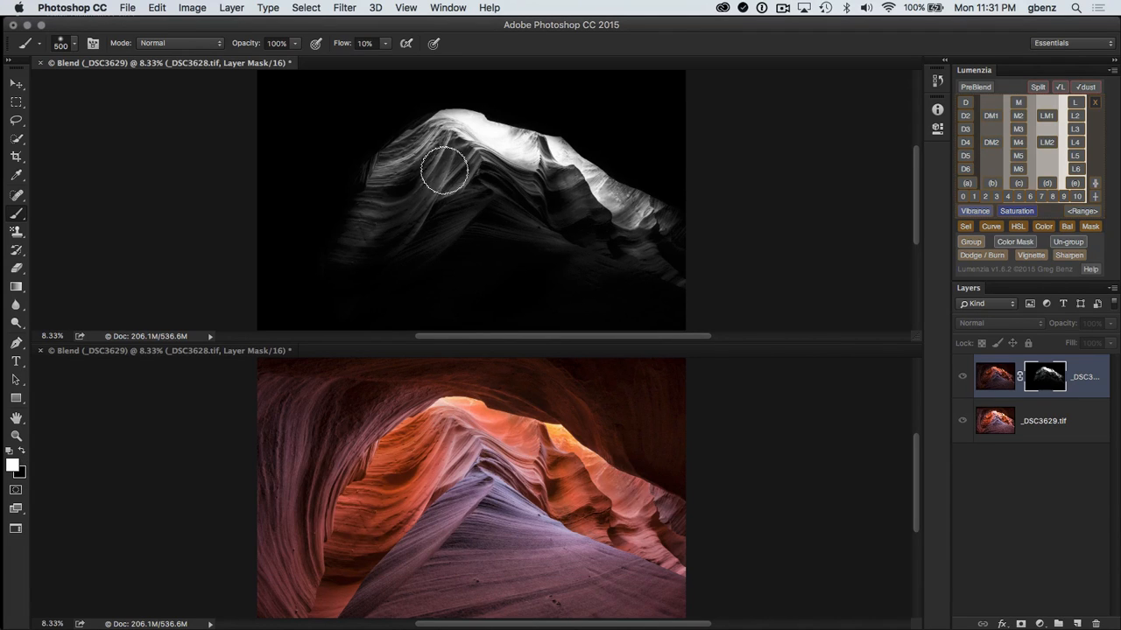
drag(446, 166, 421, 289)
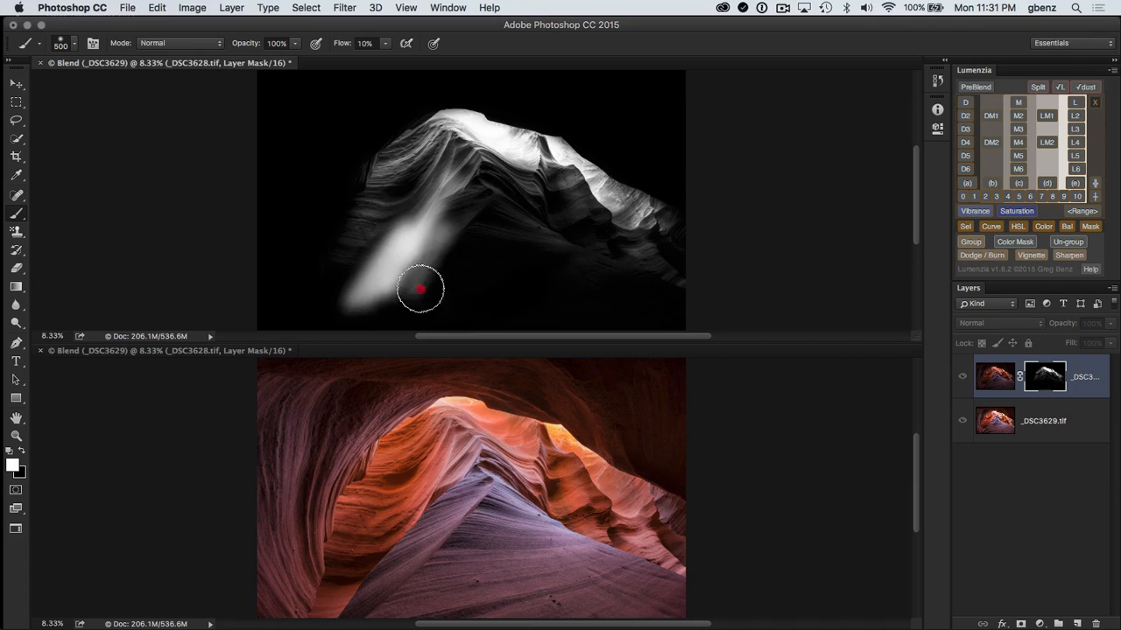
drag(421, 289, 424, 312)
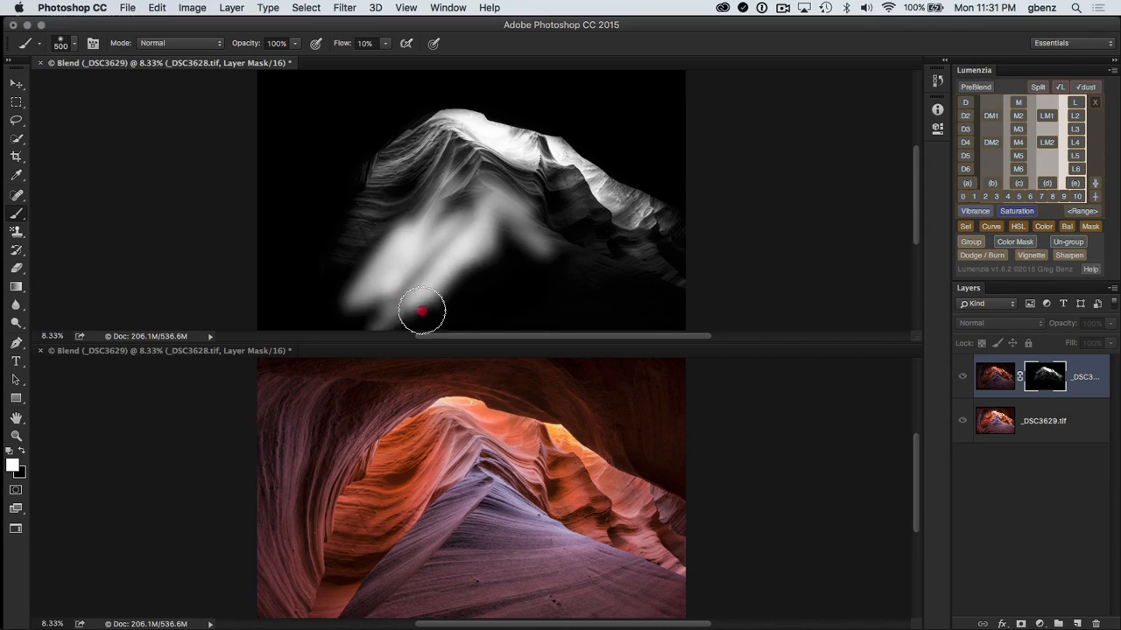
drag(420, 312, 473, 266)
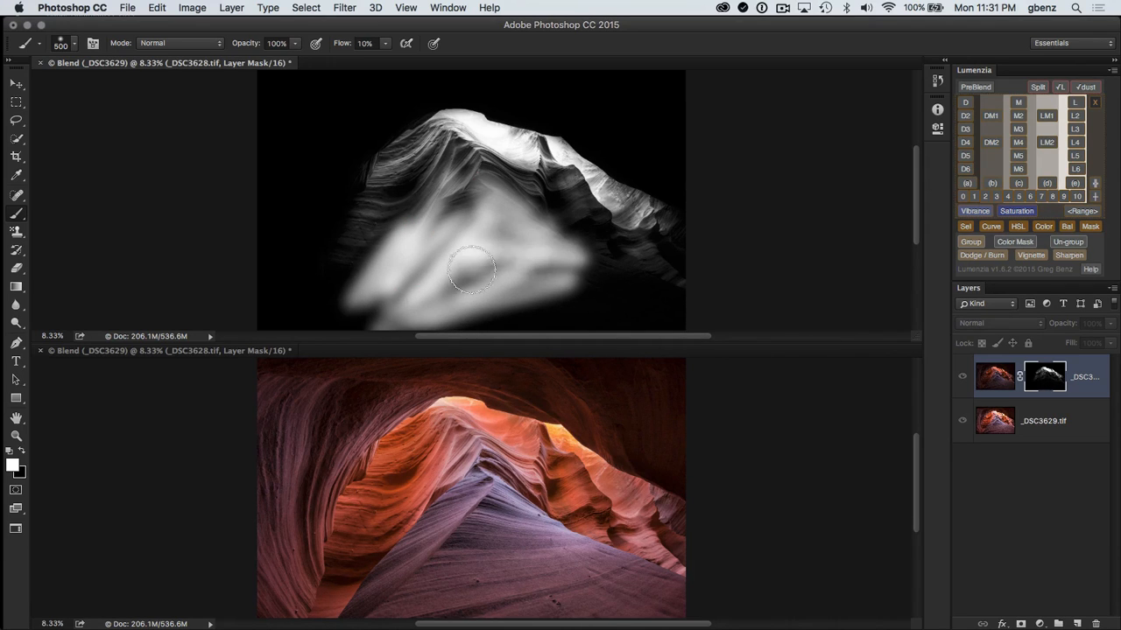
drag(473, 272, 522, 298)
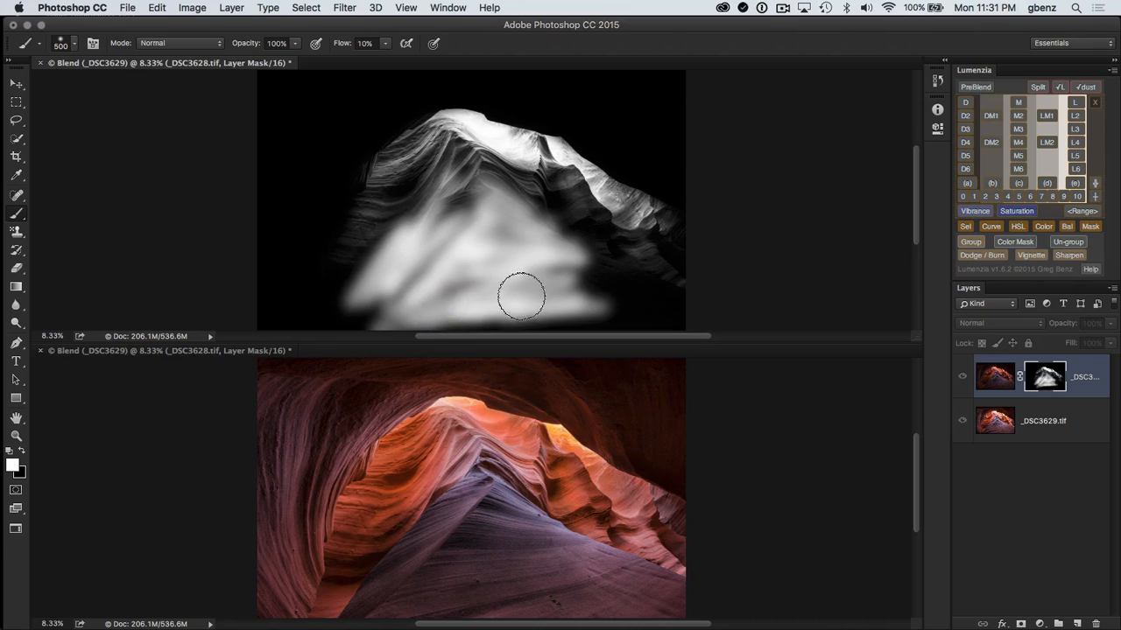
drag(522, 296, 477, 173)
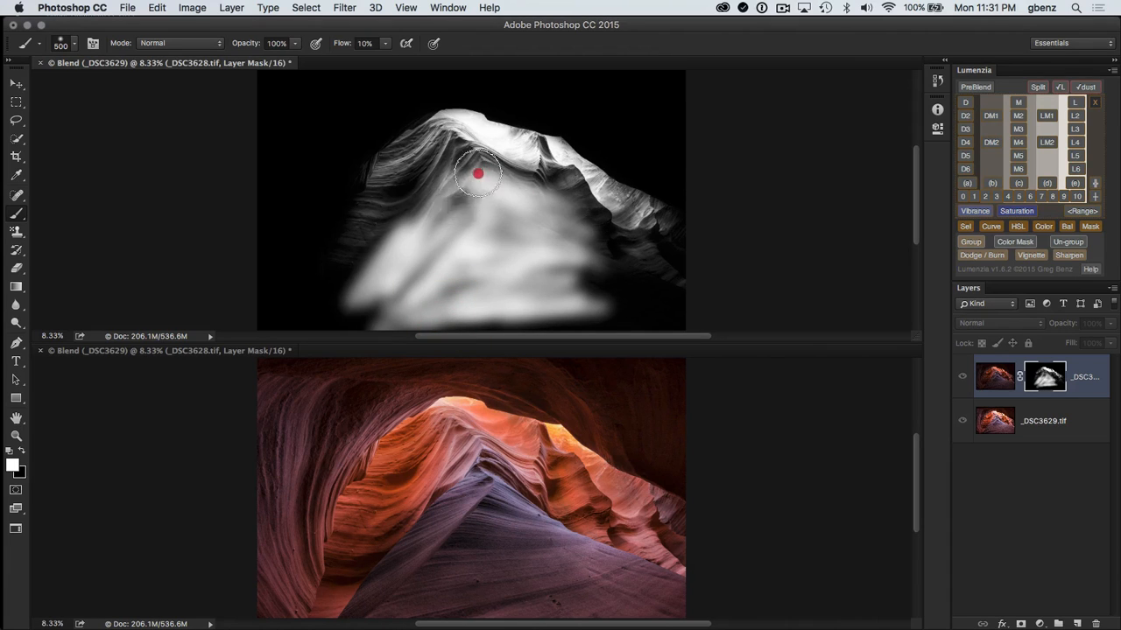
drag(477, 174, 648, 267)
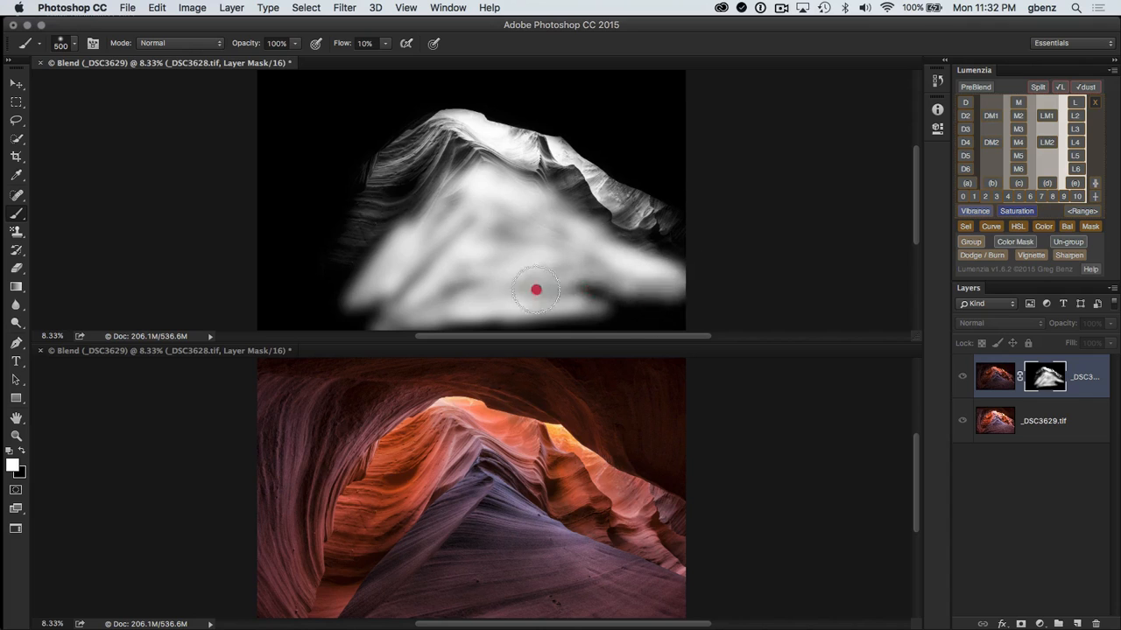
Finish filling the lower middle and right wall area of the mask solid white
drag(536, 290, 352, 324)
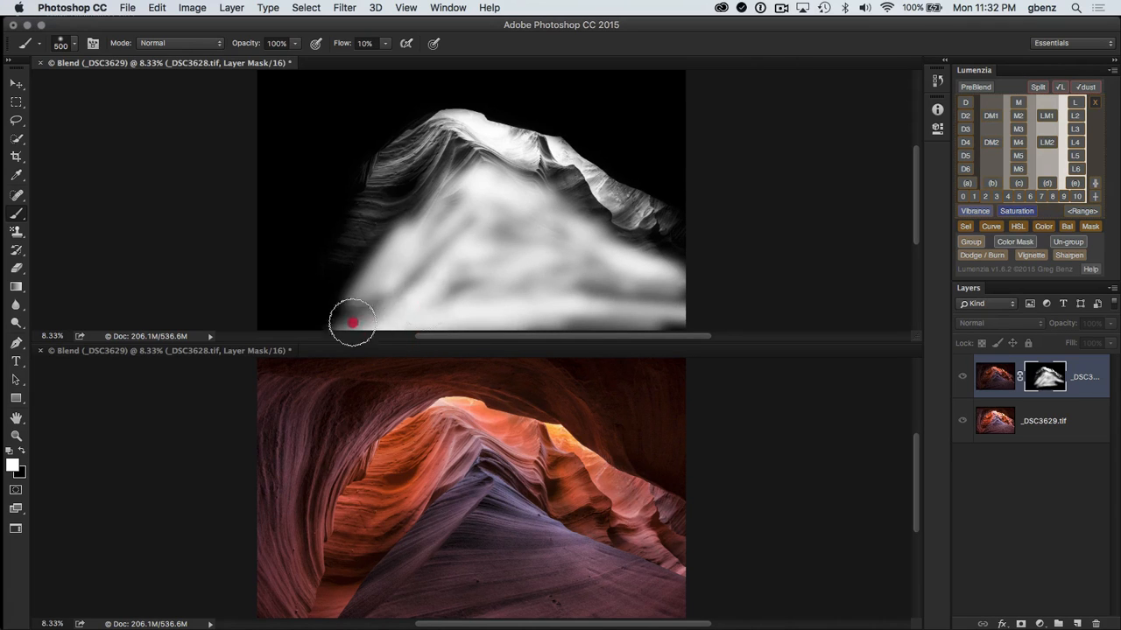
drag(353, 322, 550, 231)
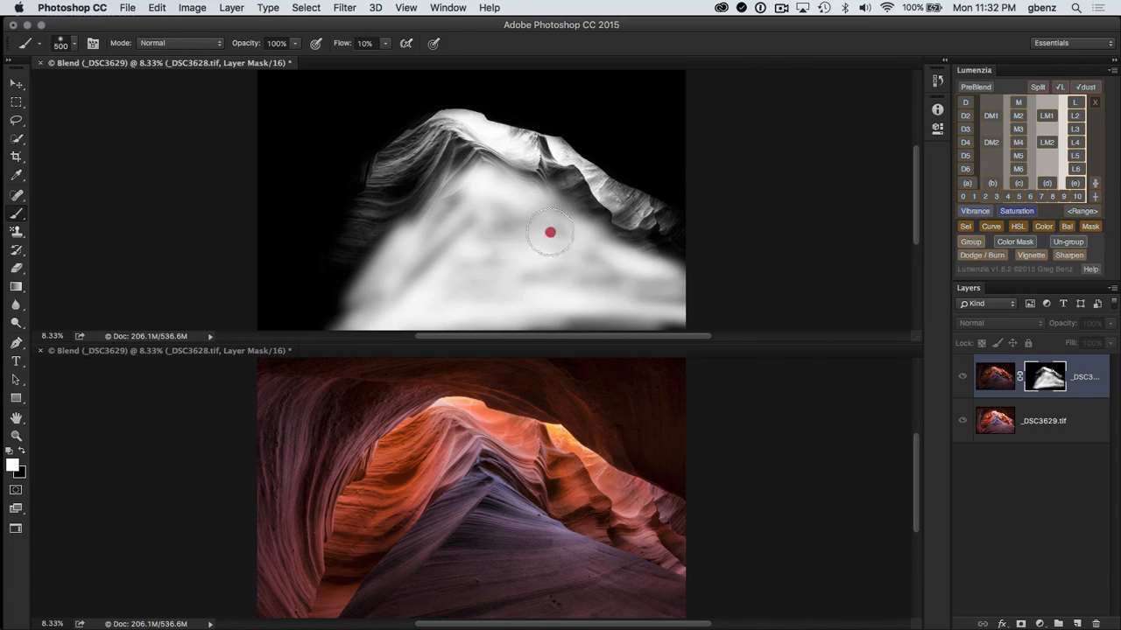
drag(550, 231, 621, 319)
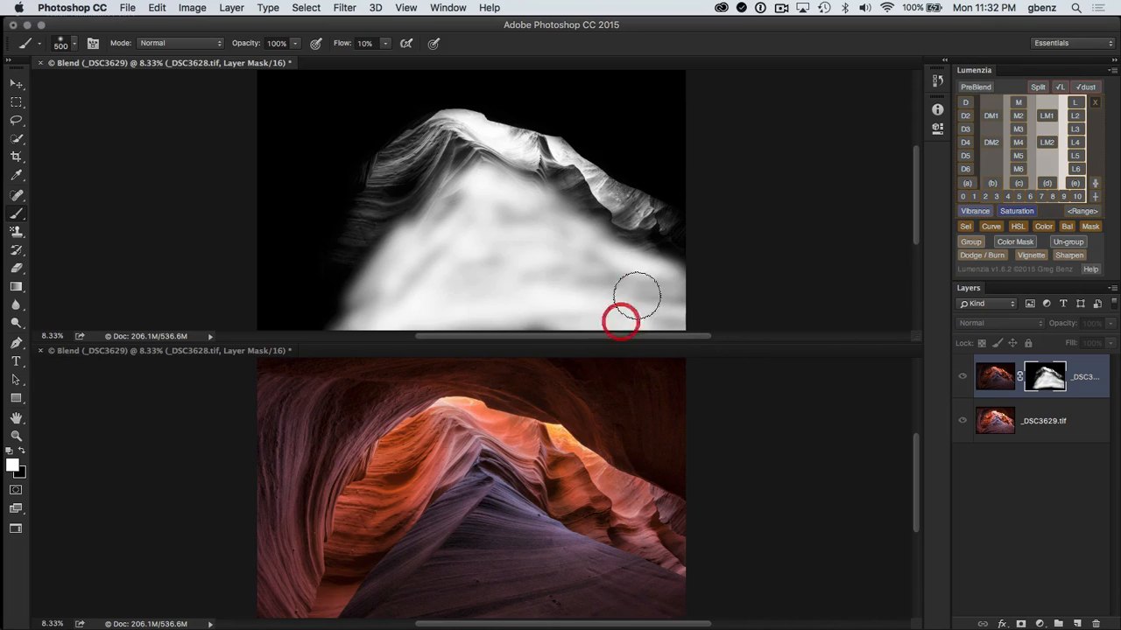
drag(621, 322, 427, 278)
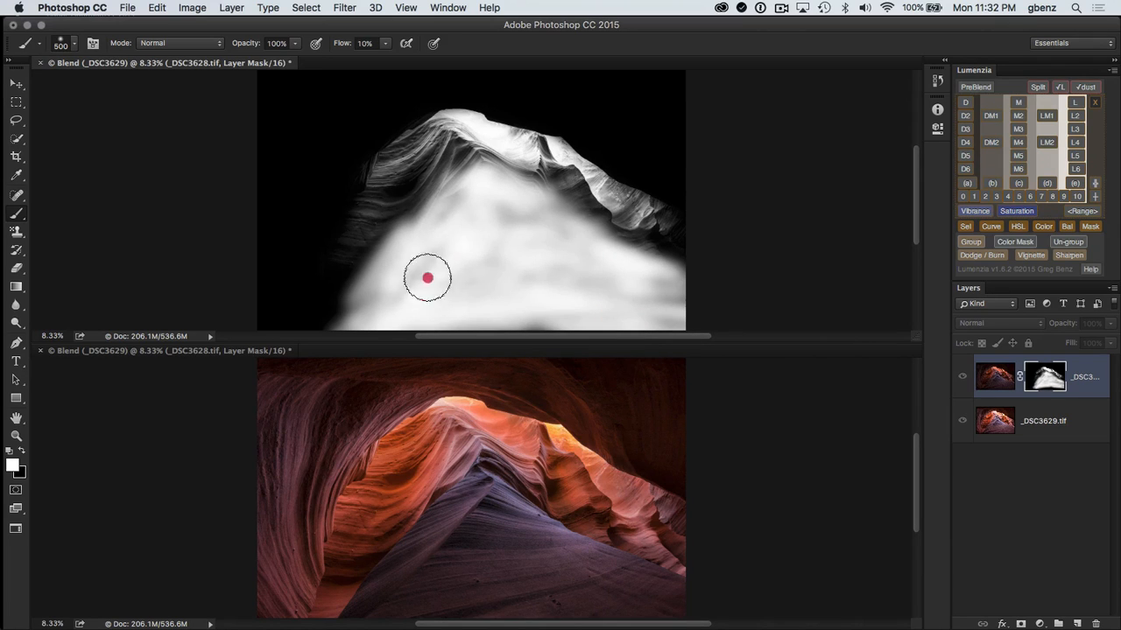
drag(427, 278, 388, 304)
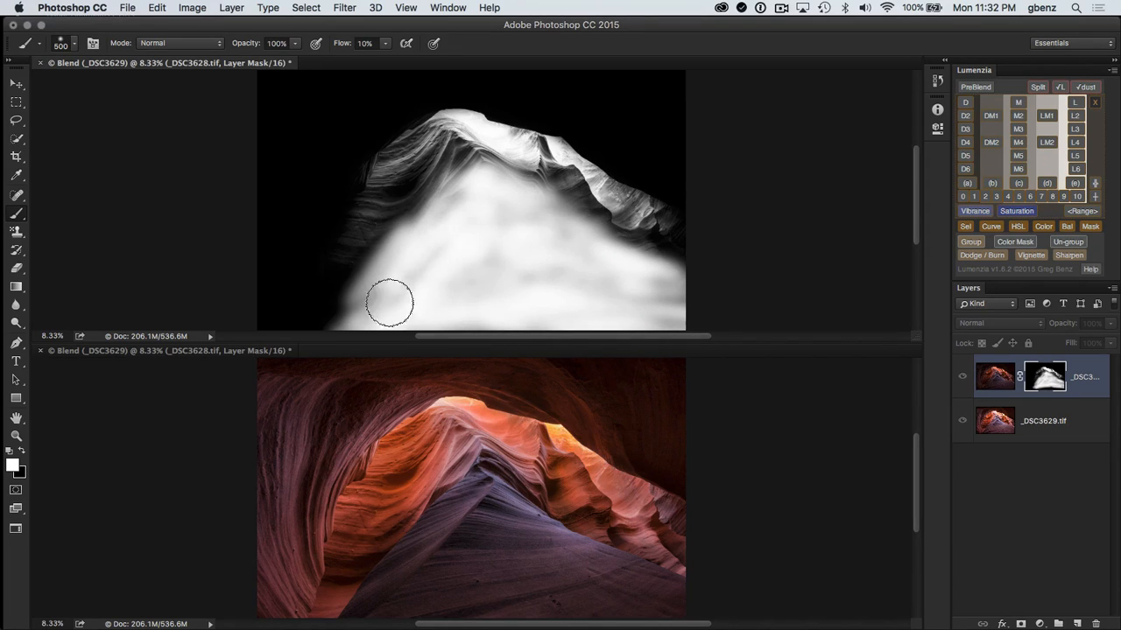
drag(389, 305, 679, 306)
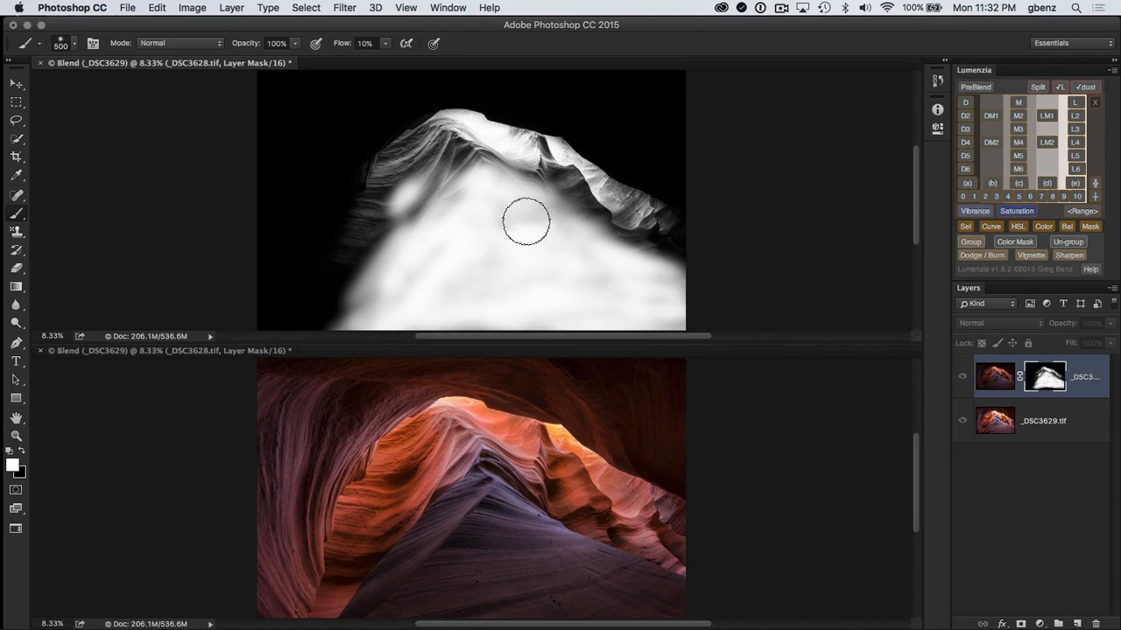
Brush the mask smoother along the right ridge edge, ridge top, left slope and centre
drag(526, 221, 613, 226)
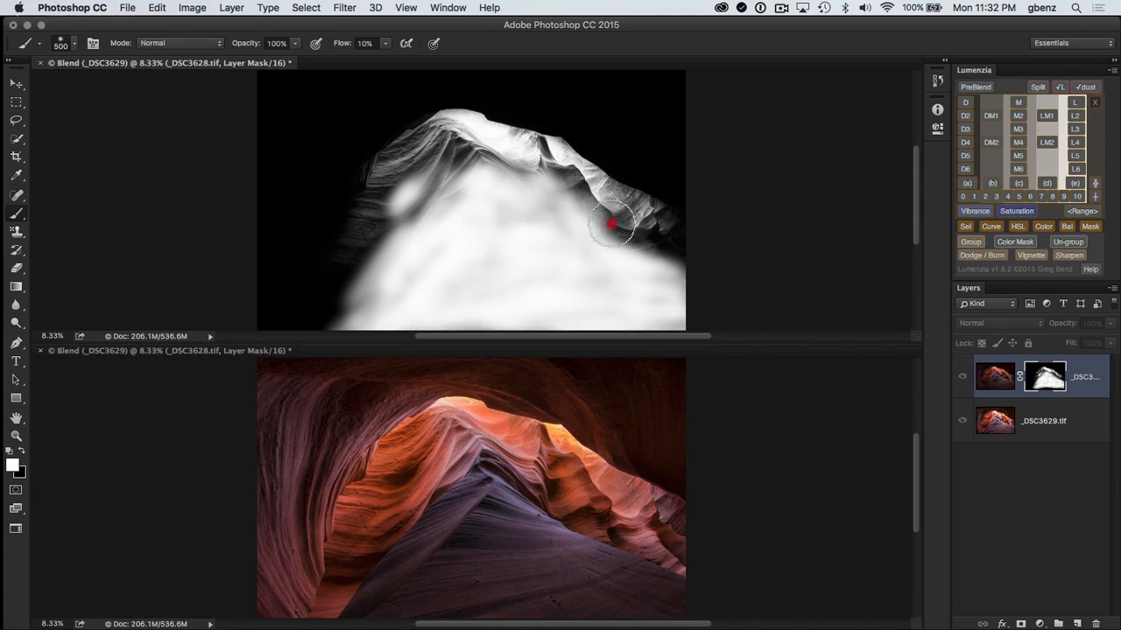
click(611, 224)
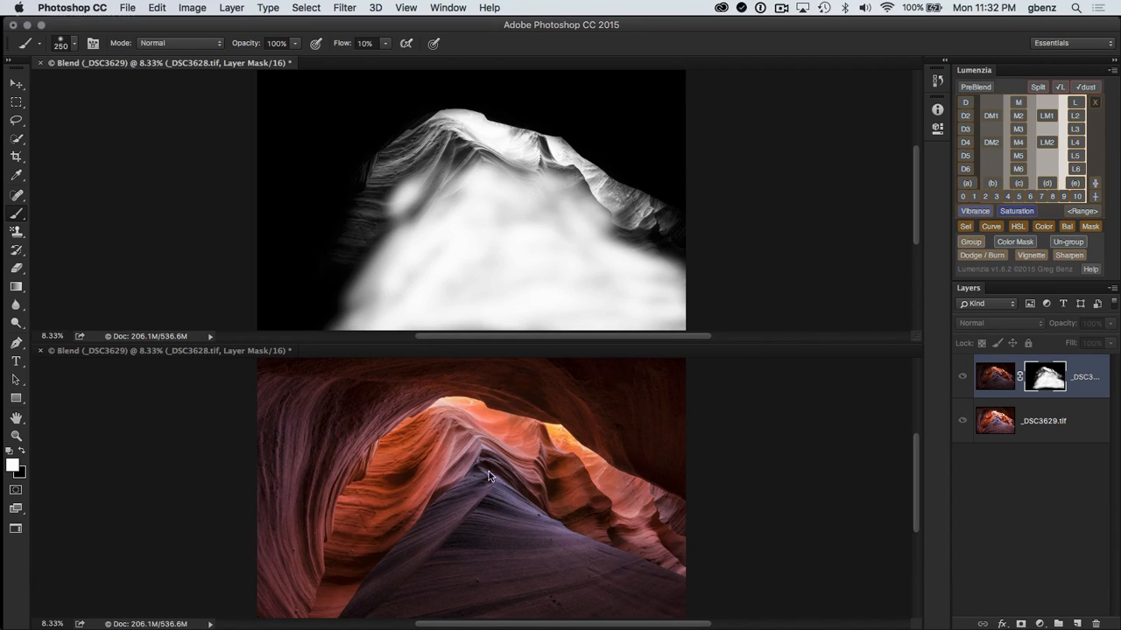
click(459, 138)
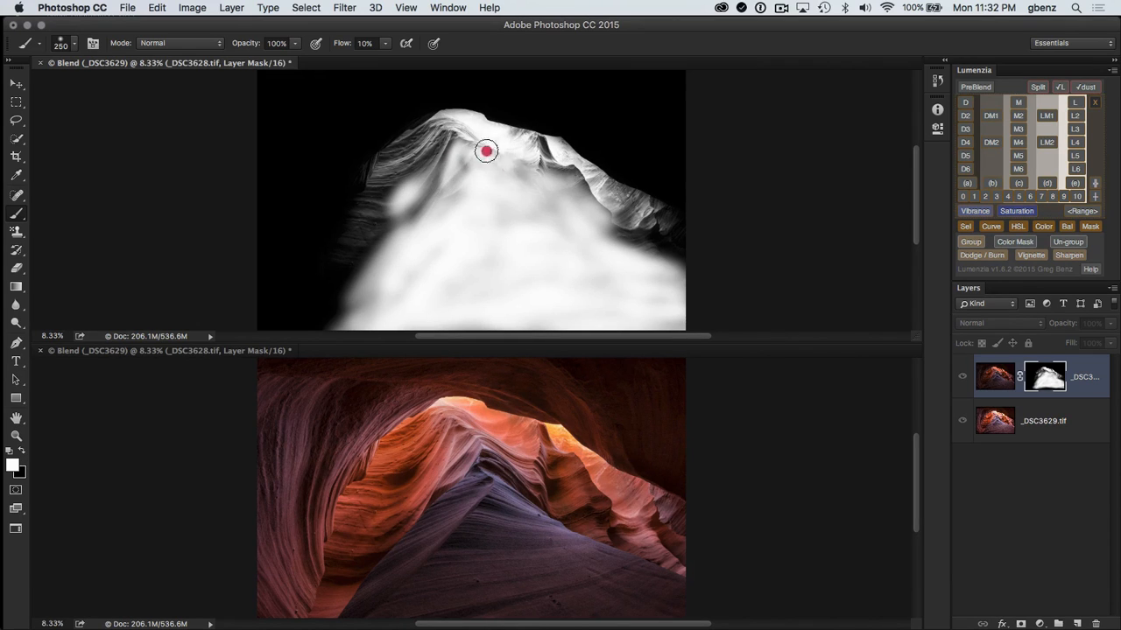
drag(486, 151, 437, 196)
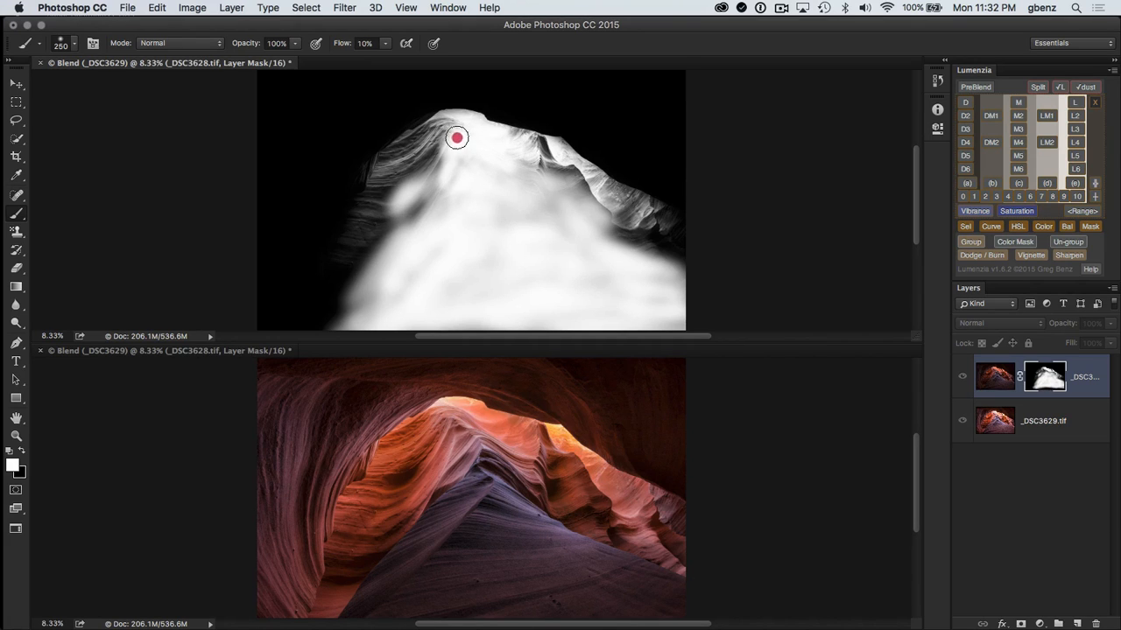
drag(456, 136, 410, 217)
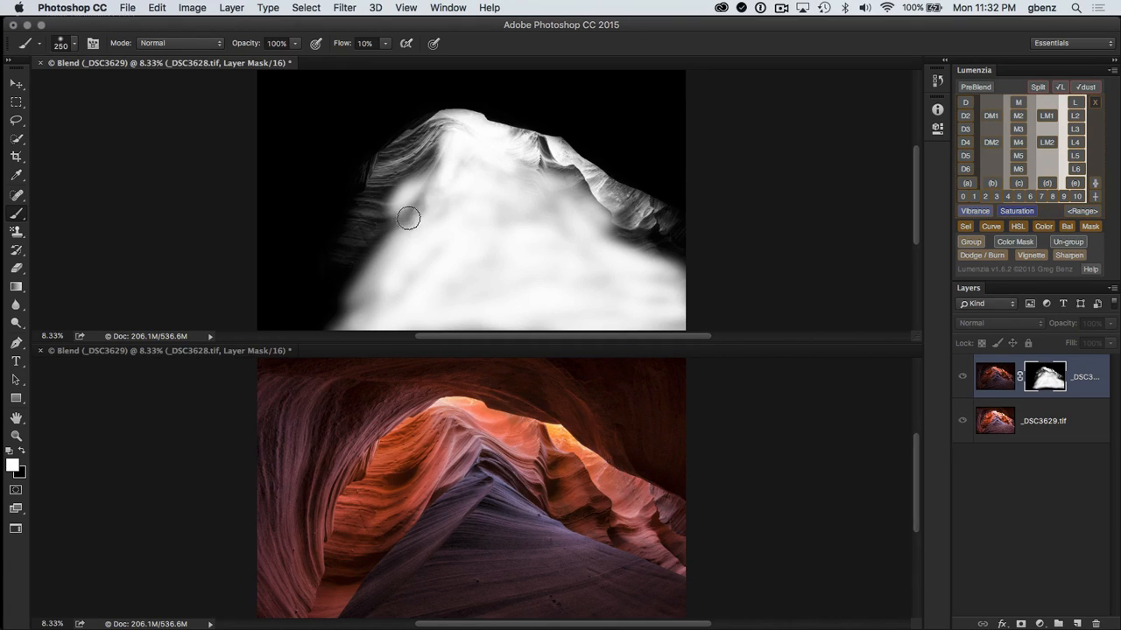
drag(410, 217, 475, 175)
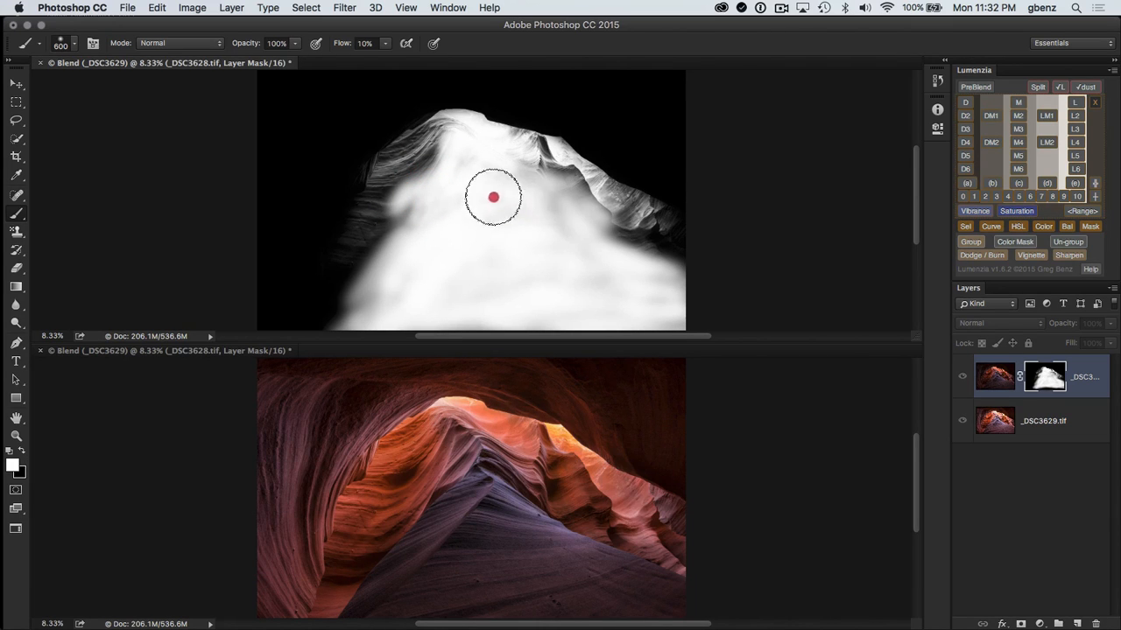
drag(494, 196, 396, 314)
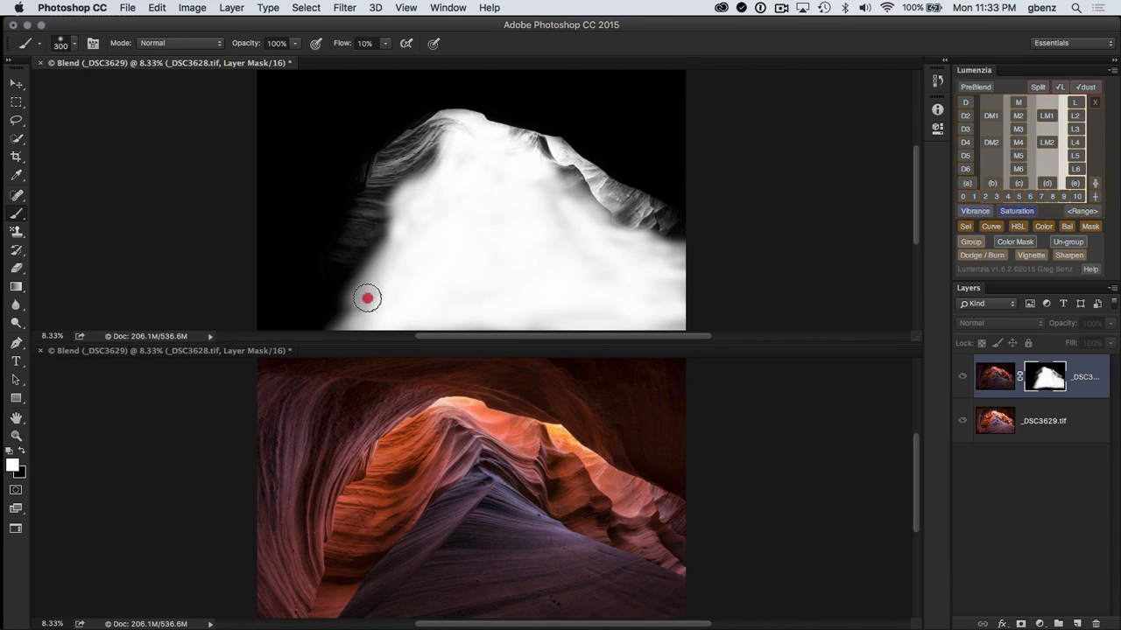
mouse_move(416, 217)
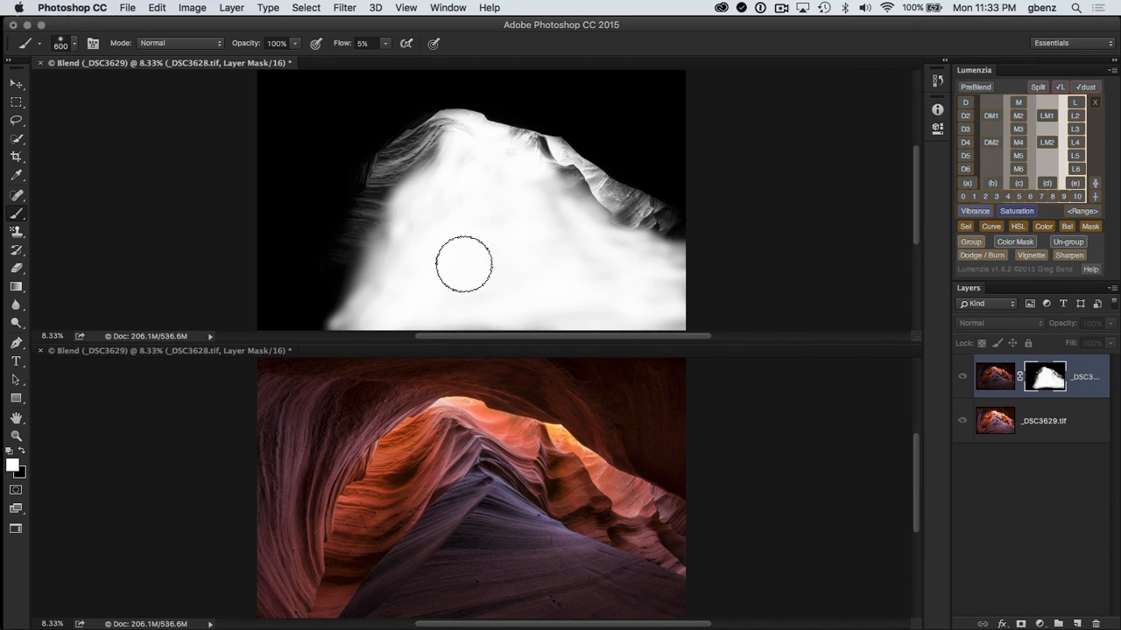
mouse_move(473, 252)
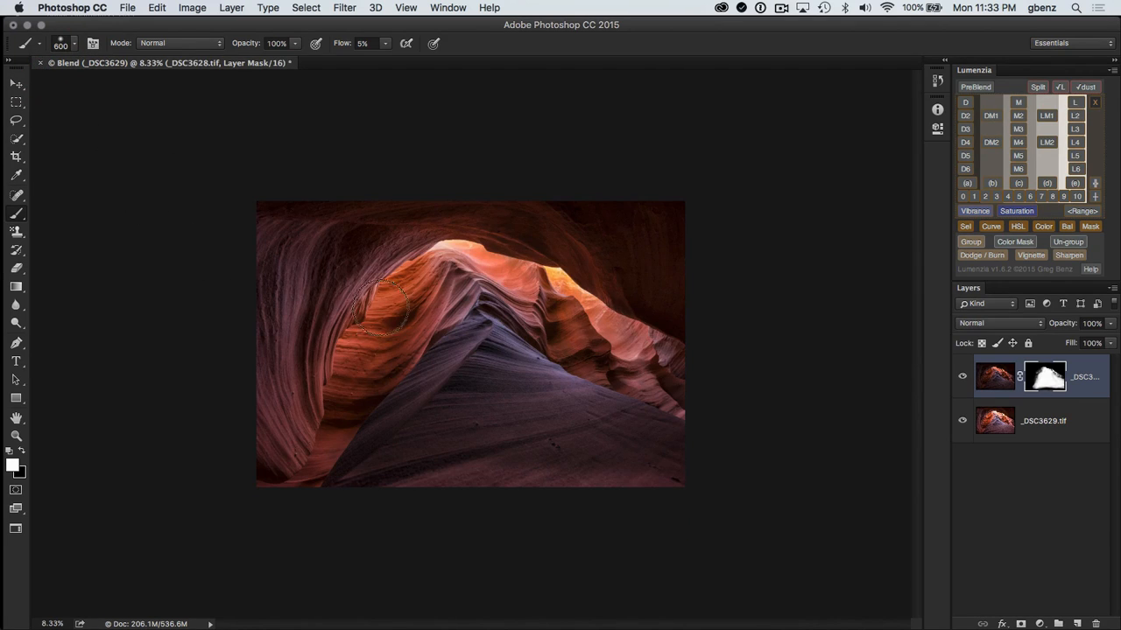
key(cmd+0)
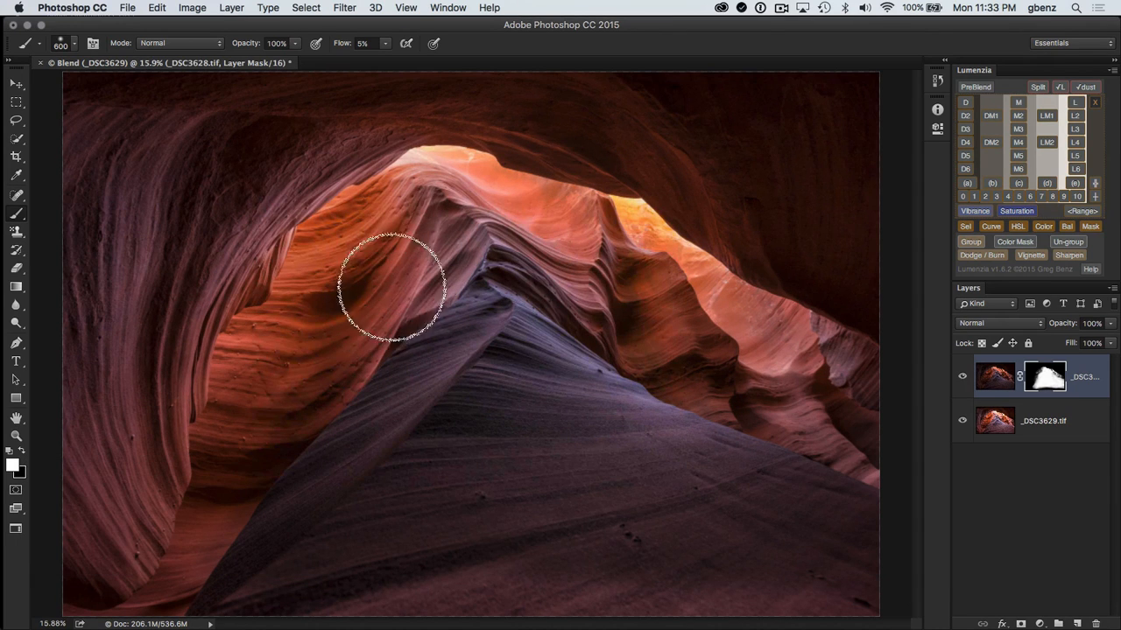
mouse_move(858, 329)
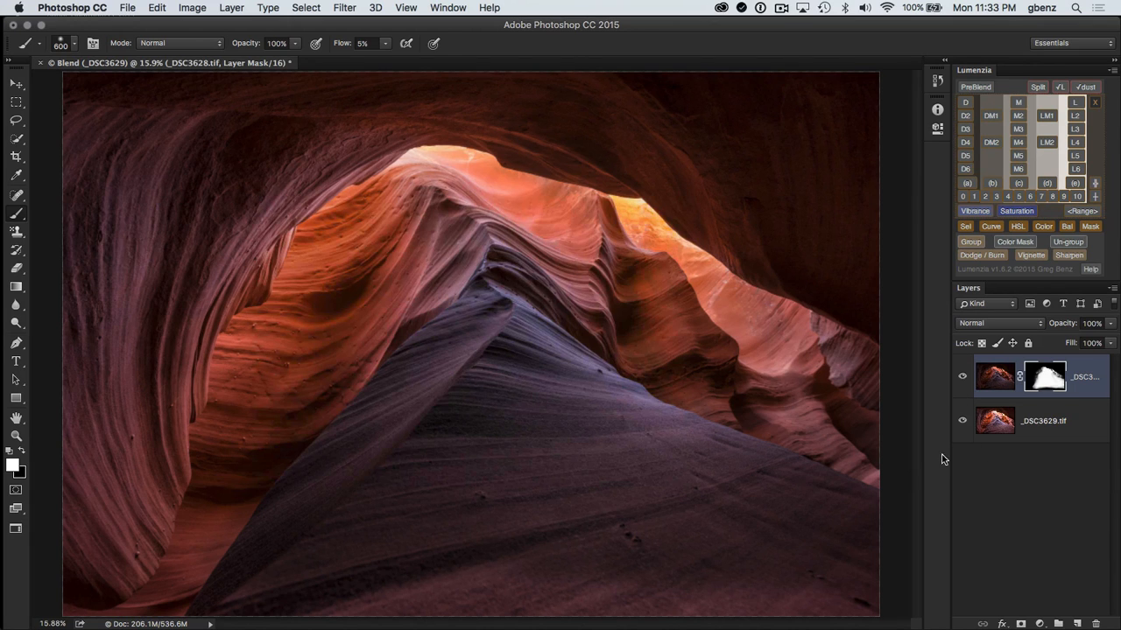
click(961, 377)
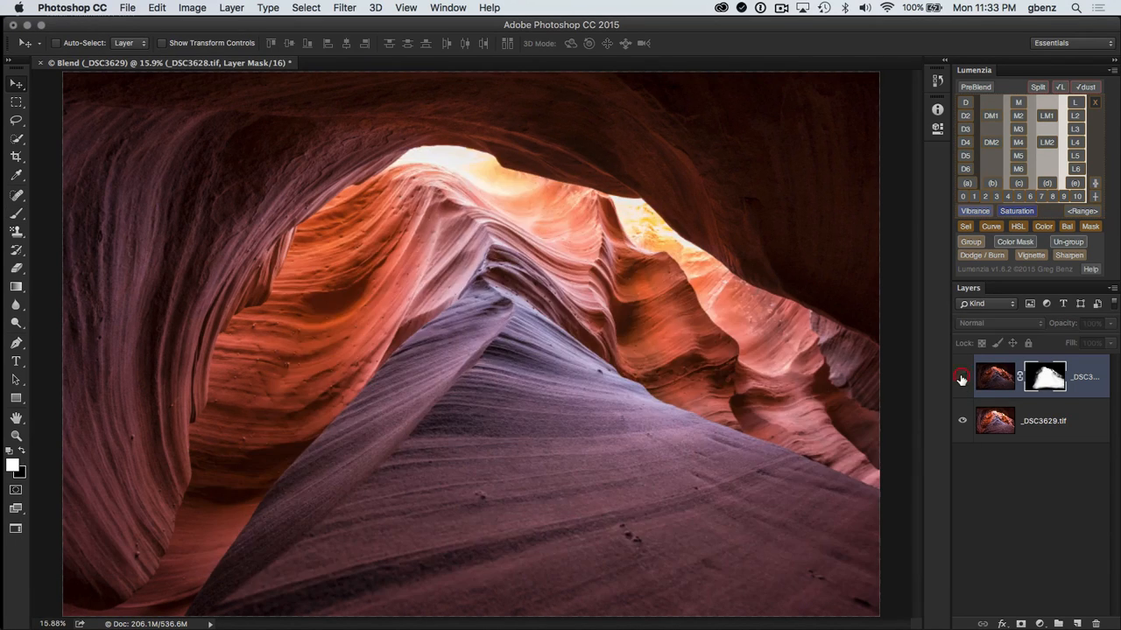
click(961, 377)
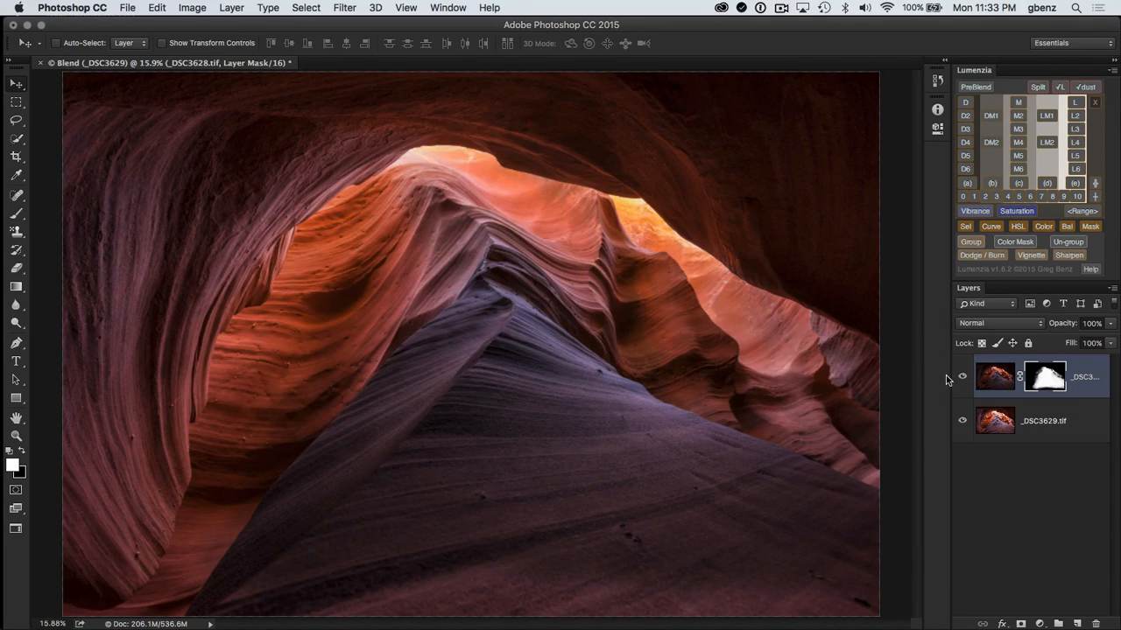
mouse_move(882, 296)
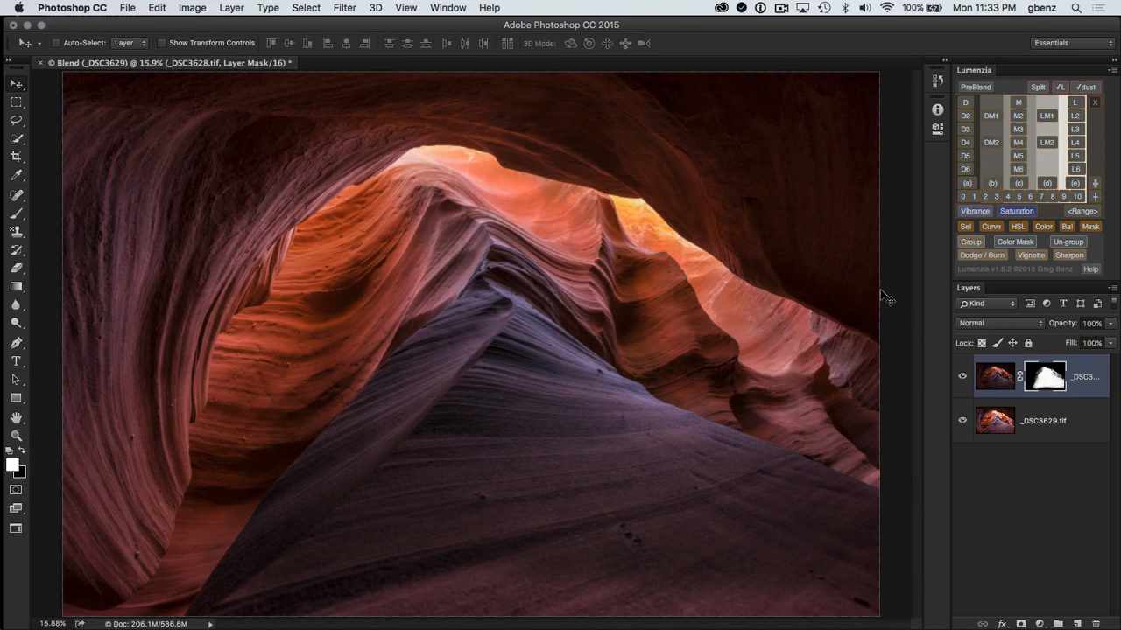
mouse_move(56, 133)
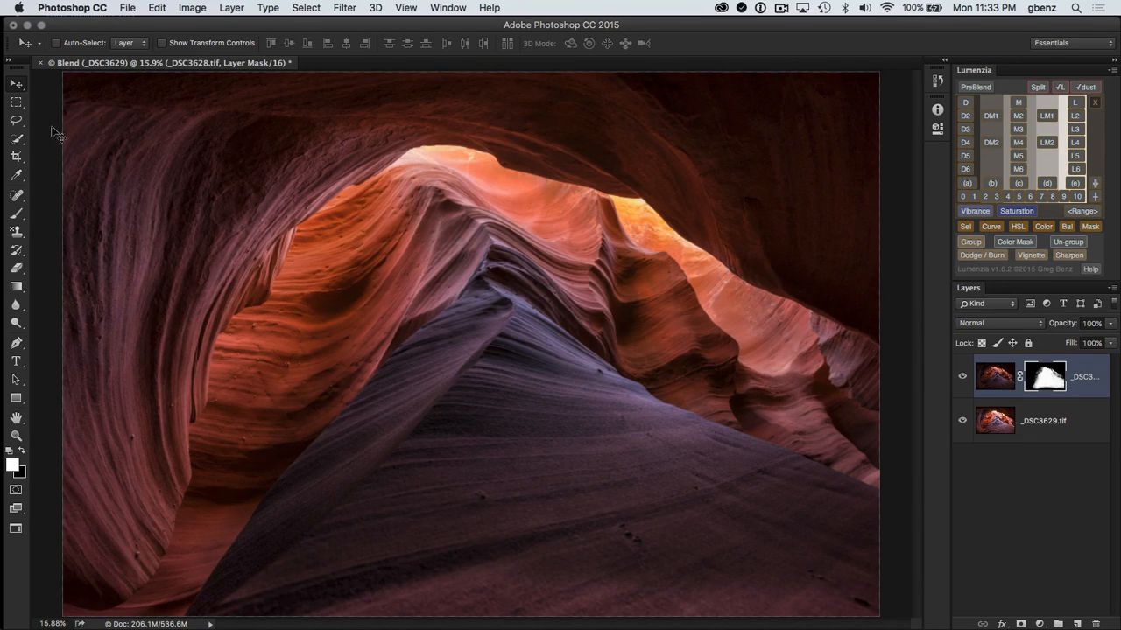
Lasso the lit canyon centre, create a Lumenzia vignette layer from it, and raise its opacity
click(16, 121)
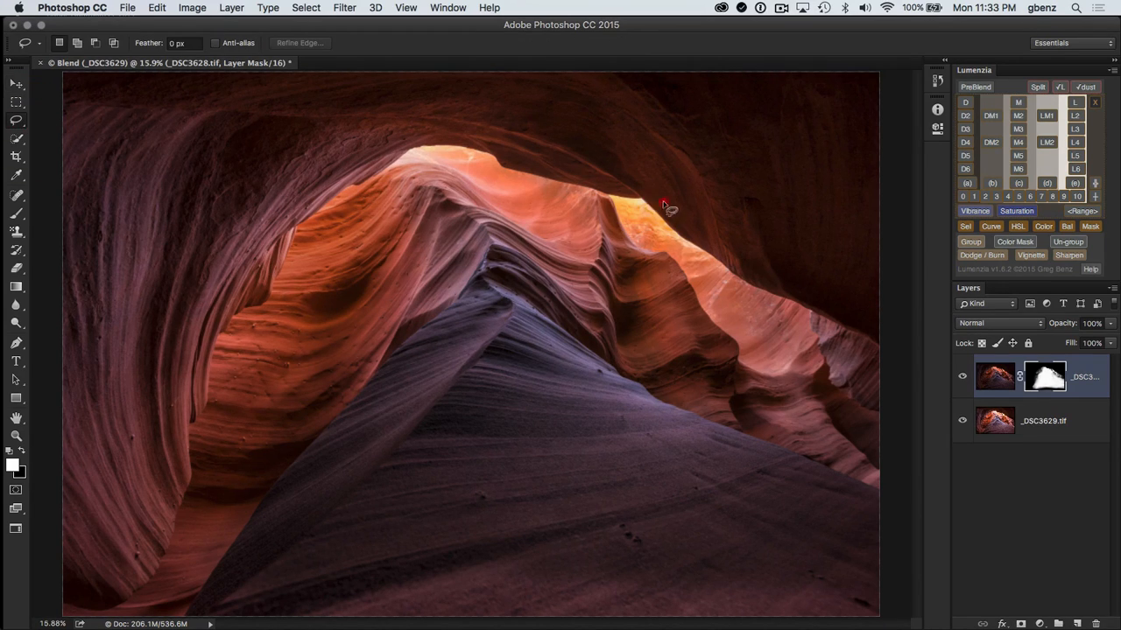
drag(662, 203, 196, 412)
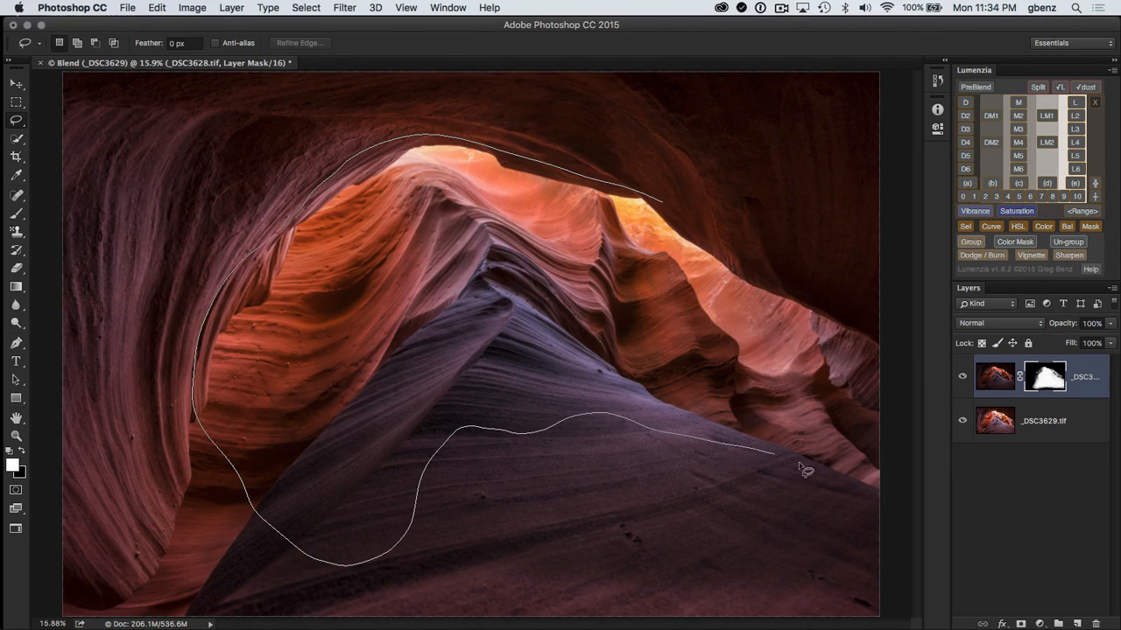
click(448, 438)
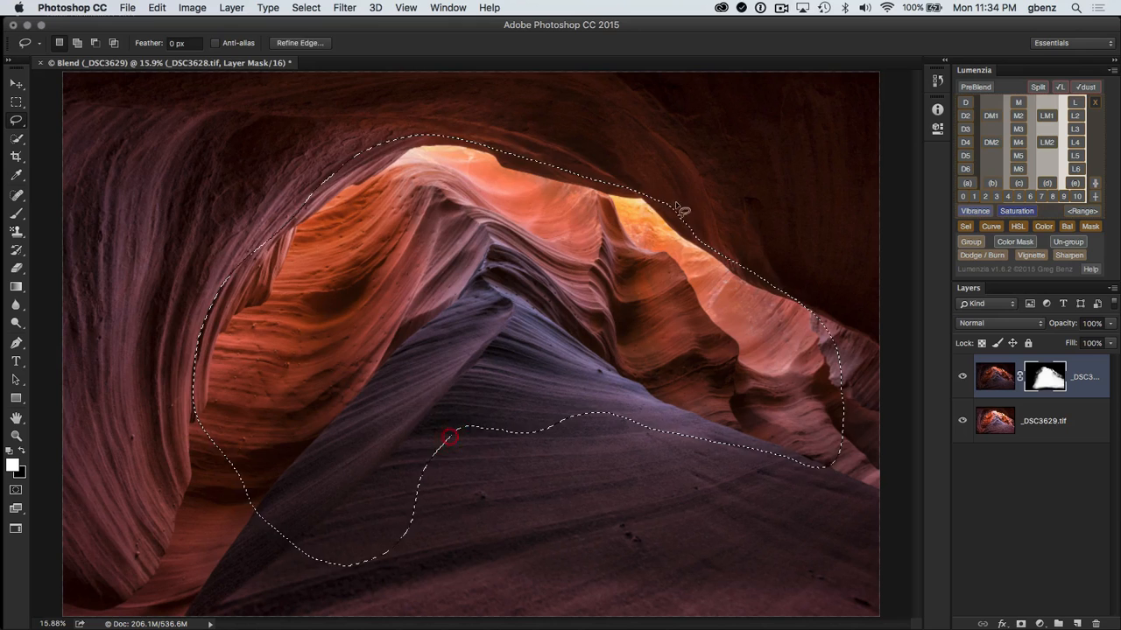
click(1030, 256)
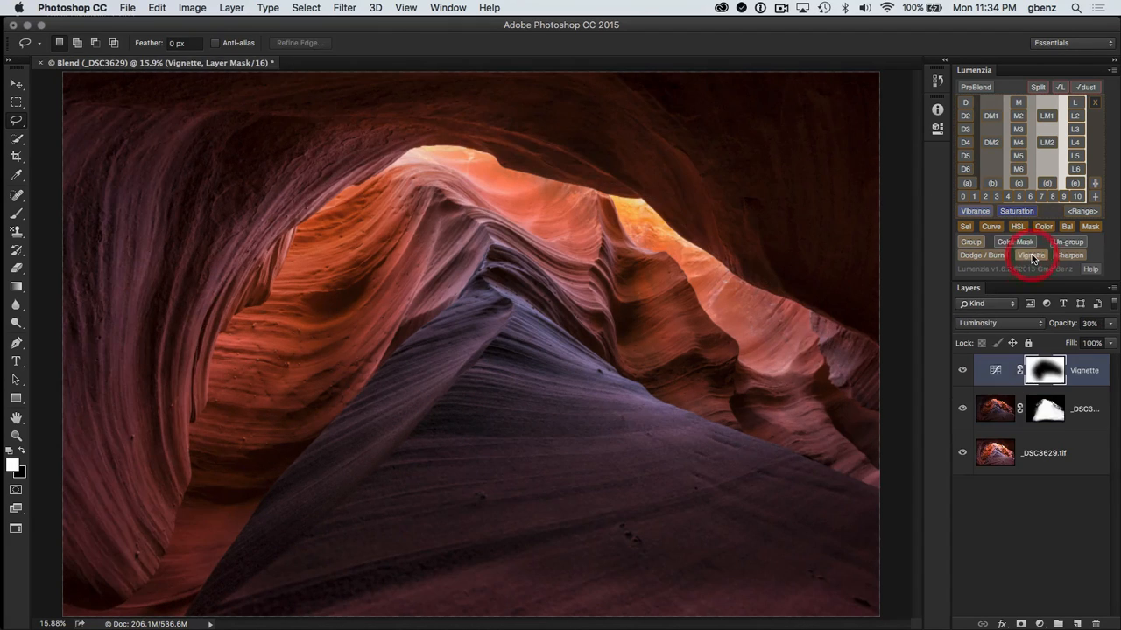
click(1024, 242)
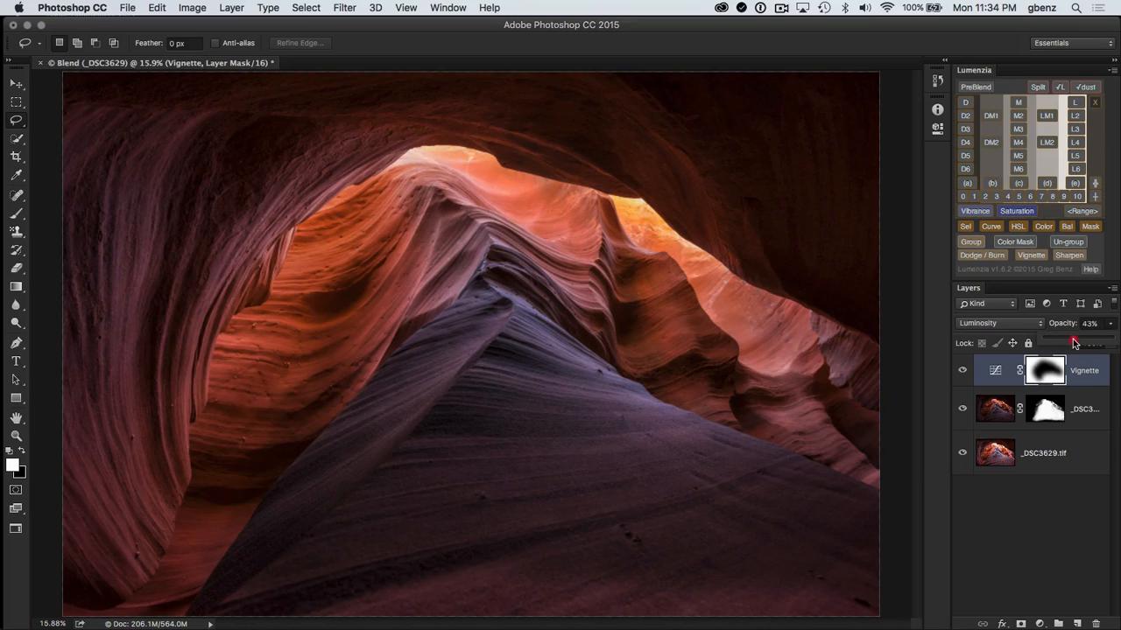
drag(1075, 341, 1089, 342)
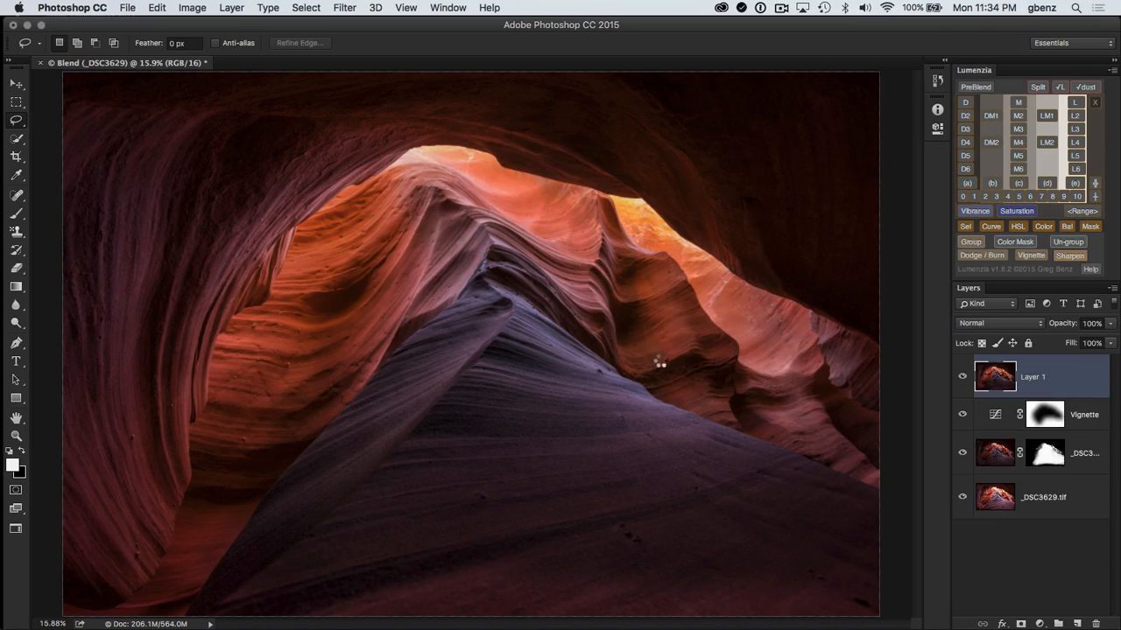
Create a Lumenzia high-pass sharpening layer, settling the radius at 4.2 pixels after testing up to 9.7
click(1068, 256)
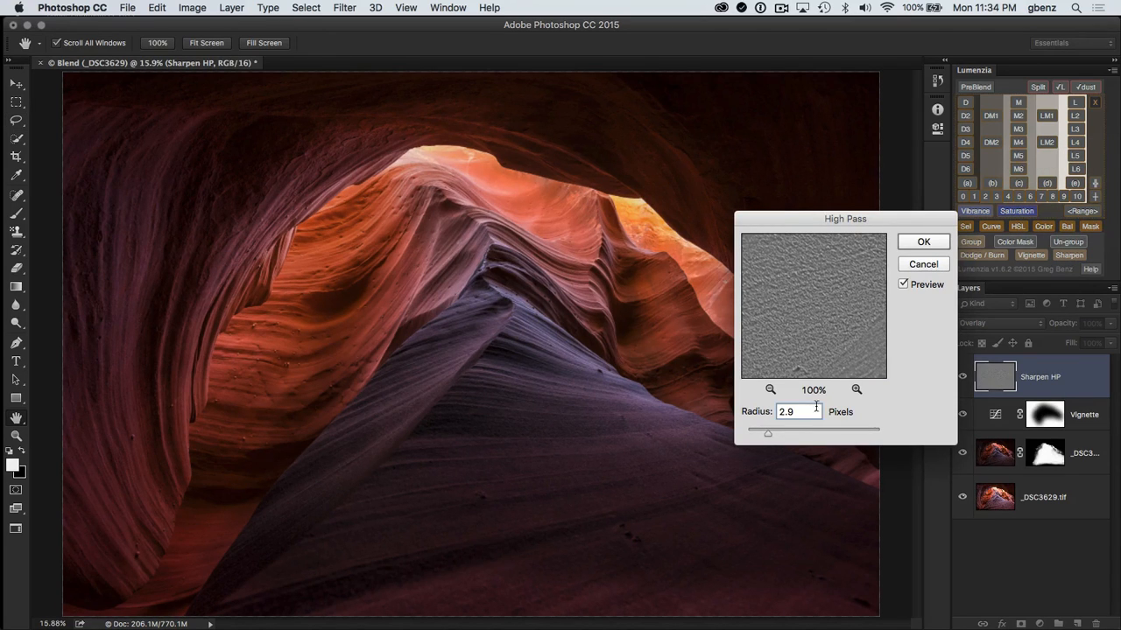
mouse_move(774, 442)
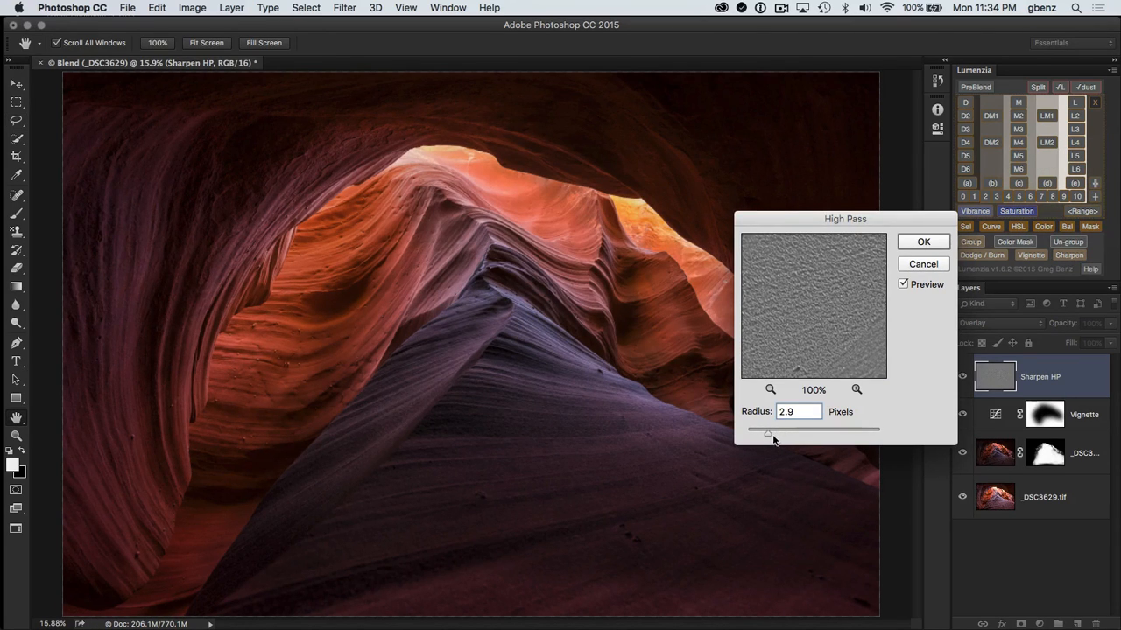
drag(767, 431, 784, 431)
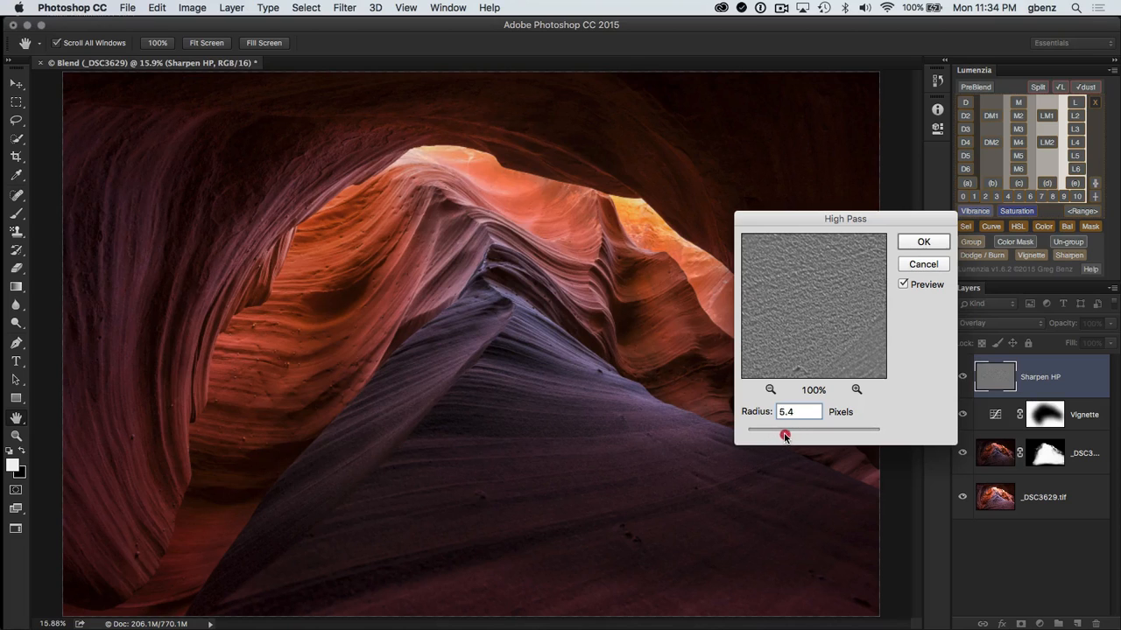
drag(785, 431, 814, 431)
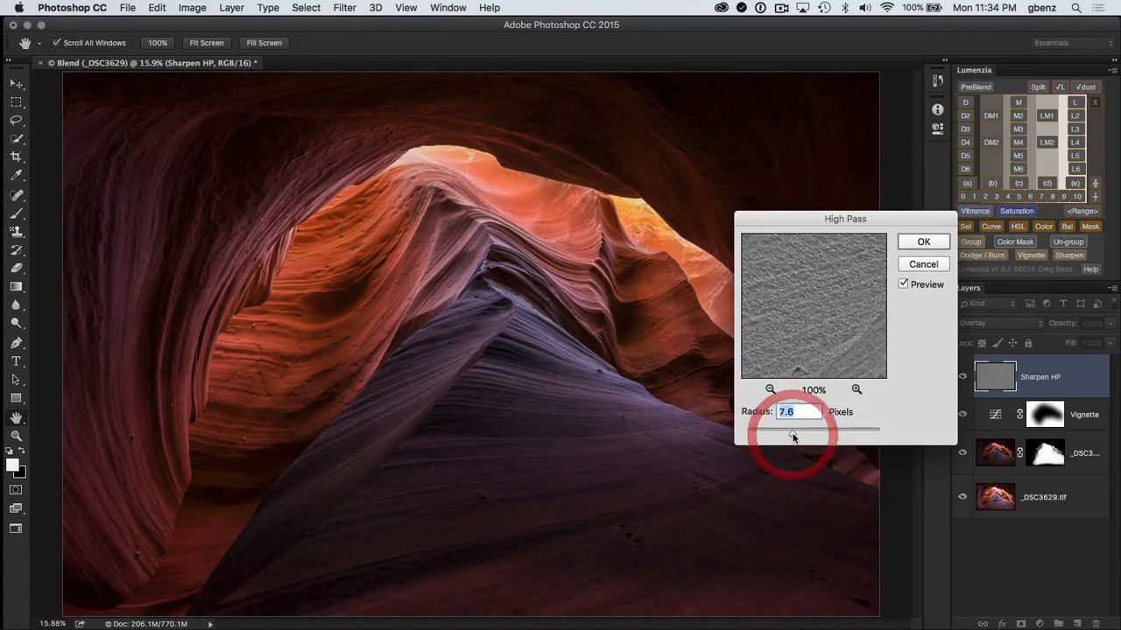
drag(791, 429, 798, 429)
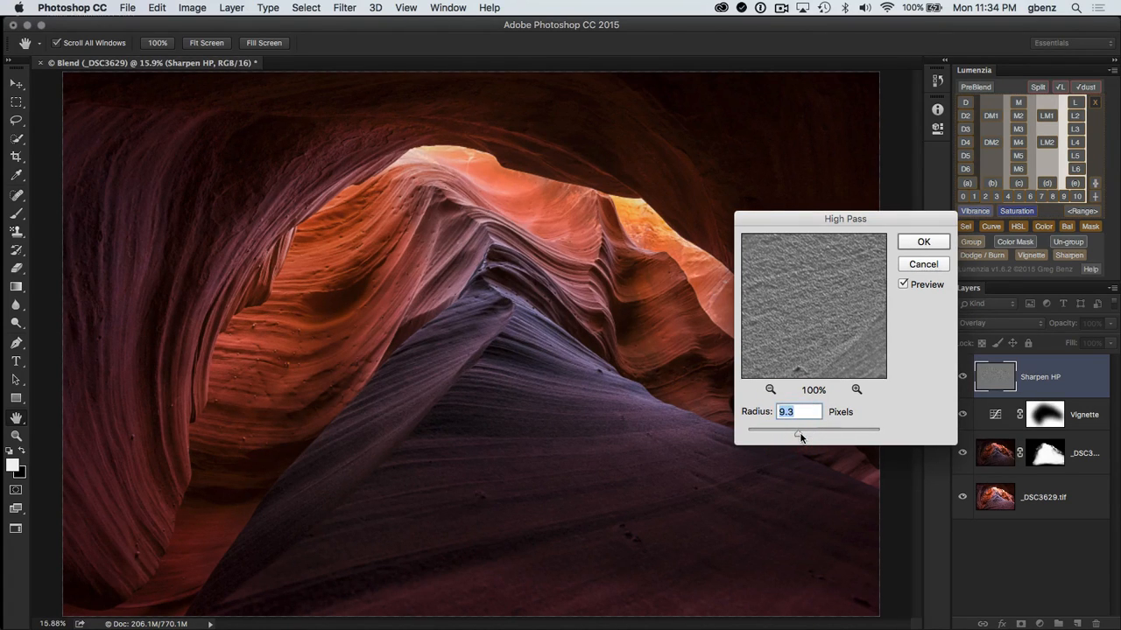
drag(795, 431, 802, 431)
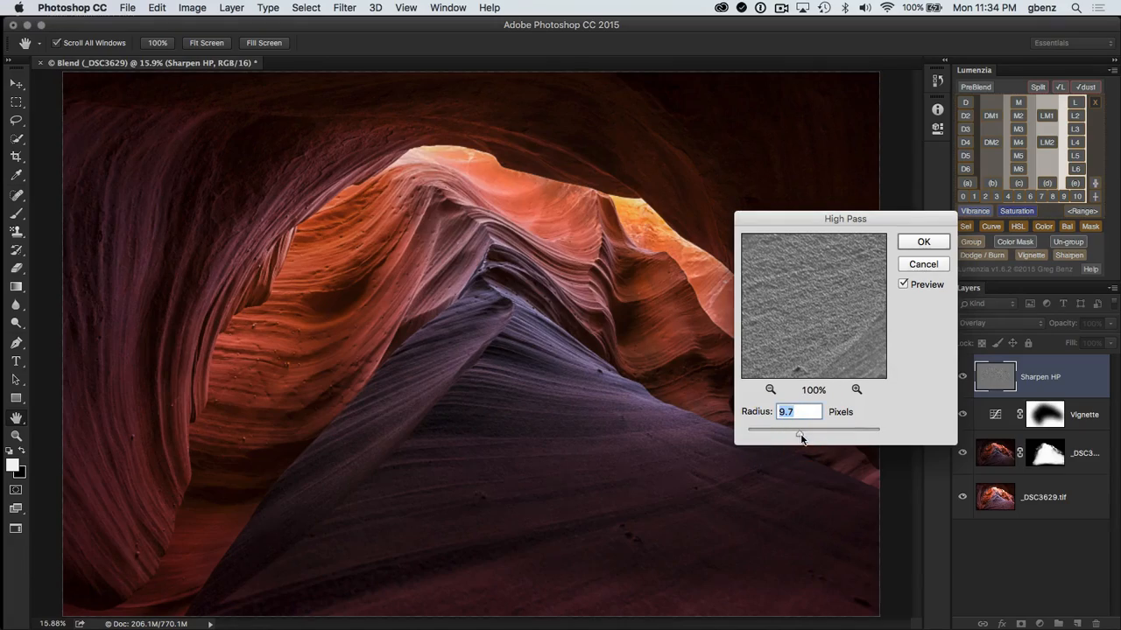
key(cmd+=)
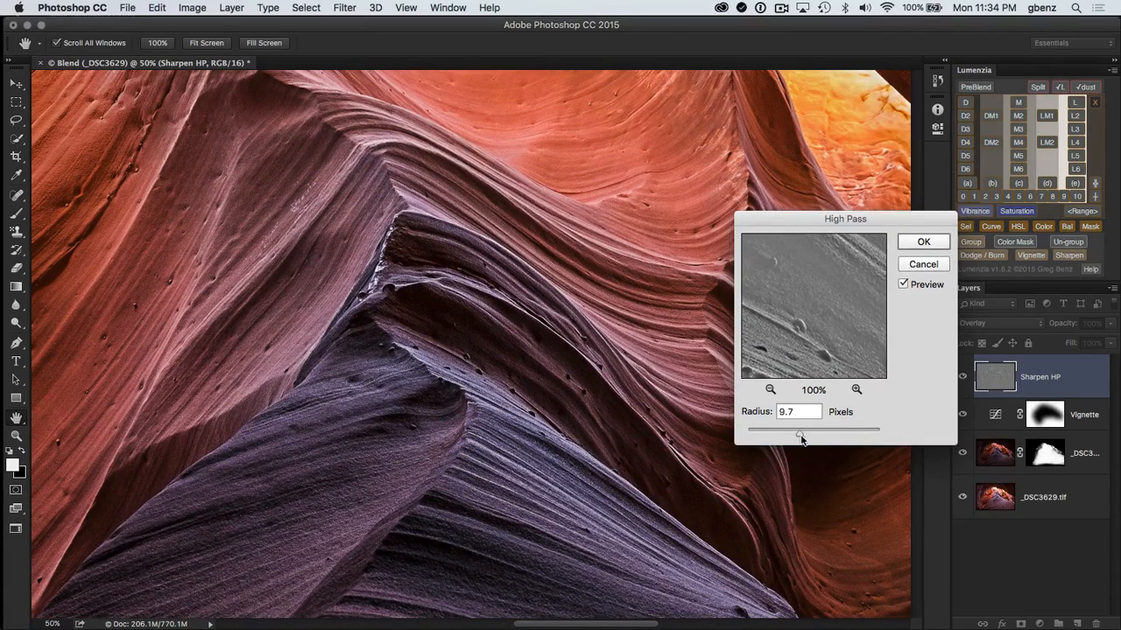
drag(798, 432, 751, 432)
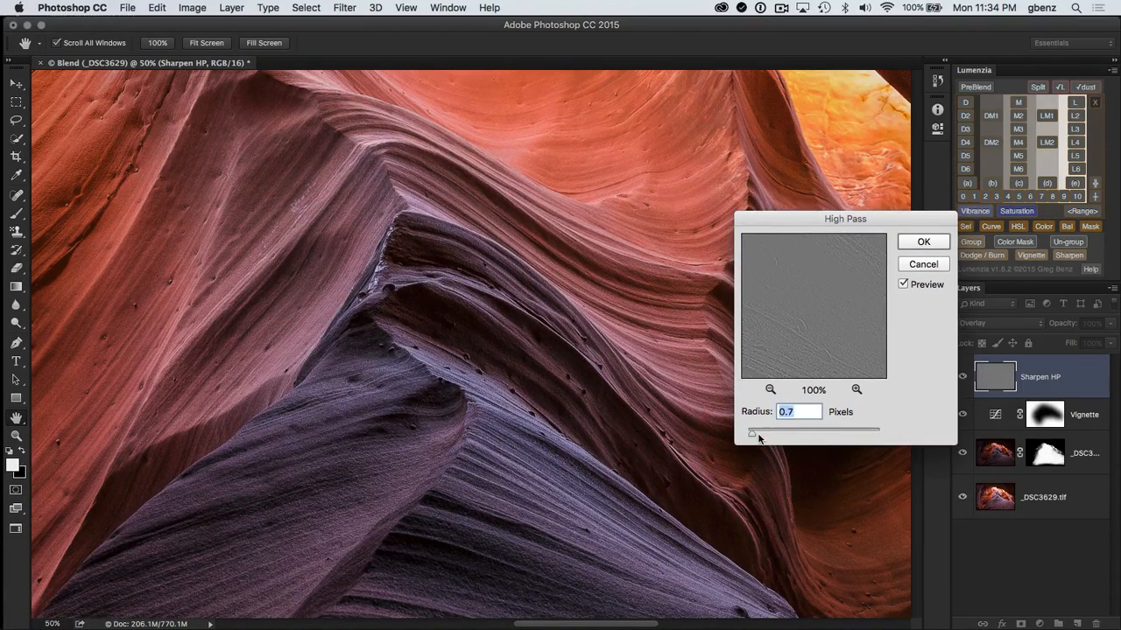
drag(751, 431, 791, 431)
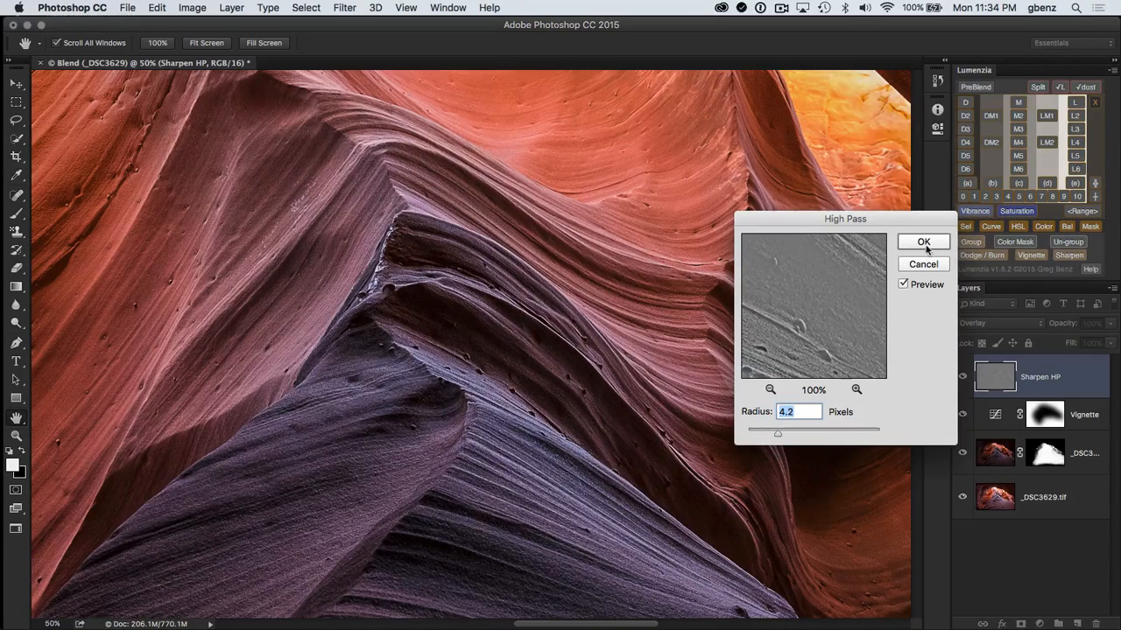
click(923, 242)
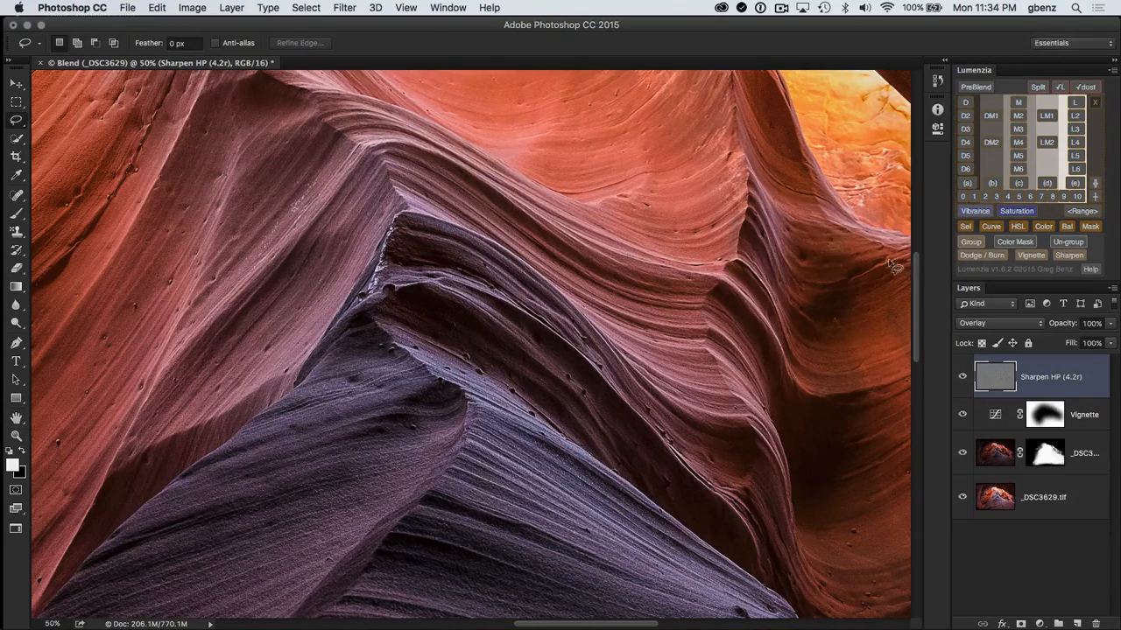
Fit the whole canyon image on screen and select the blended layer's mask for editing
key(cmd+0)
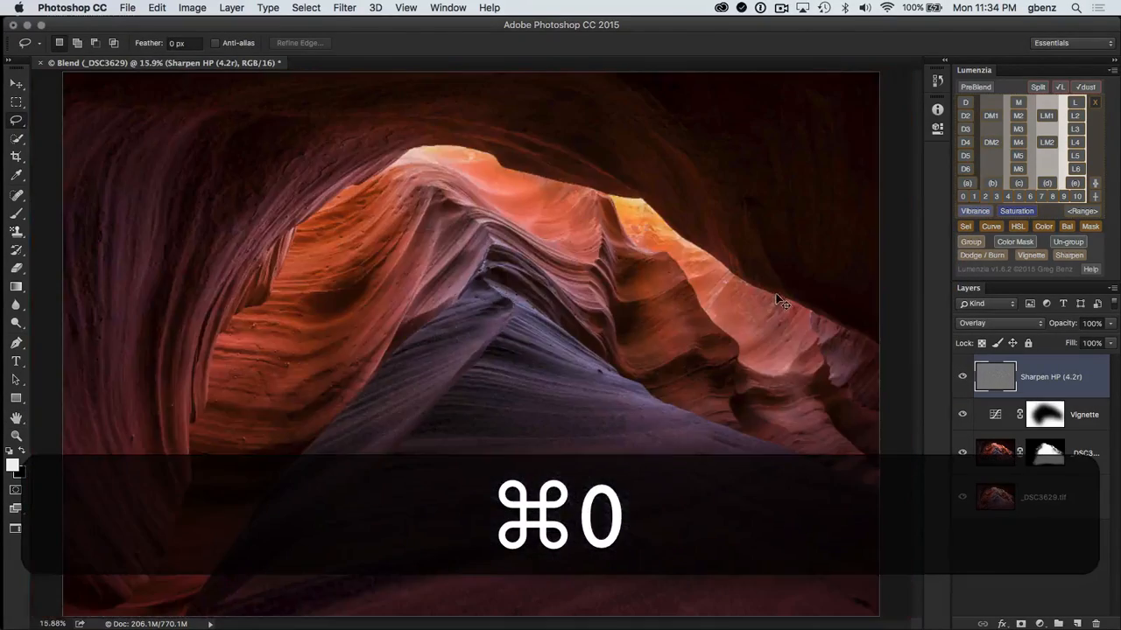
key(cmd+0)
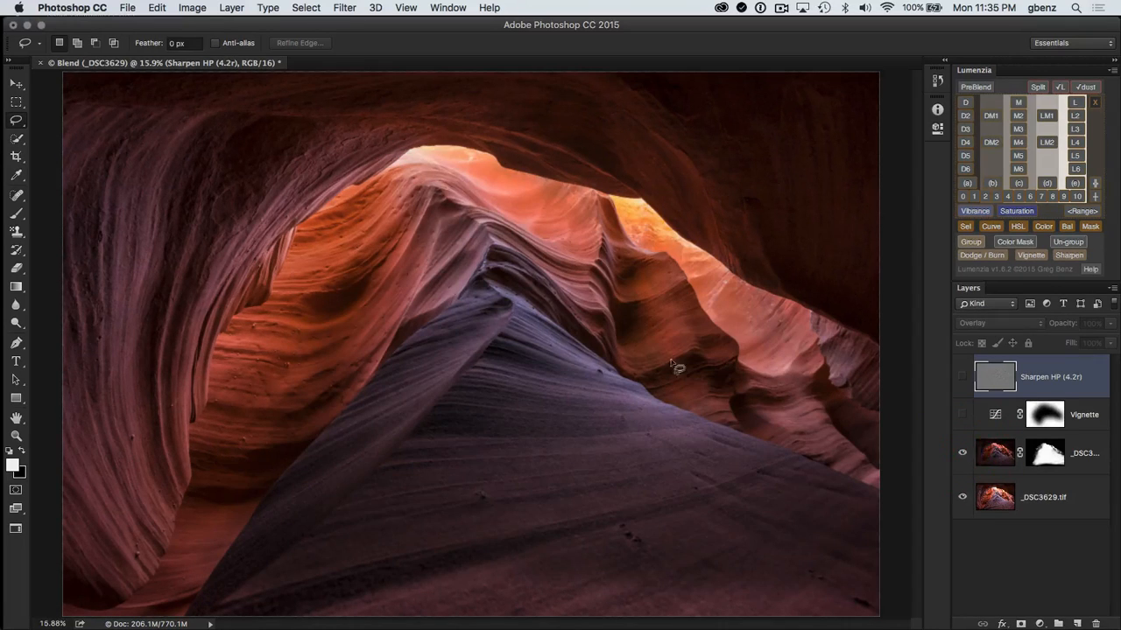
mouse_move(857, 458)
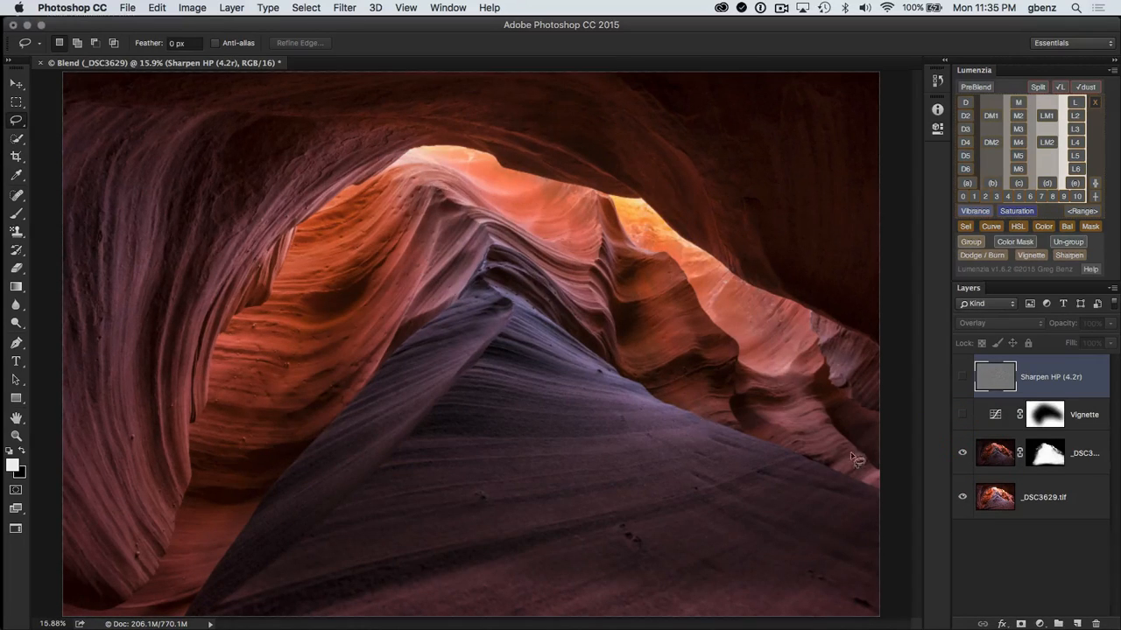
mouse_move(701, 606)
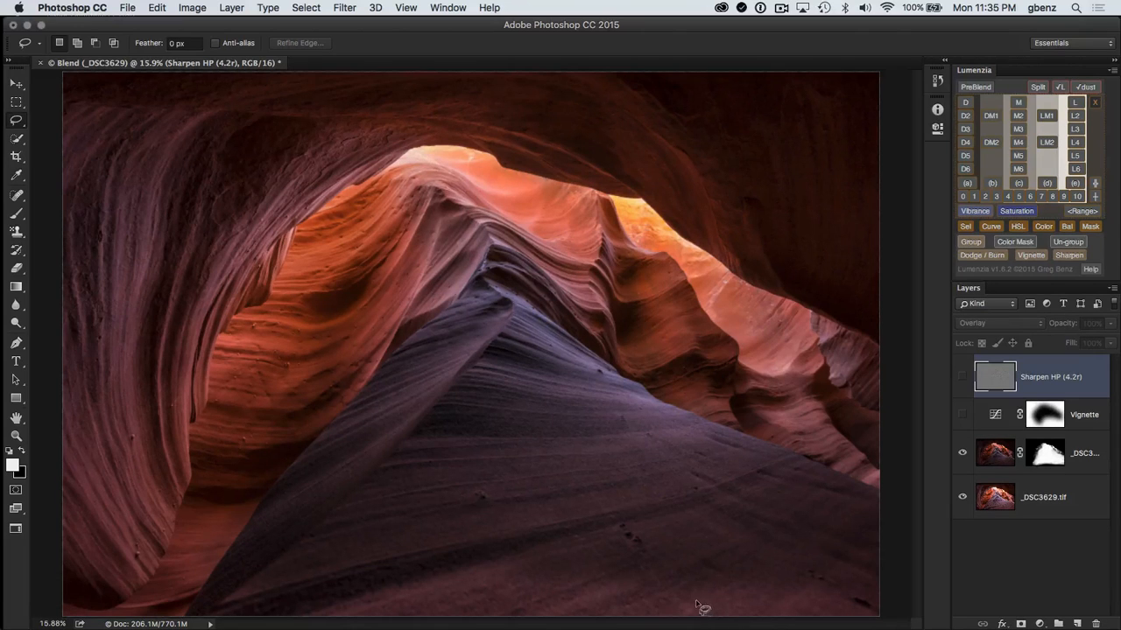
click(994, 452)
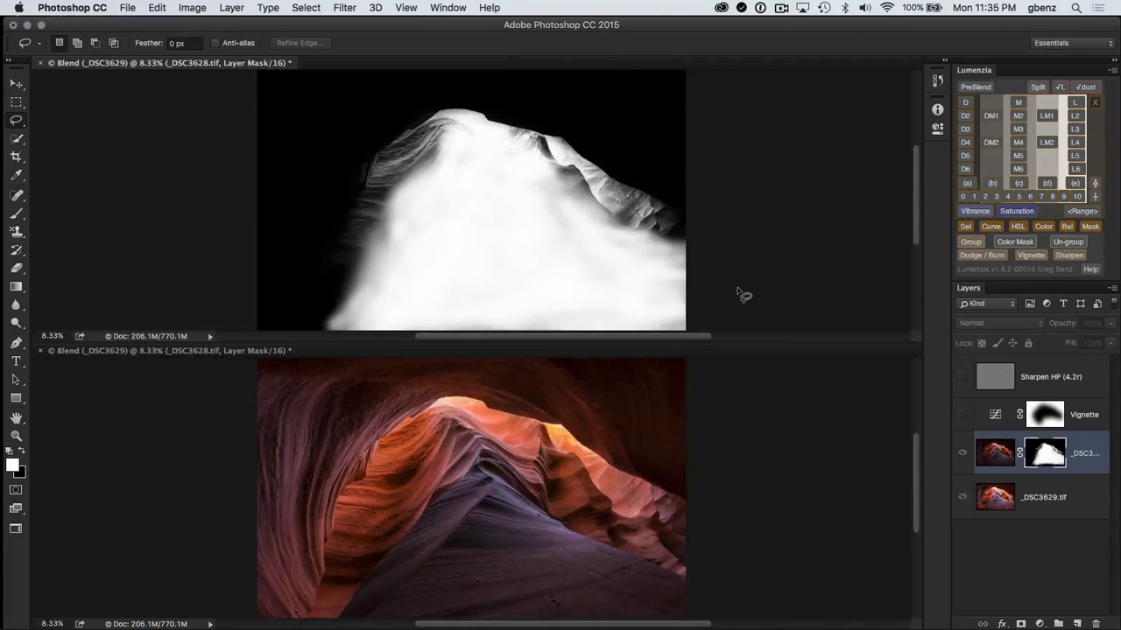
mouse_move(650, 263)
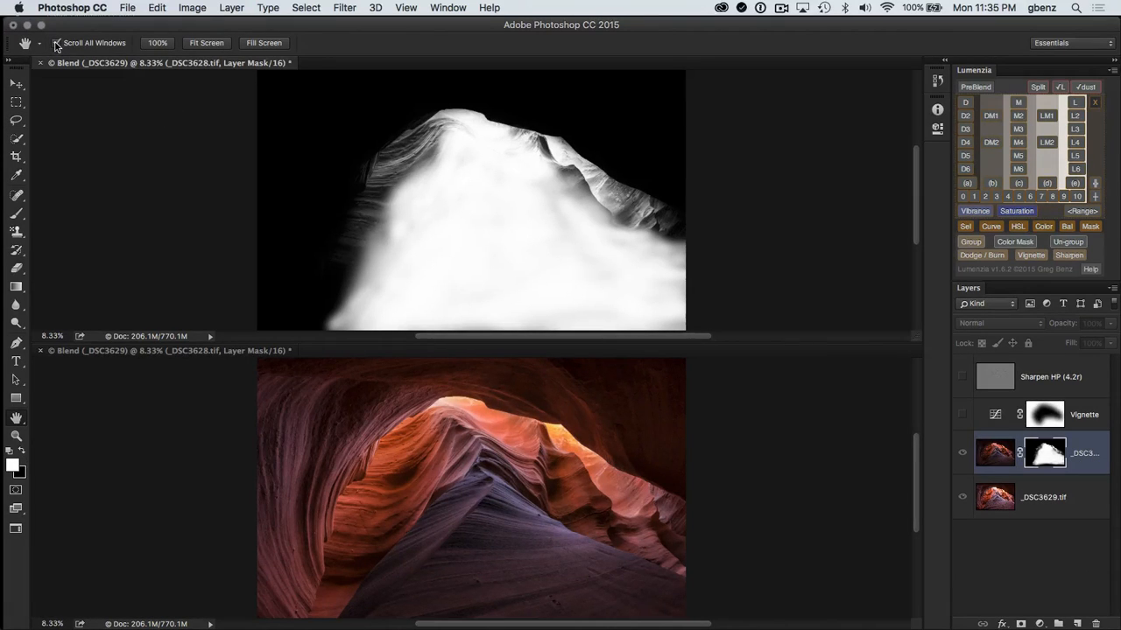
With both views panning together, brush soft white along the mask's lower left edge, then return to the single canyon view
click(56, 42)
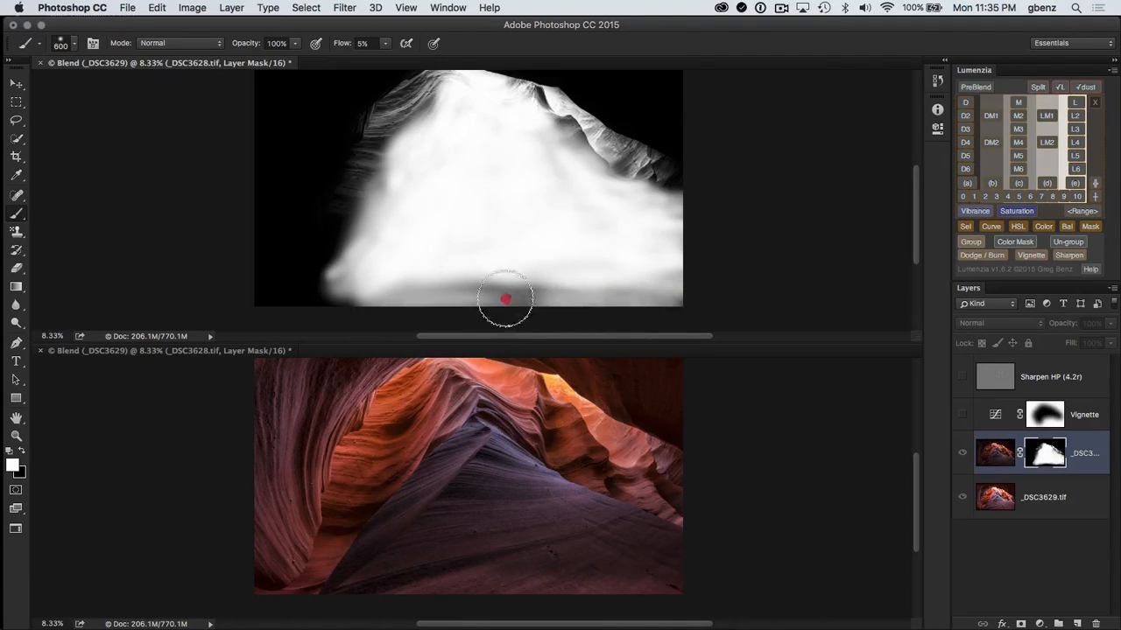
click(505, 298)
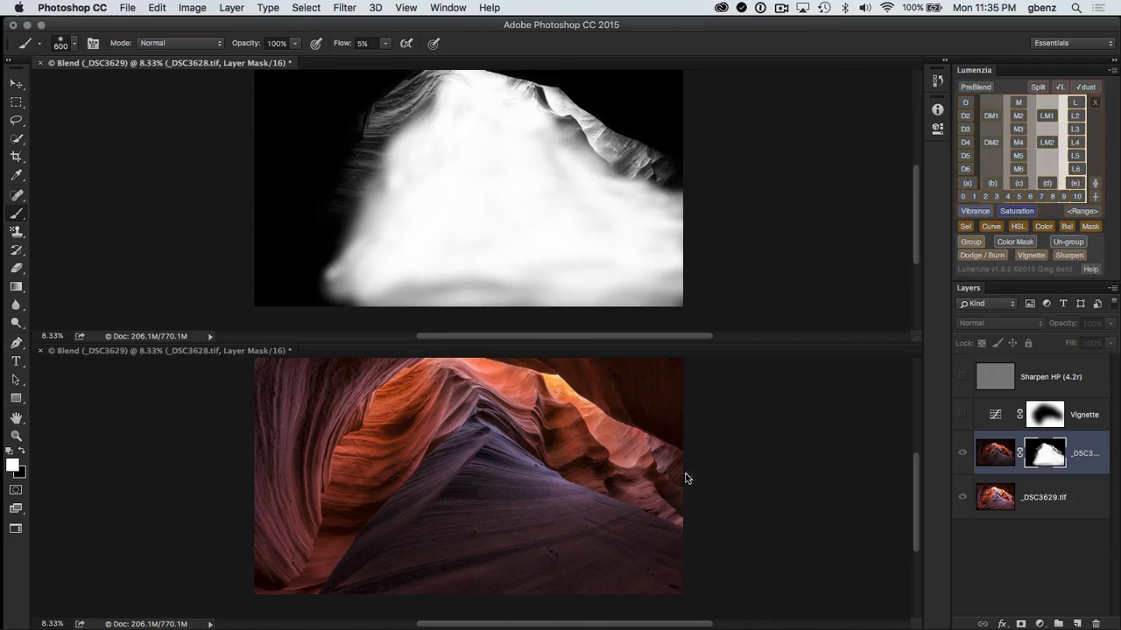
click(382, 301)
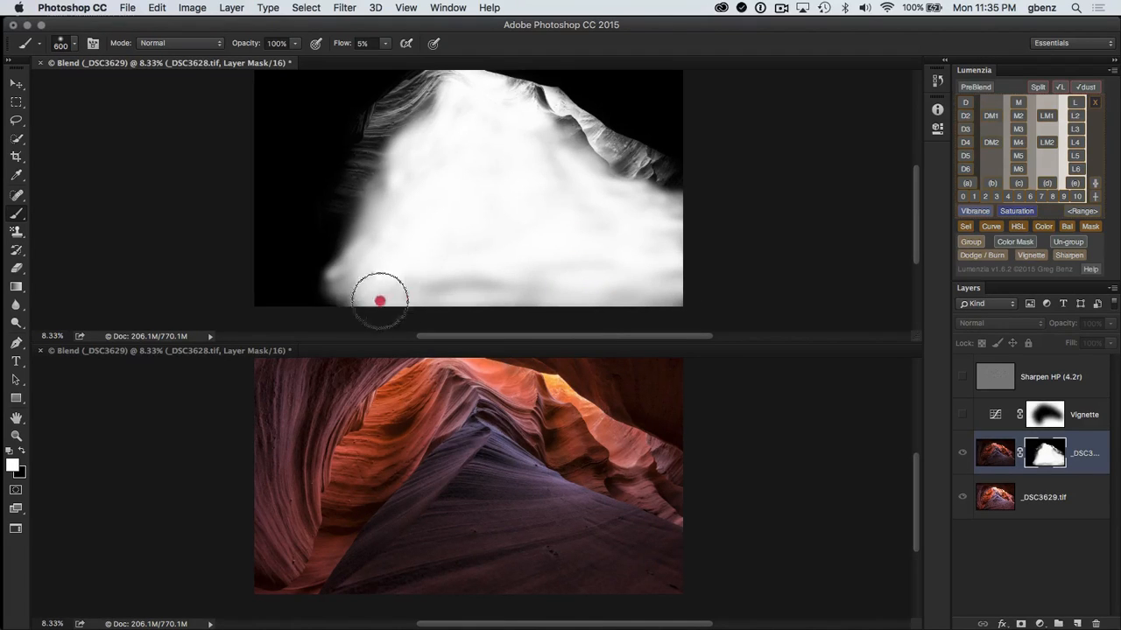
drag(381, 301, 683, 245)
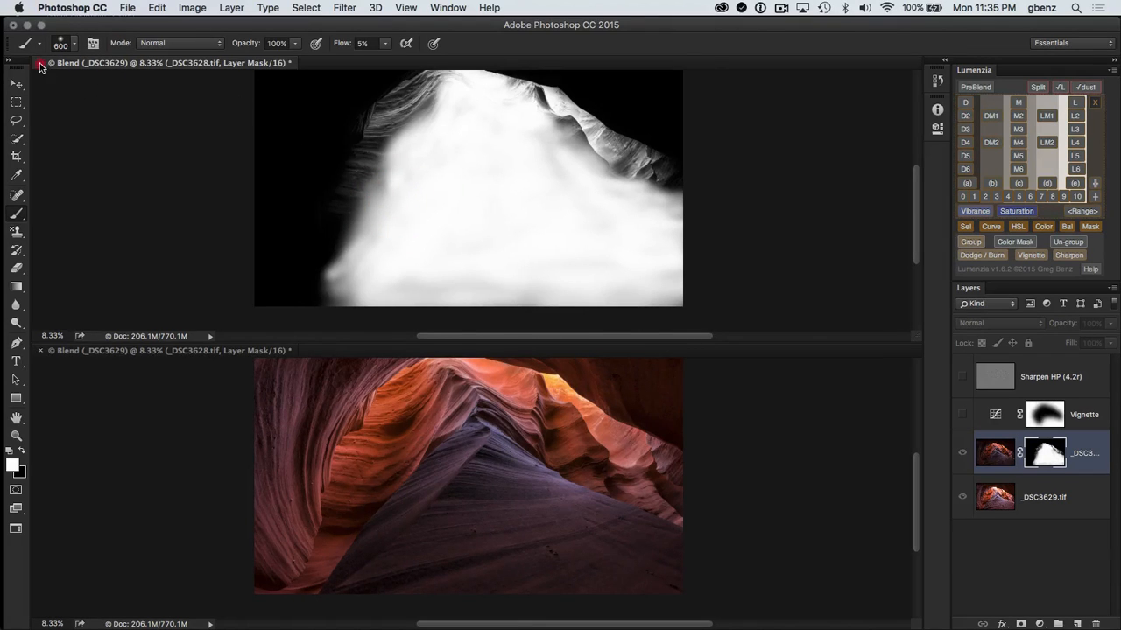
key(cmd+0)
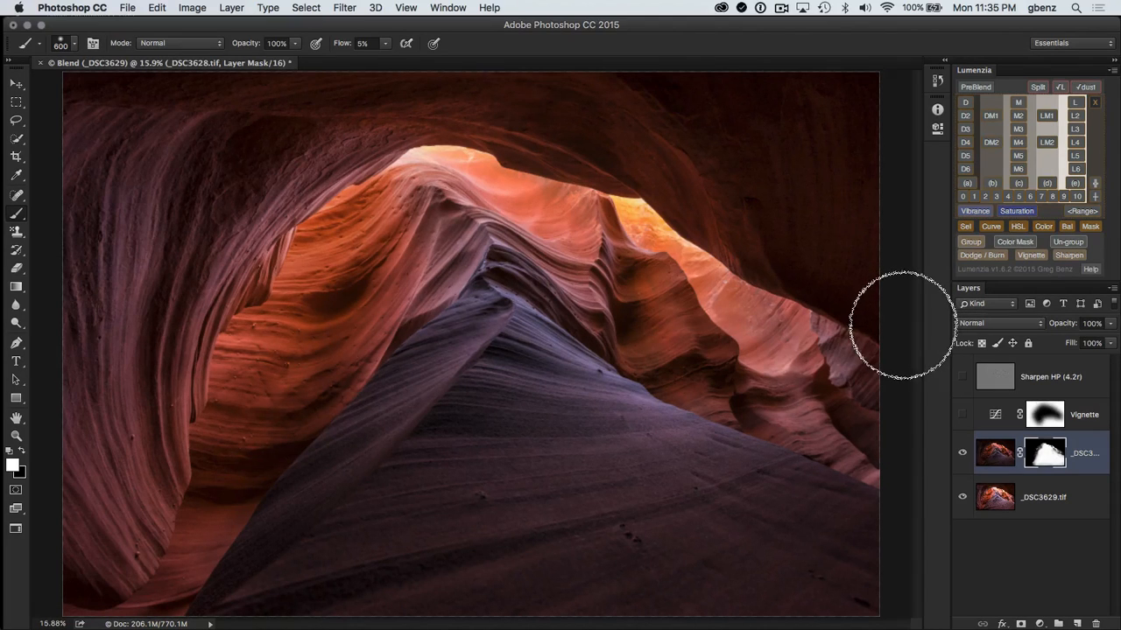
mouse_move(890, 336)
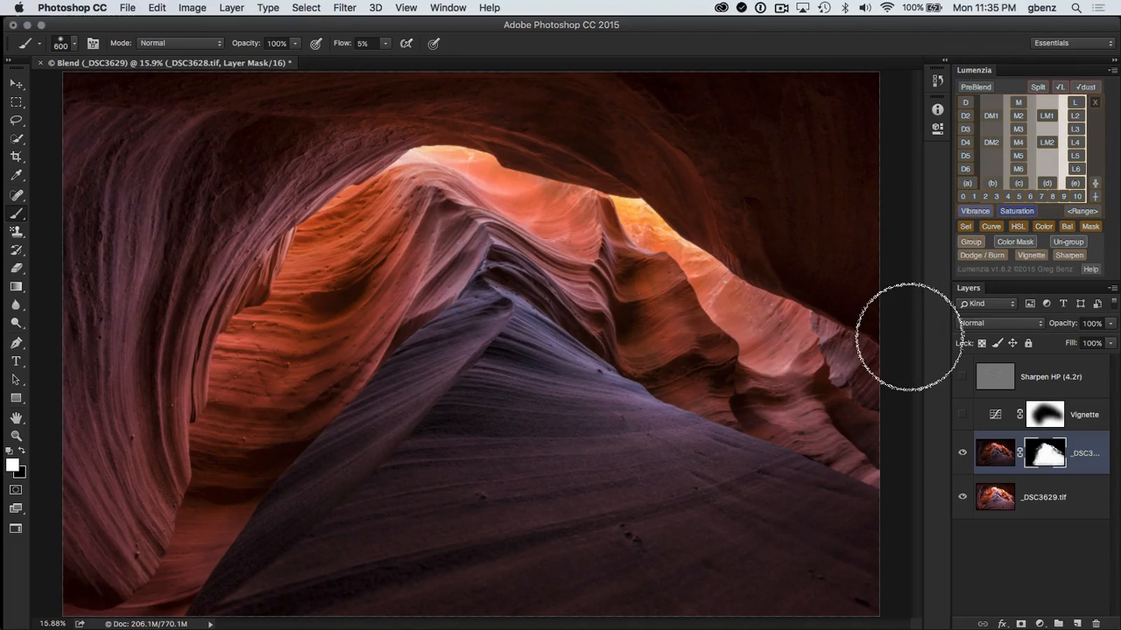
mouse_move(914, 341)
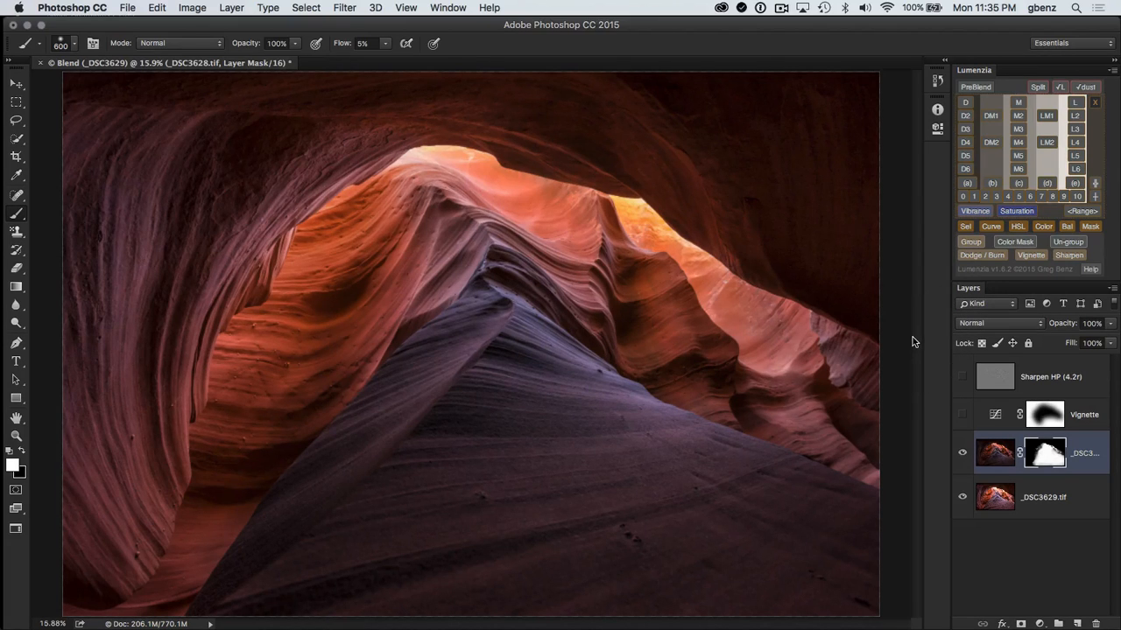
mouse_move(1042, 91)
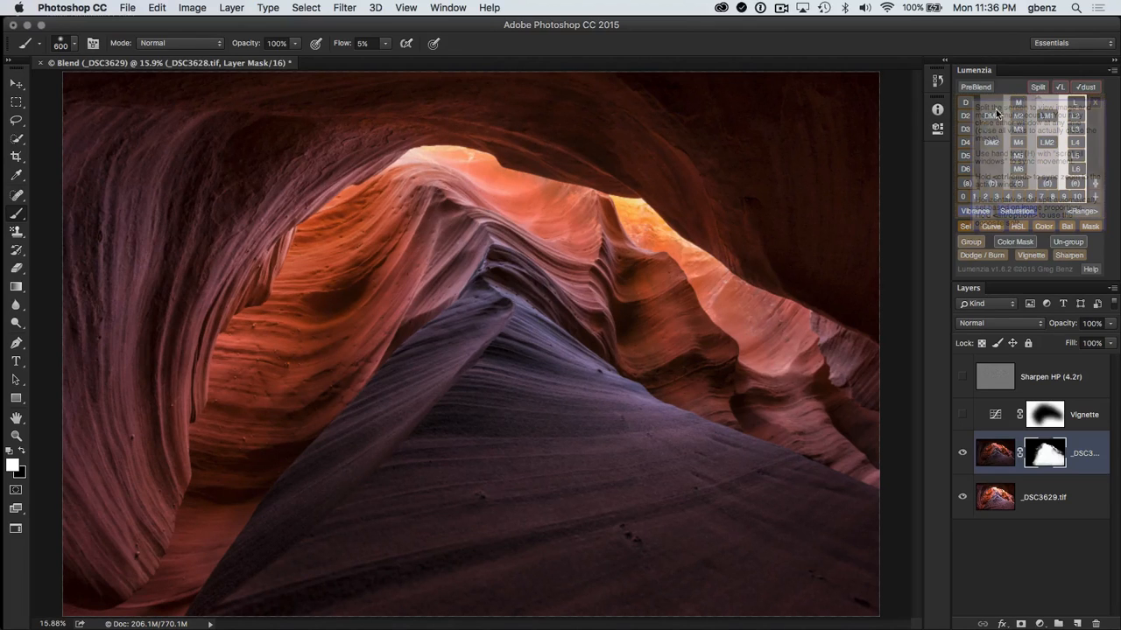
mouse_move(928, 202)
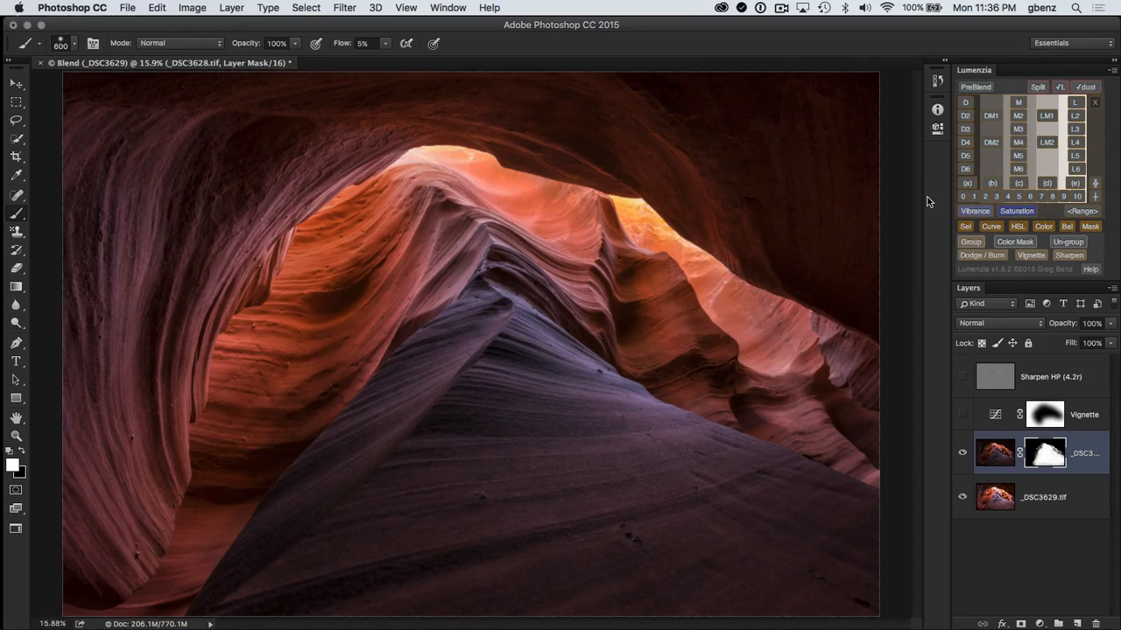
mouse_move(930, 203)
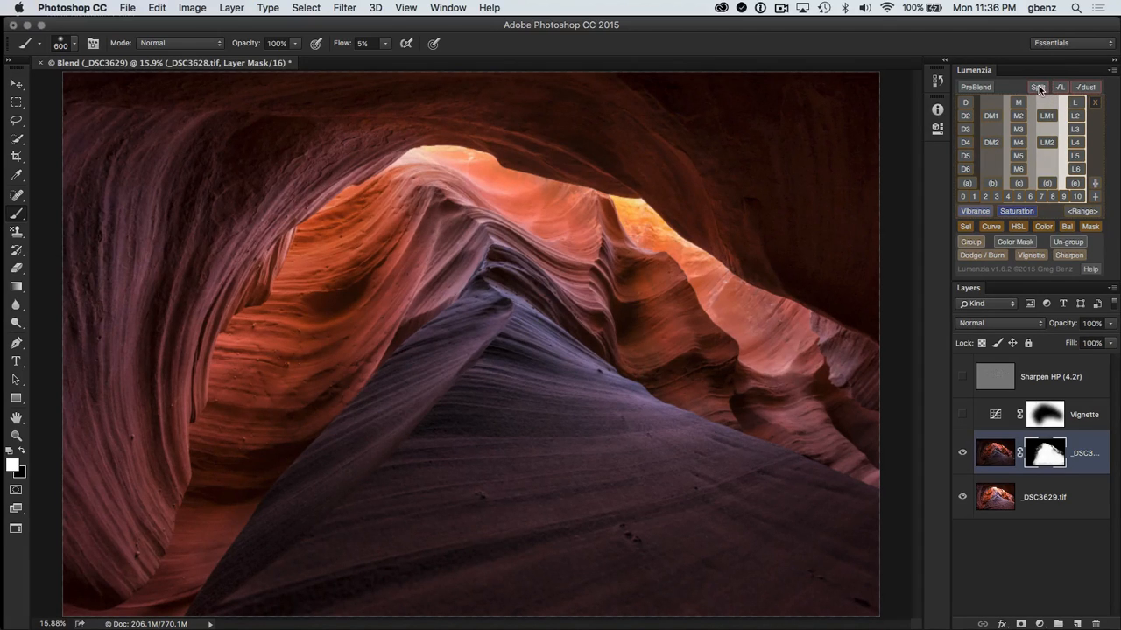
click(1040, 88)
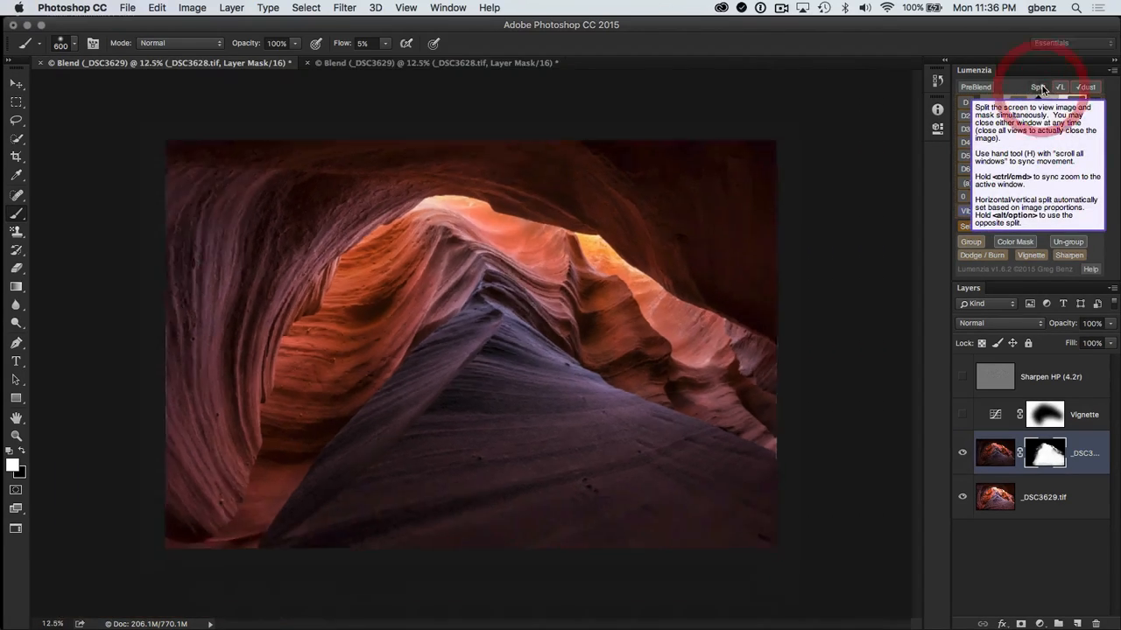
click(1037, 87)
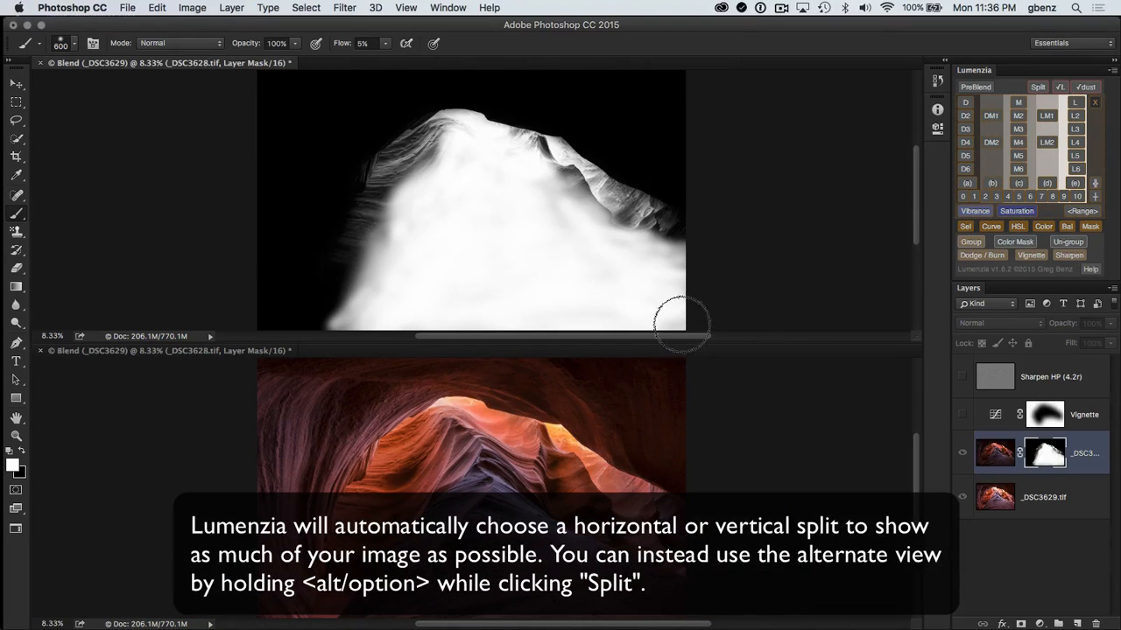
mouse_move(665, 316)
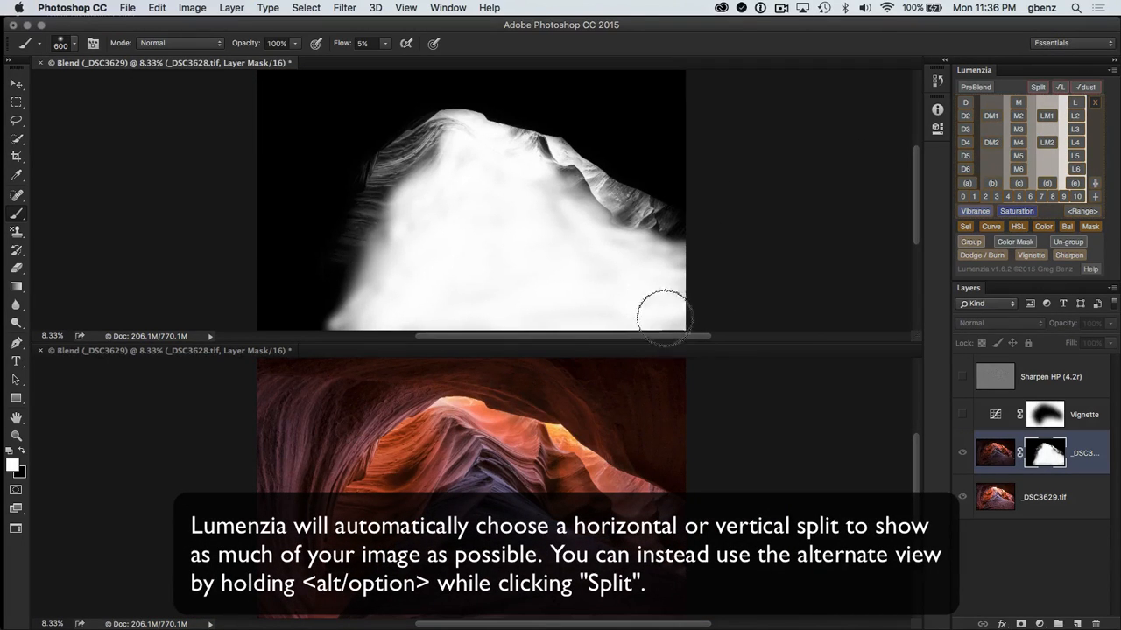
mouse_move(725, 218)
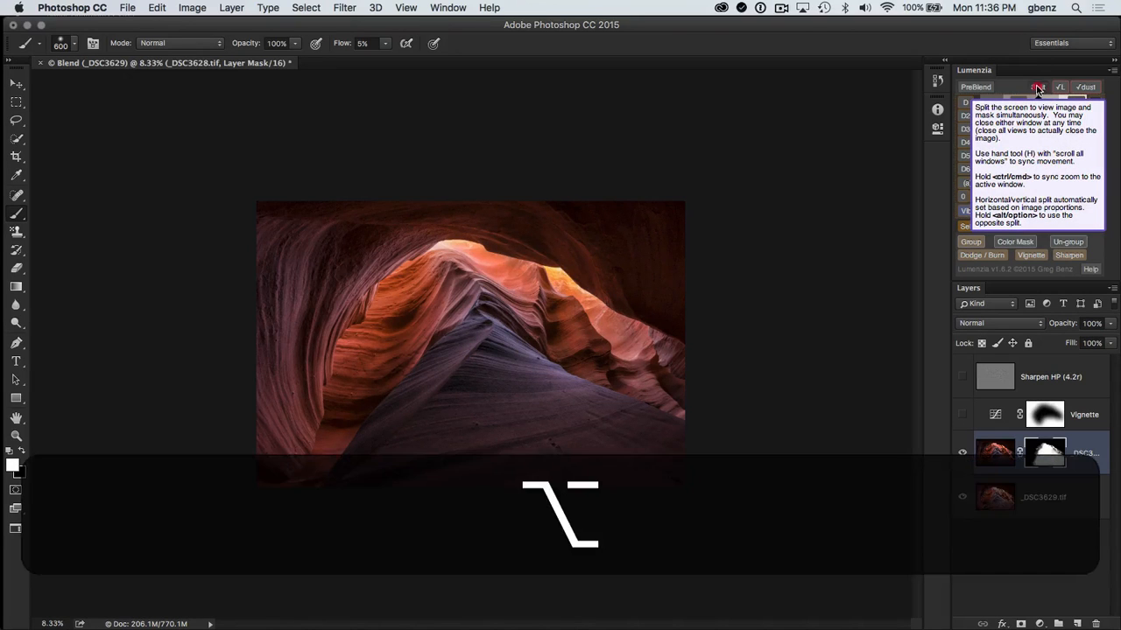
Display the black-and-white blend mask beside the color canyon image in vertical Lumenzia split panes
click(1037, 87)
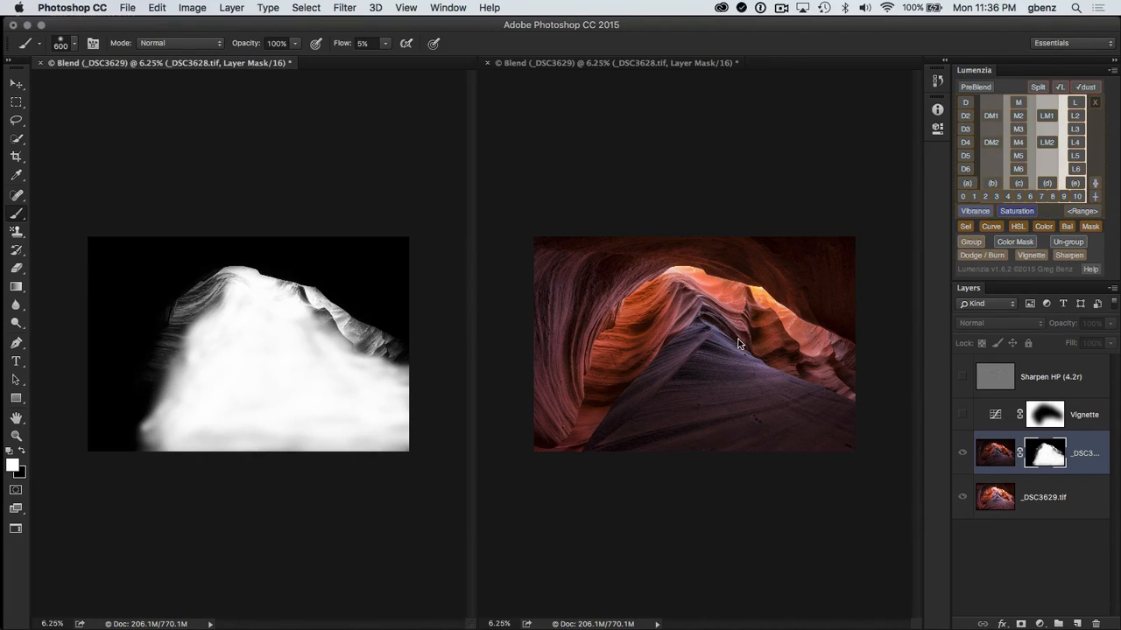
mouse_move(704, 324)
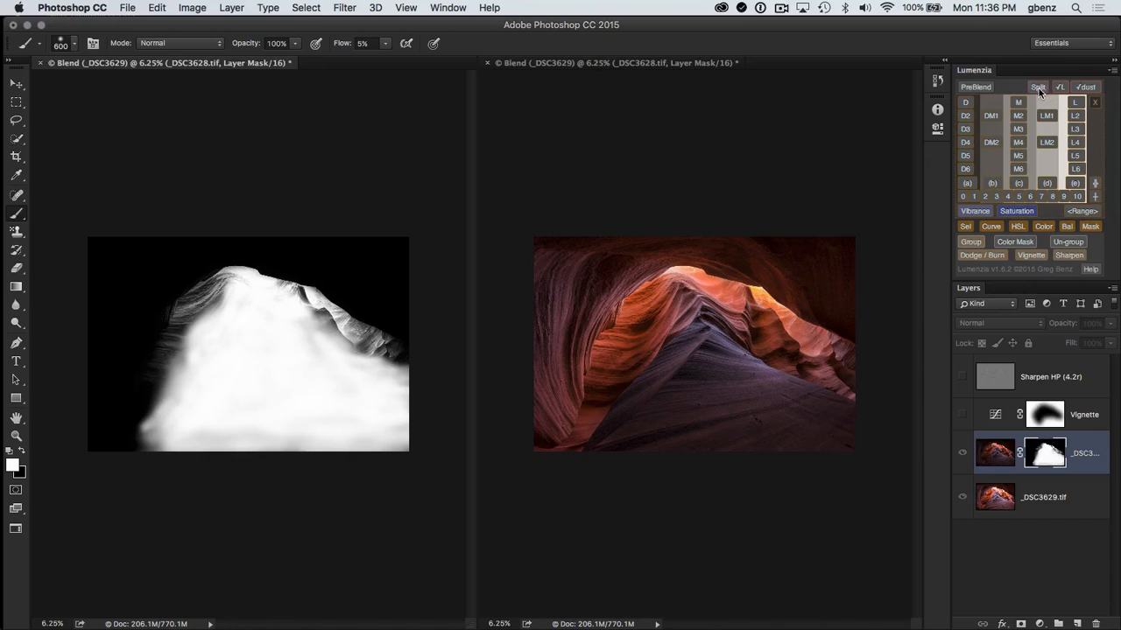
mouse_move(1039, 87)
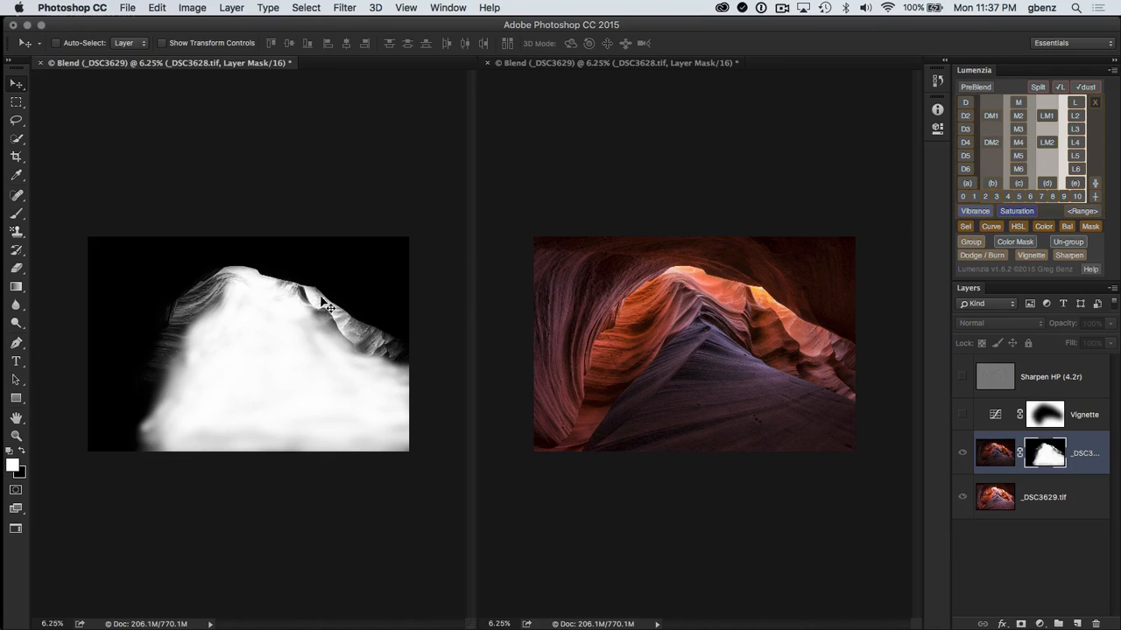
Zoom the mask pane in twice to reveal the upper ridge crest detail
key(cmd+=)
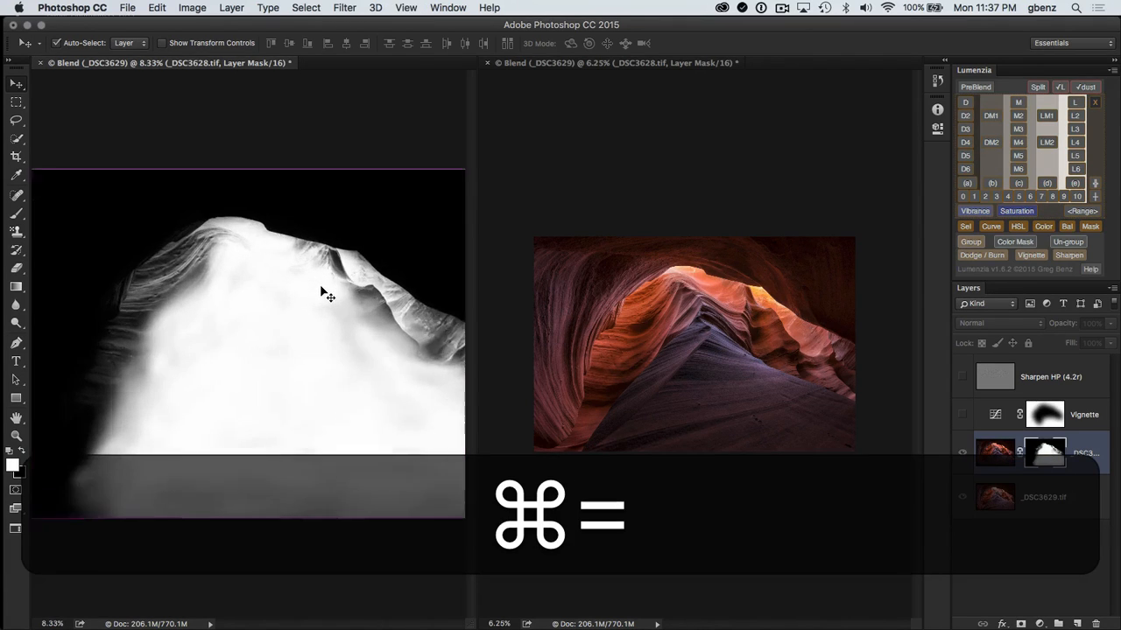
key(cmd+=)
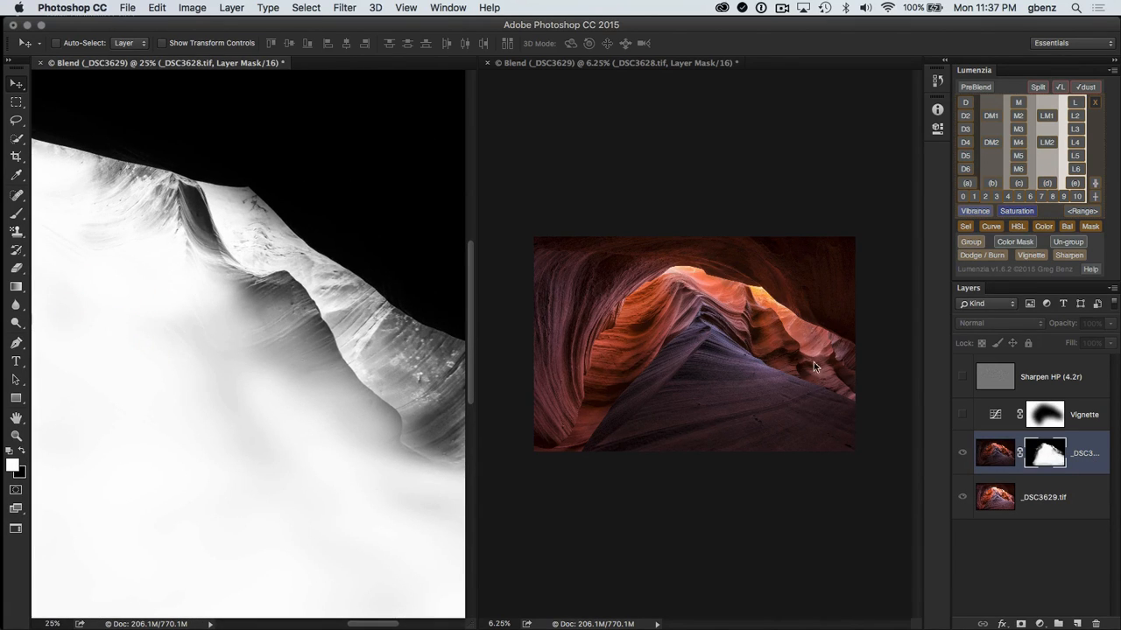
mouse_move(770, 336)
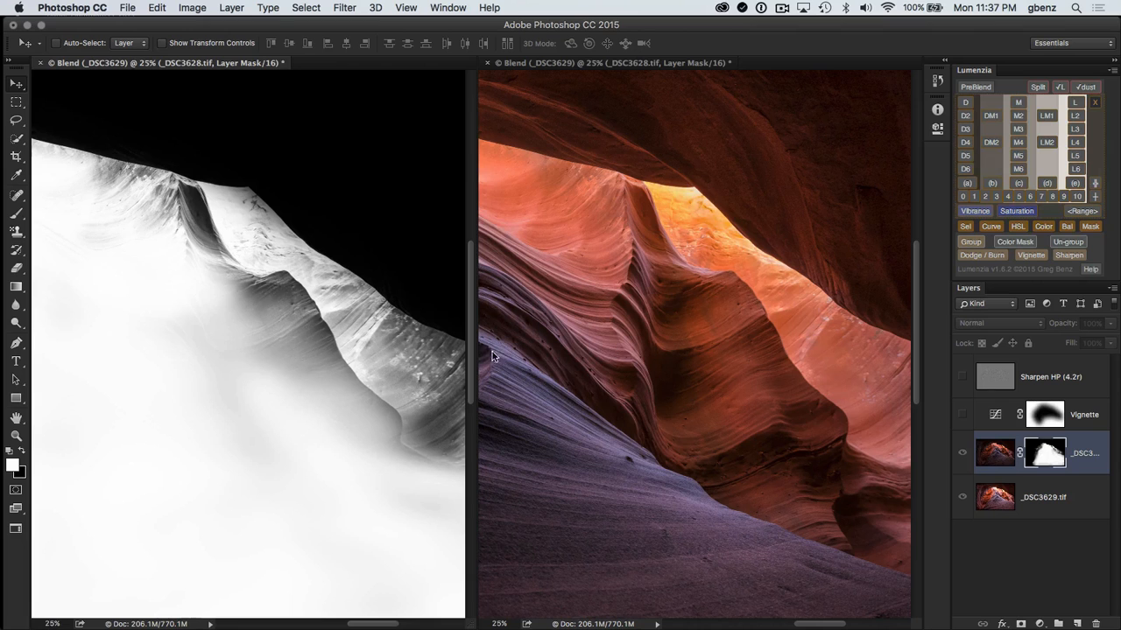
mouse_move(348, 336)
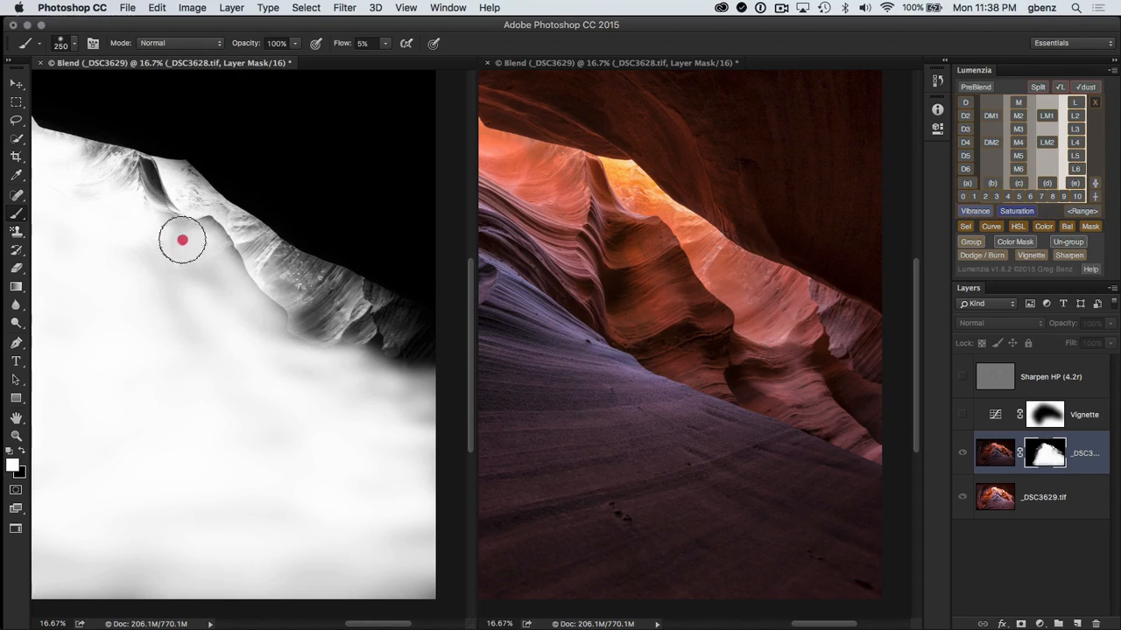
Paint low-flow white on the mask just beneath the ridge crest to smooth the blend
drag(182, 240, 231, 259)
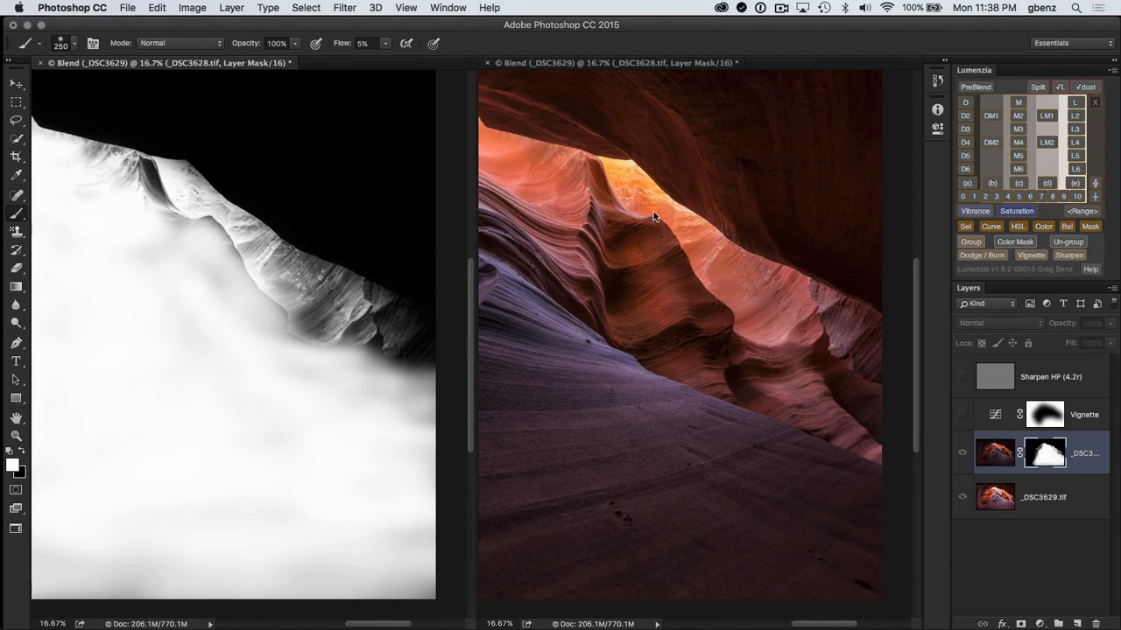
mouse_move(704, 277)
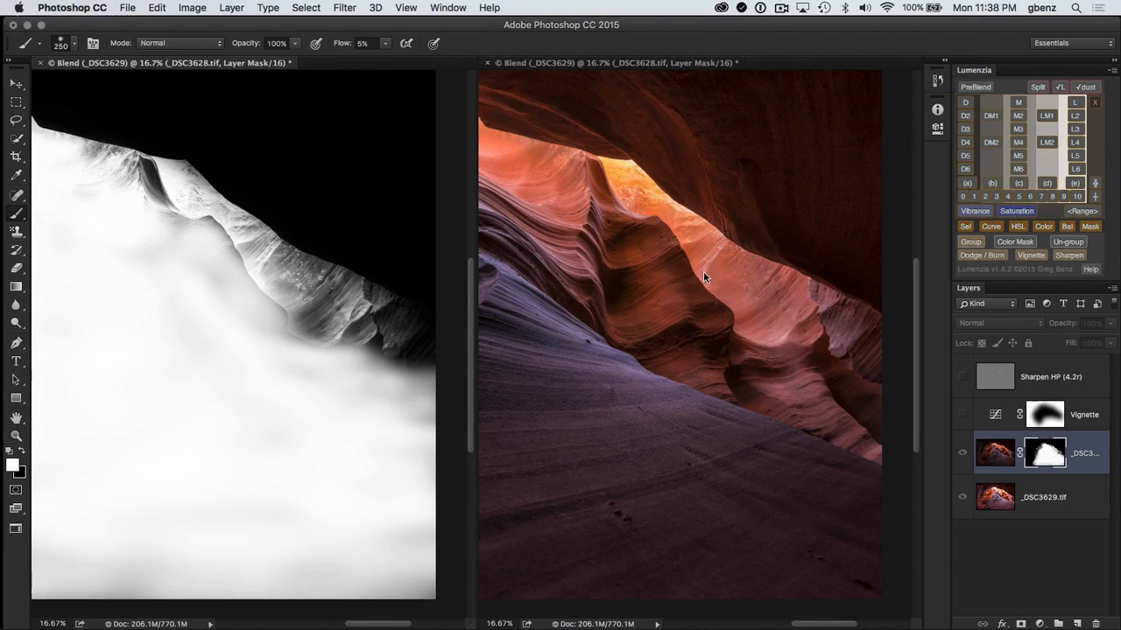
mouse_move(692, 284)
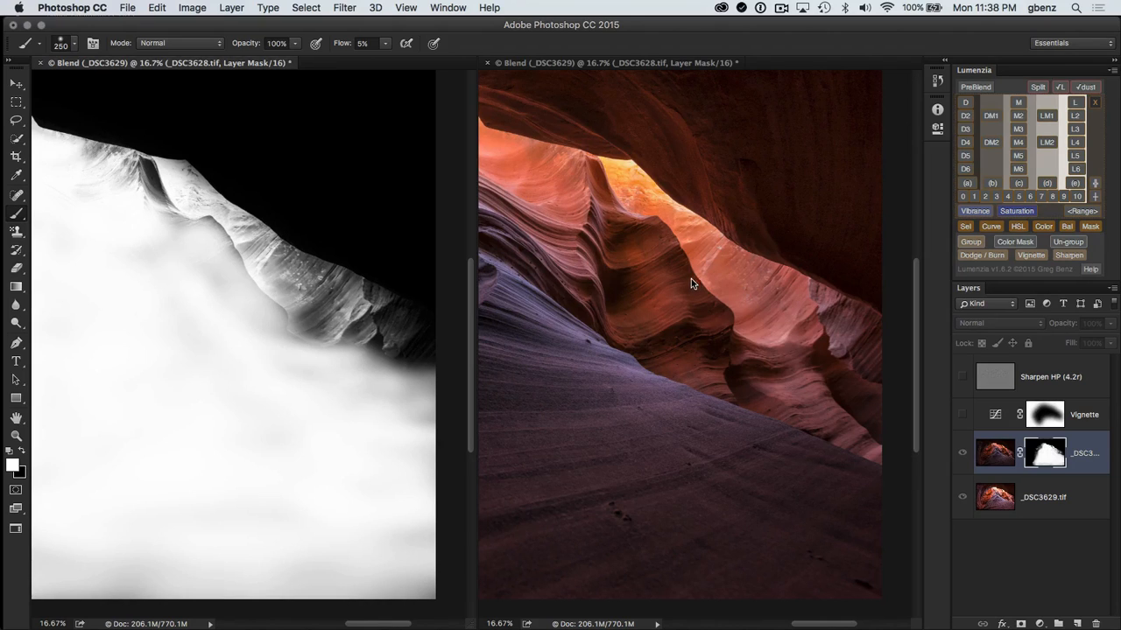